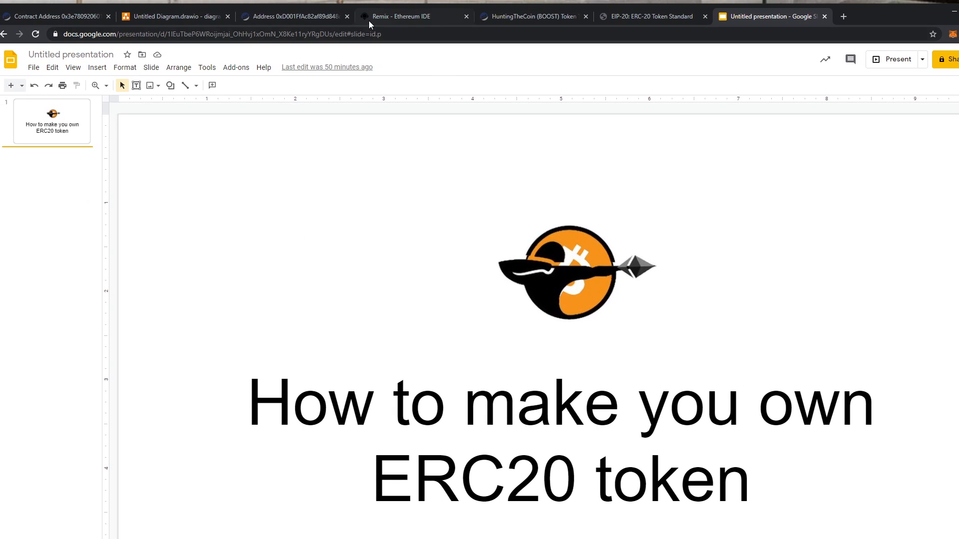
Switch to the Untitled Diagram.drawio tab showing the Smart Contract diagram
click(170, 16)
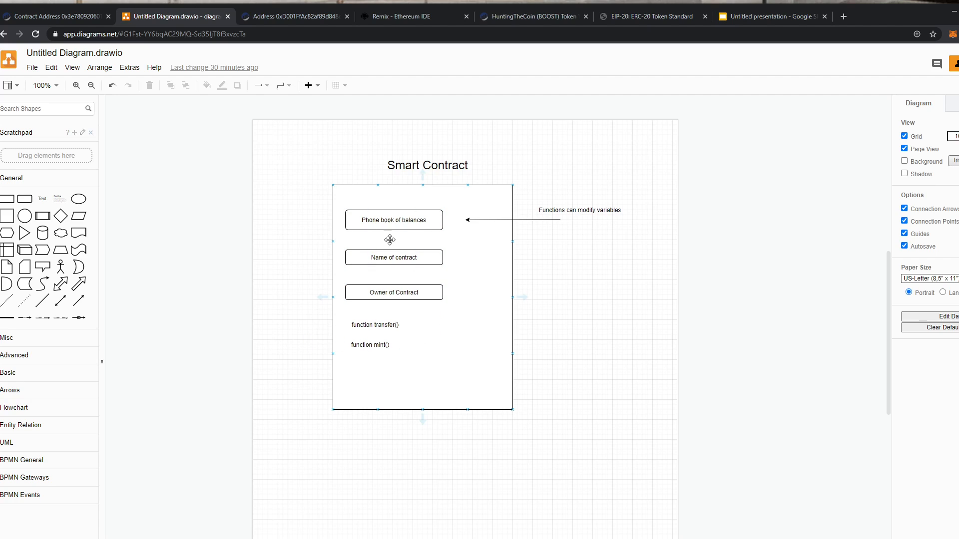
click(393, 257)
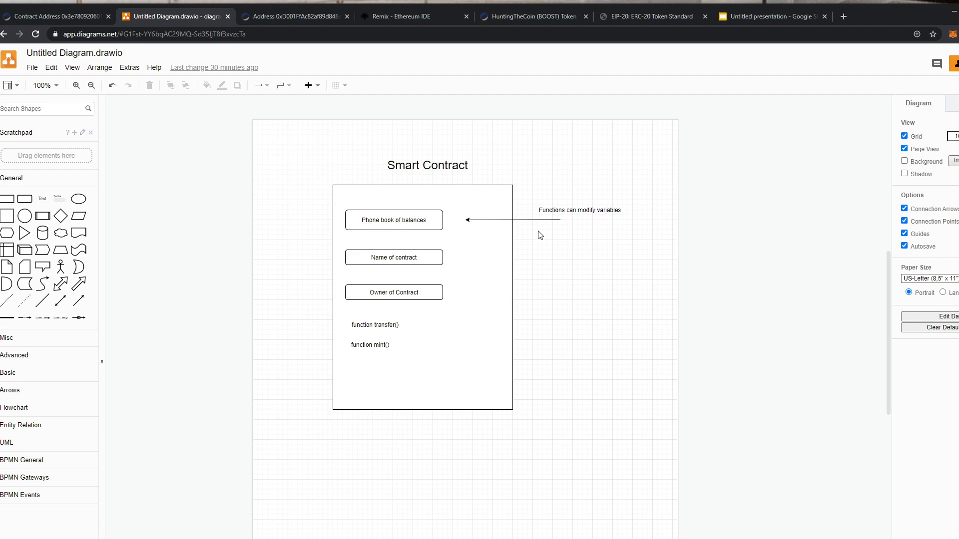
click(394, 219)
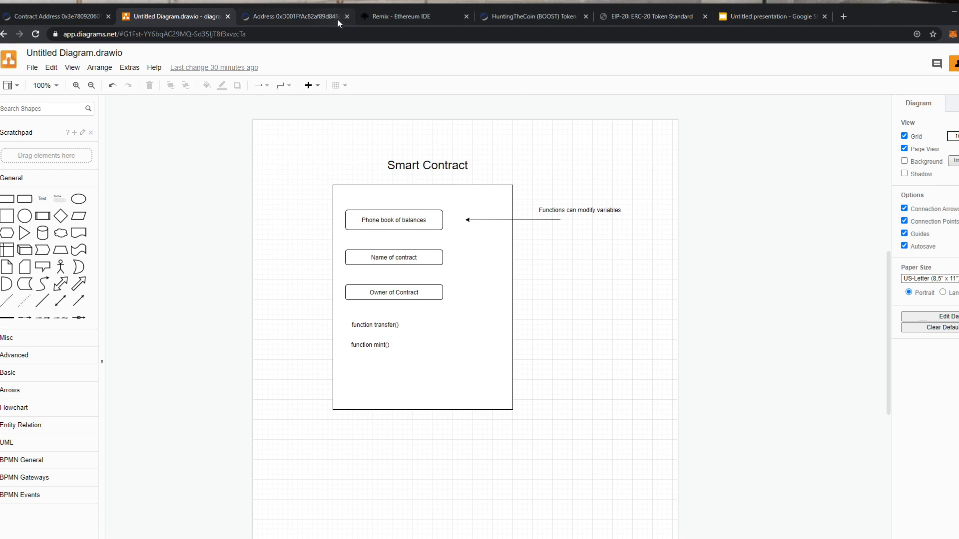
View the wallet address on Etherscan, visit the explorer home page, then return to the diagram
click(296, 16)
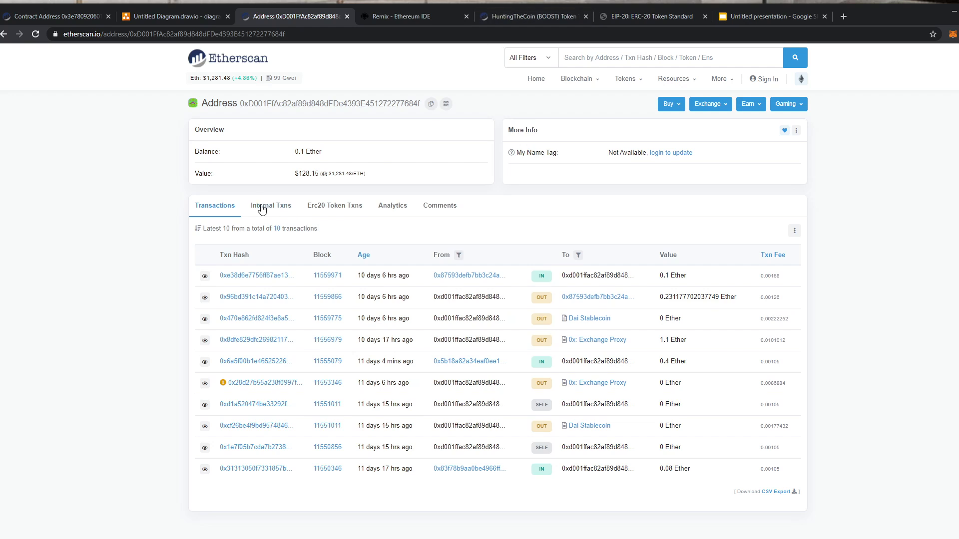
click(229, 58)
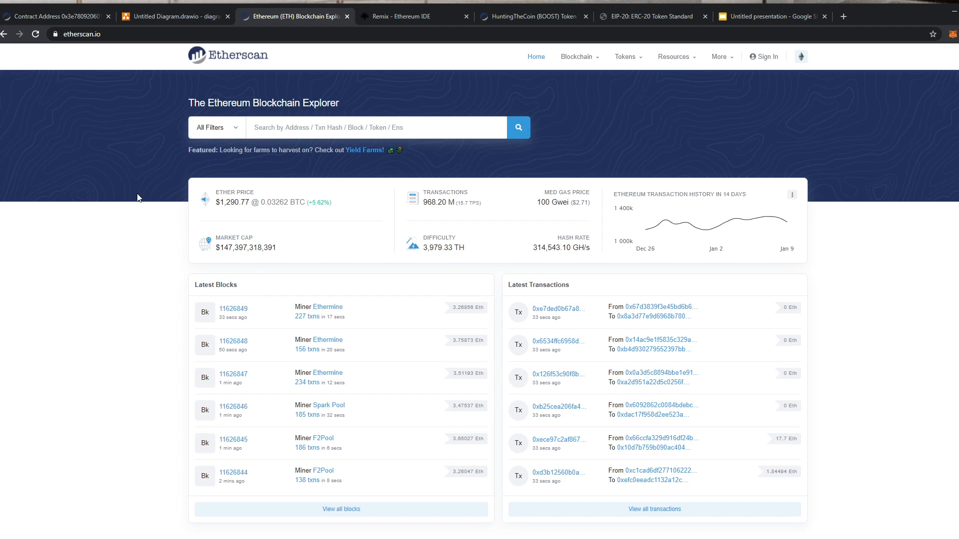
click(172, 16)
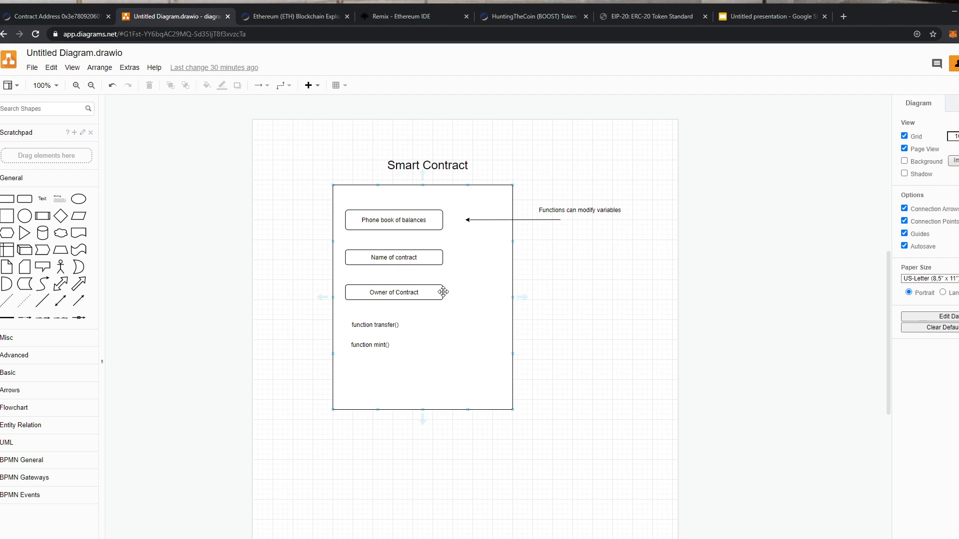
click(394, 257)
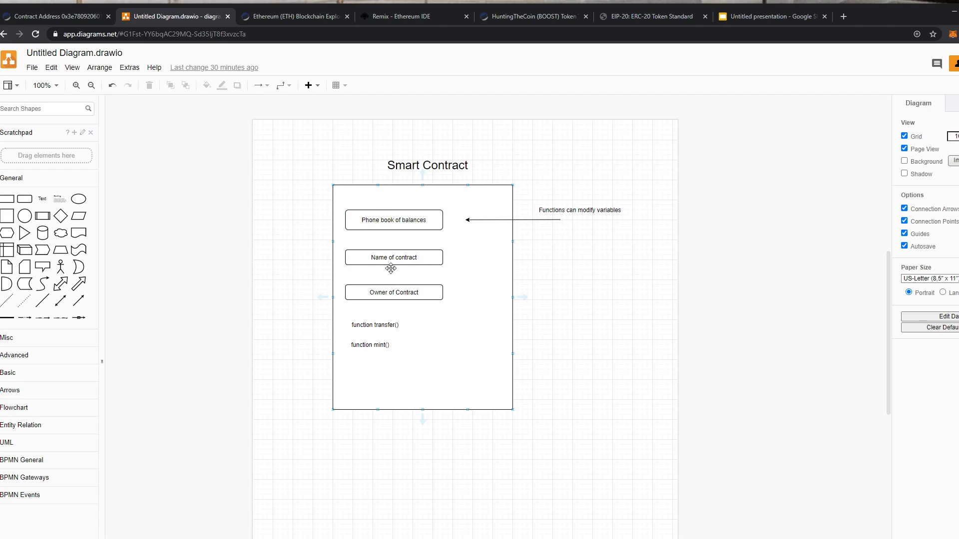
click(394, 292)
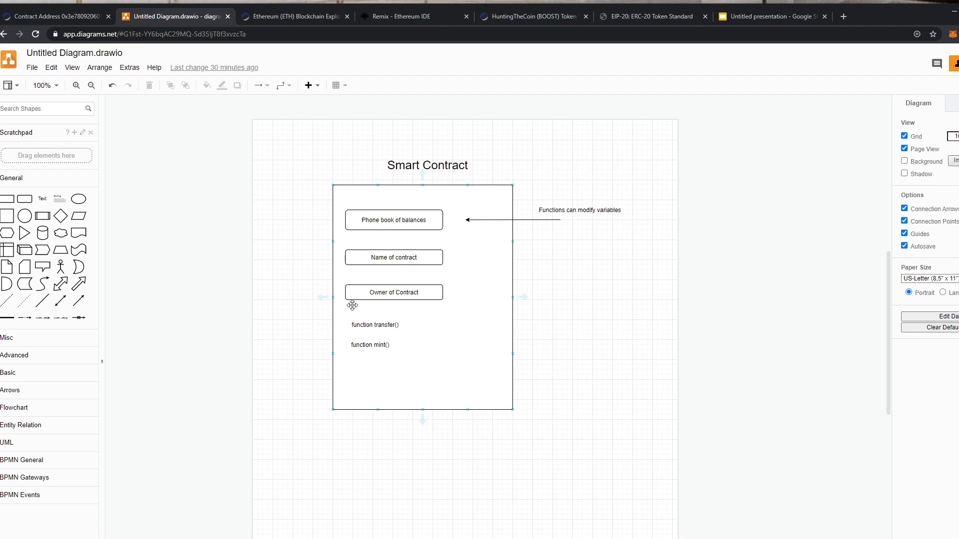
mouse_move(376, 257)
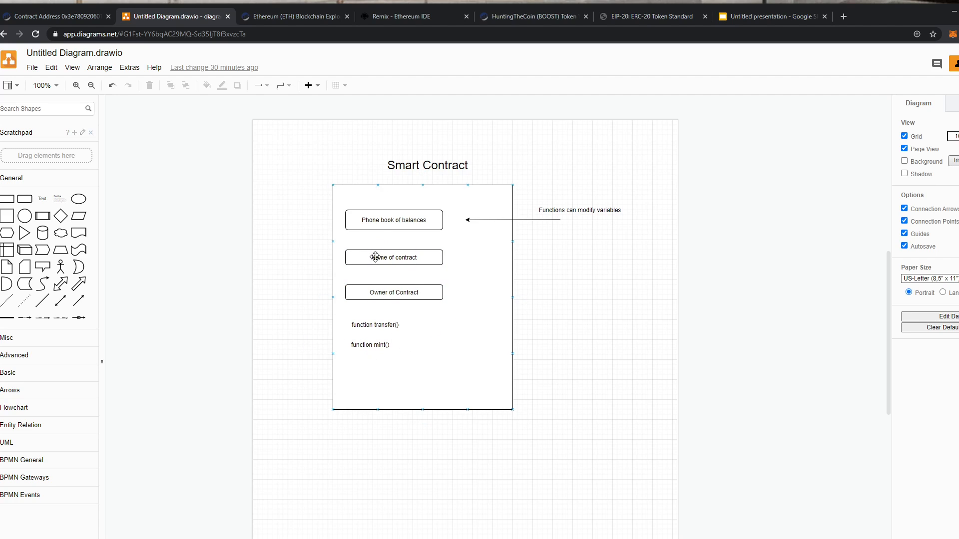
click(292, 350)
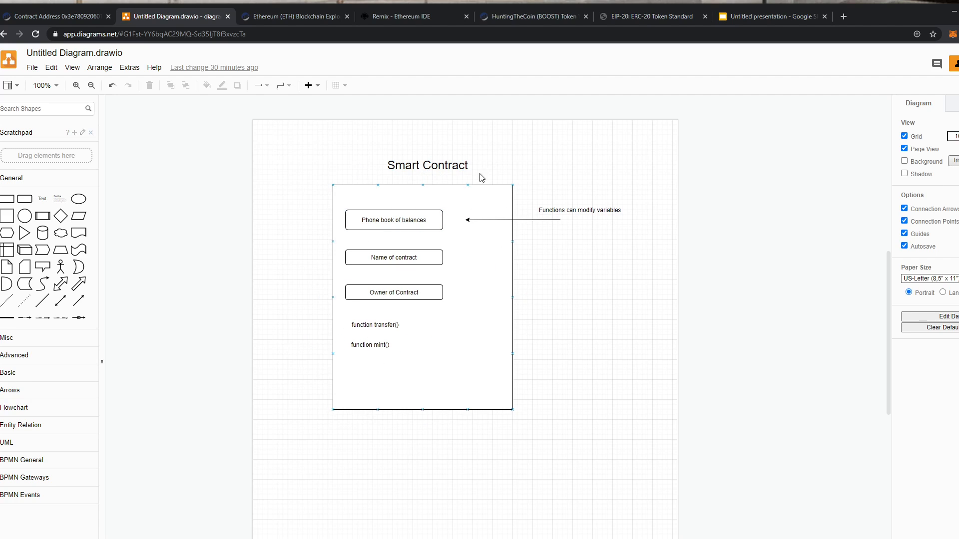
click(307, 424)
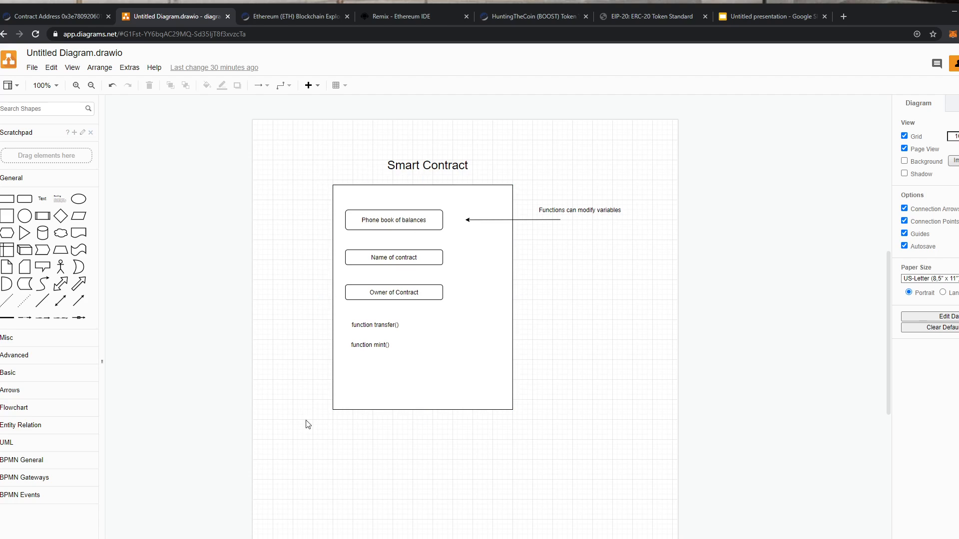
mouse_move(571, 282)
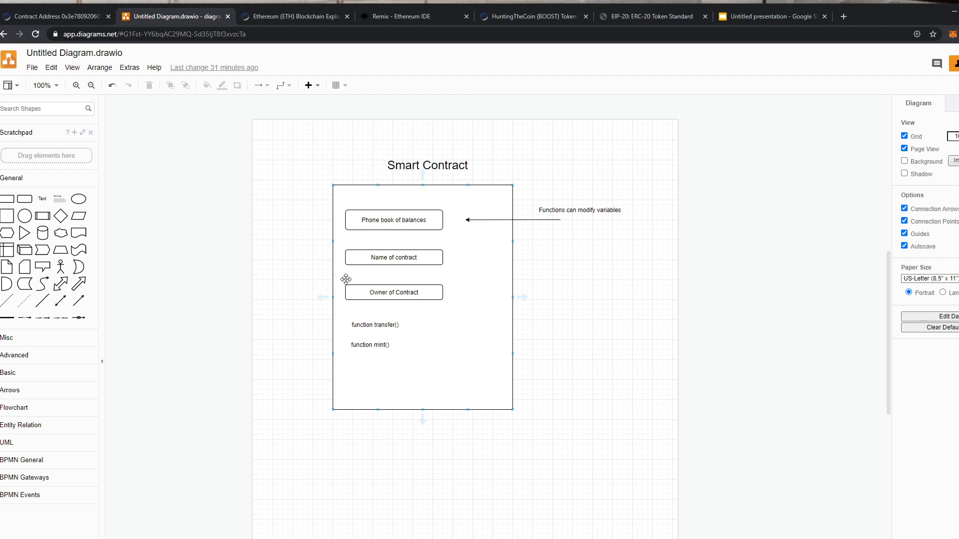
mouse_move(381, 269)
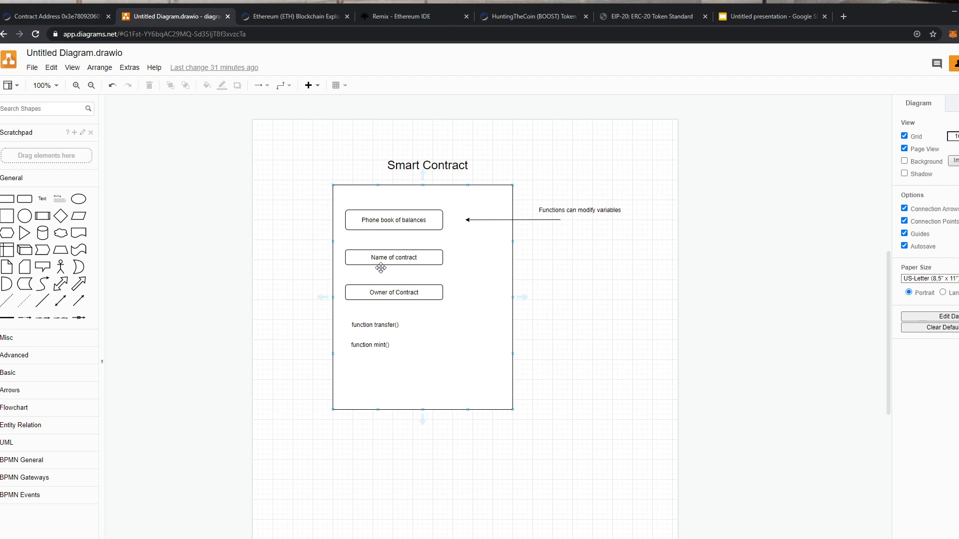
click(393, 258)
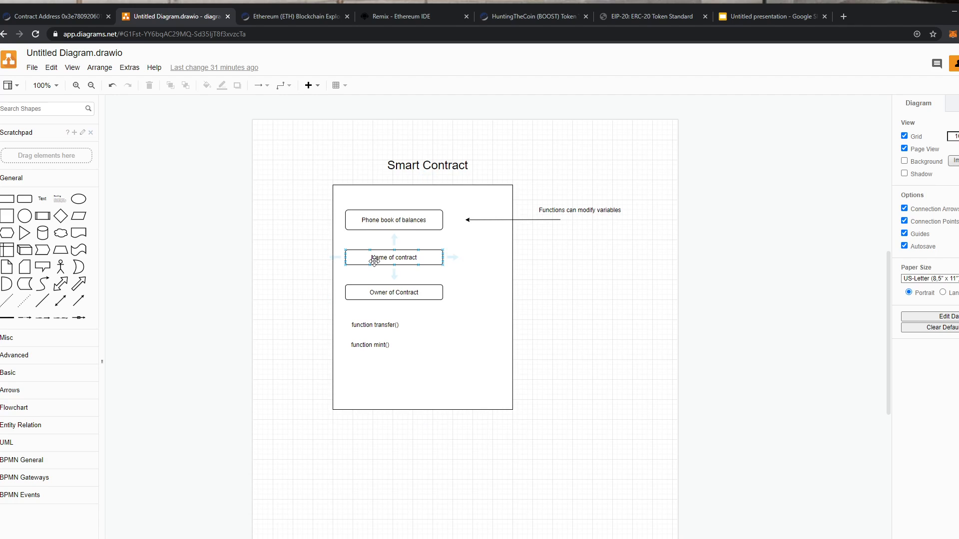
click(327, 154)
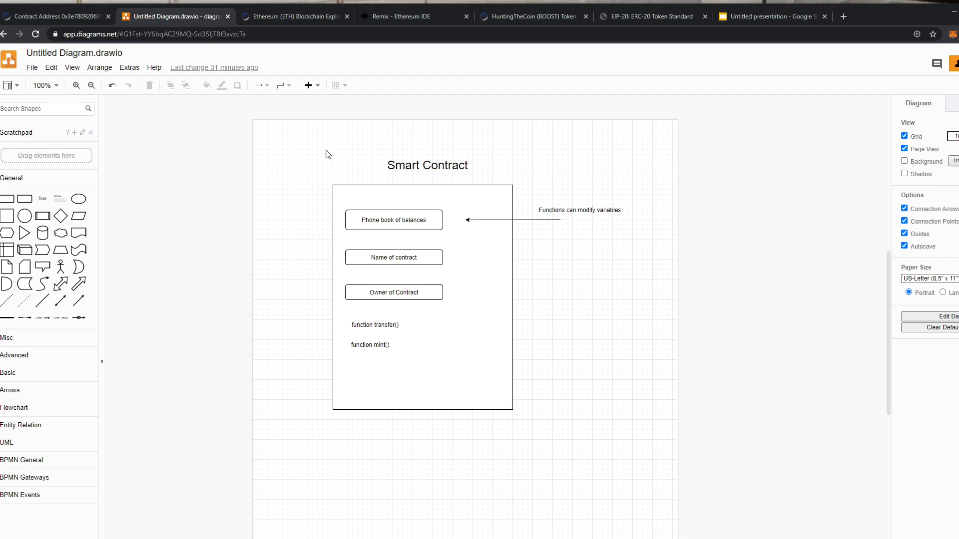
click(374, 325)
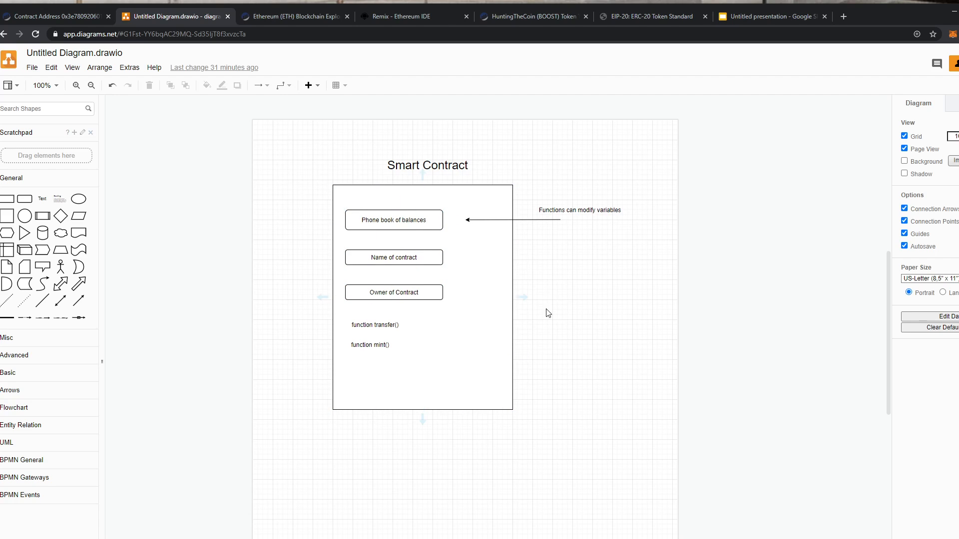
click(375, 325)
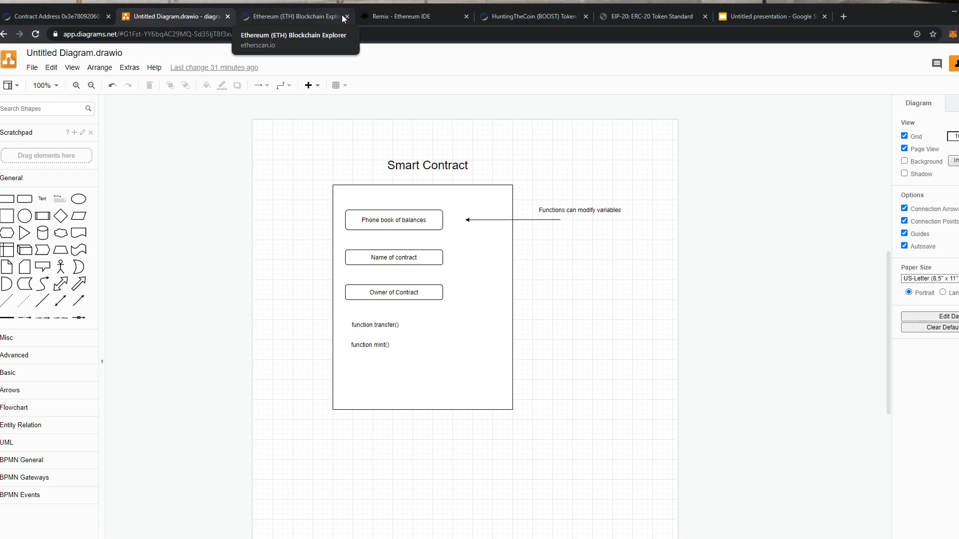
click(394, 257)
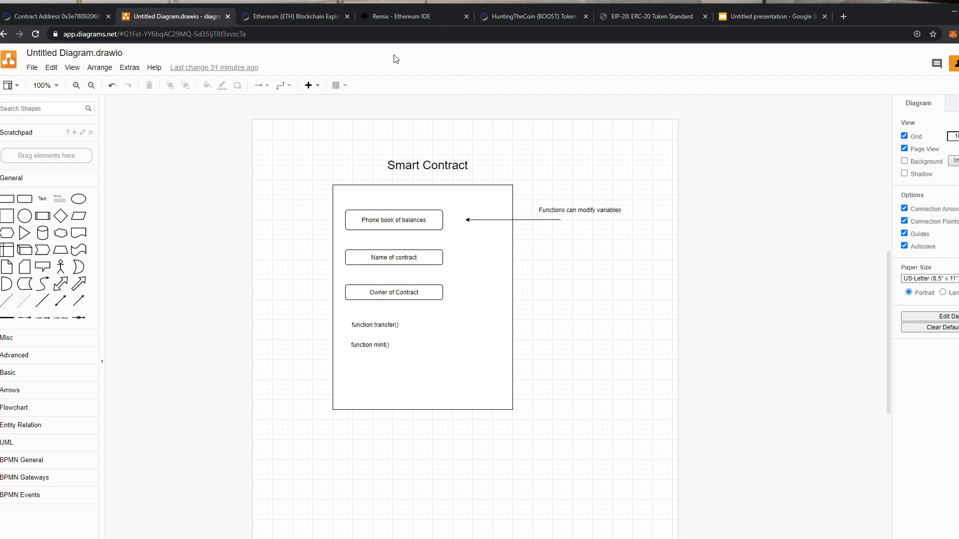
mouse_move(547, 80)
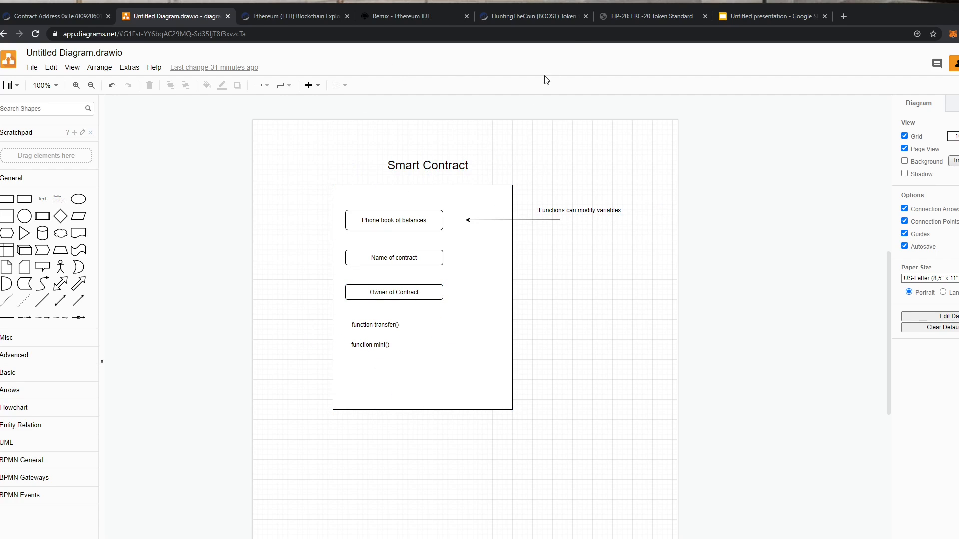
Open the EIP-20 page and highlight the string return types of name() and symbol()
click(648, 16)
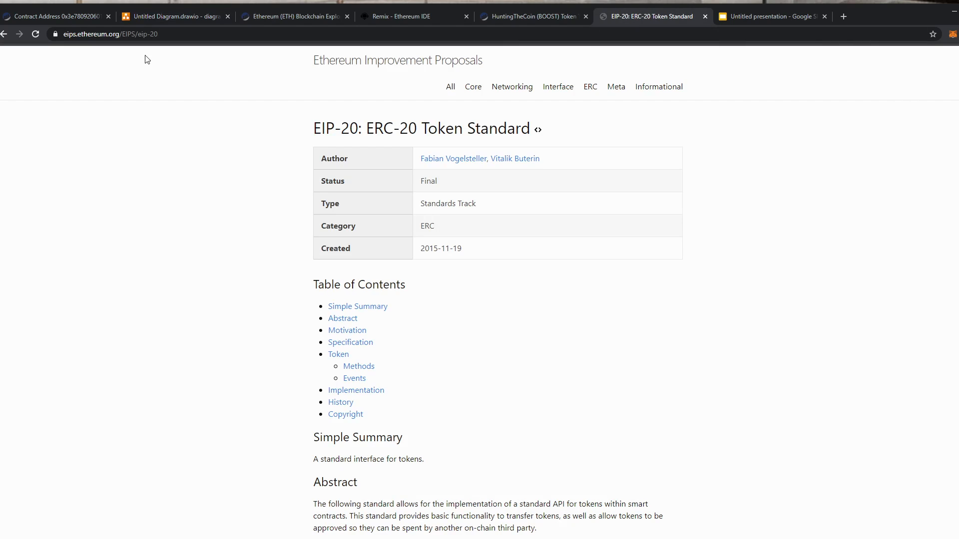
mouse_move(309, 135)
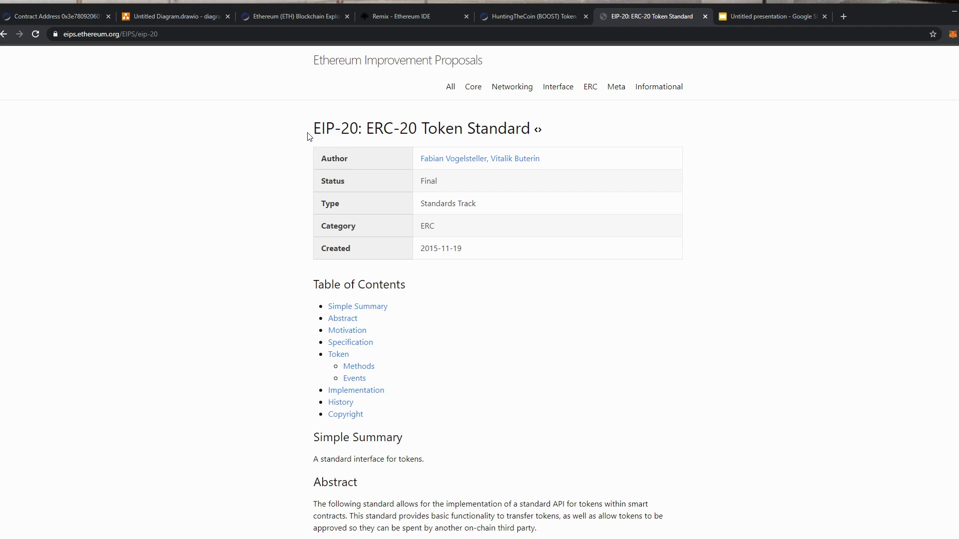
mouse_move(461, 223)
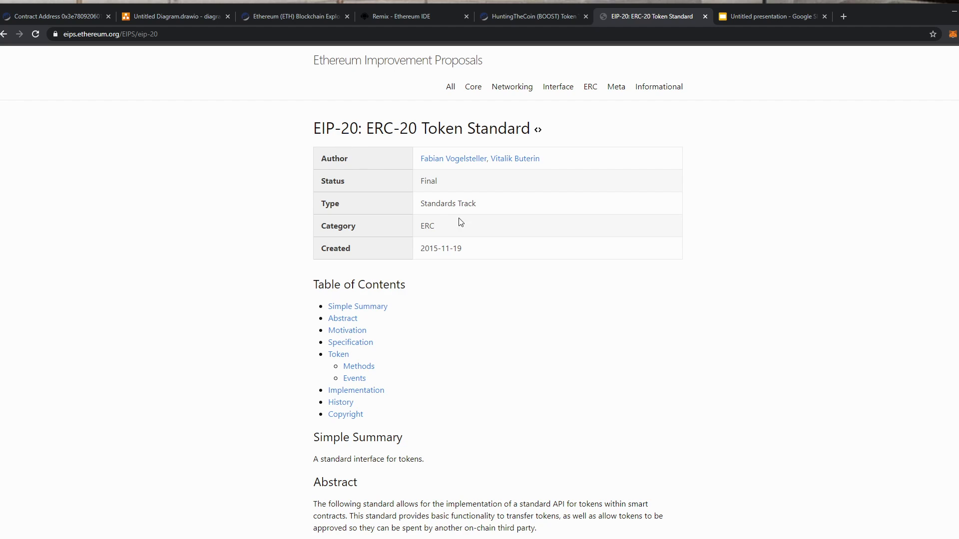
scroll(down, 3)
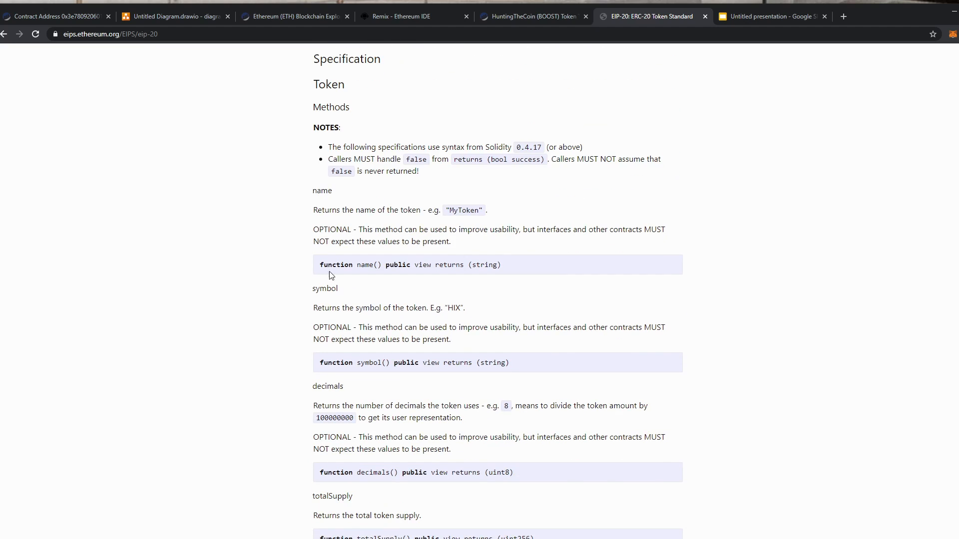
double_click(364, 265)
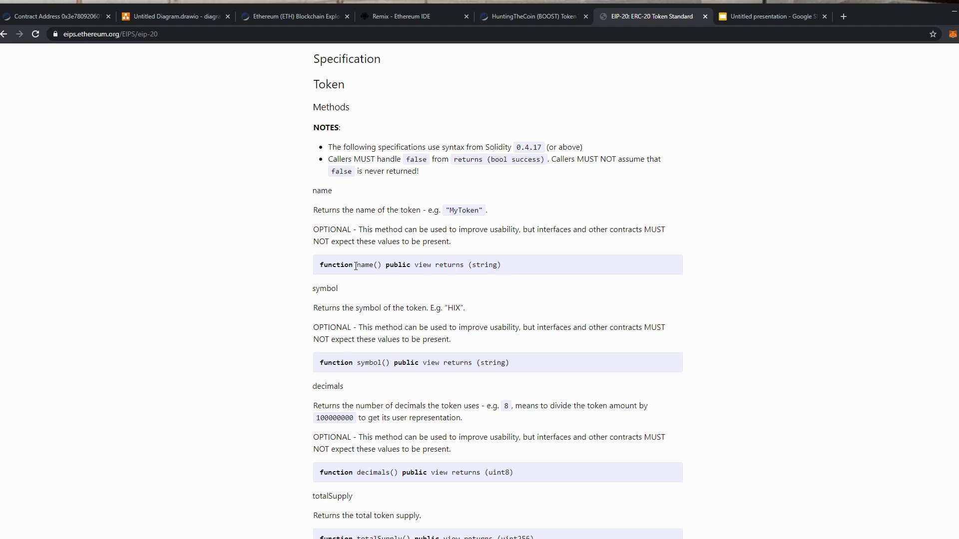
drag(414, 265, 464, 265)
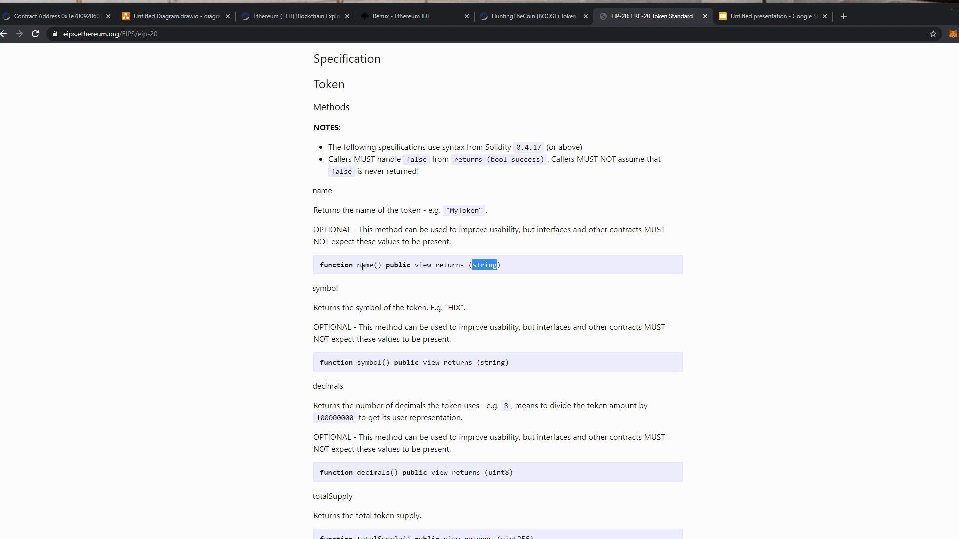
mouse_move(508, 279)
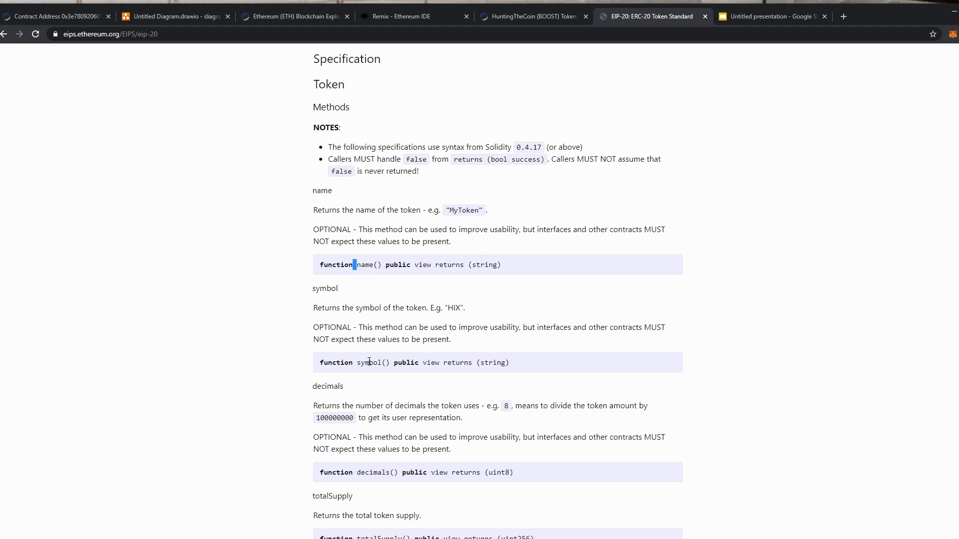
double_click(492, 363)
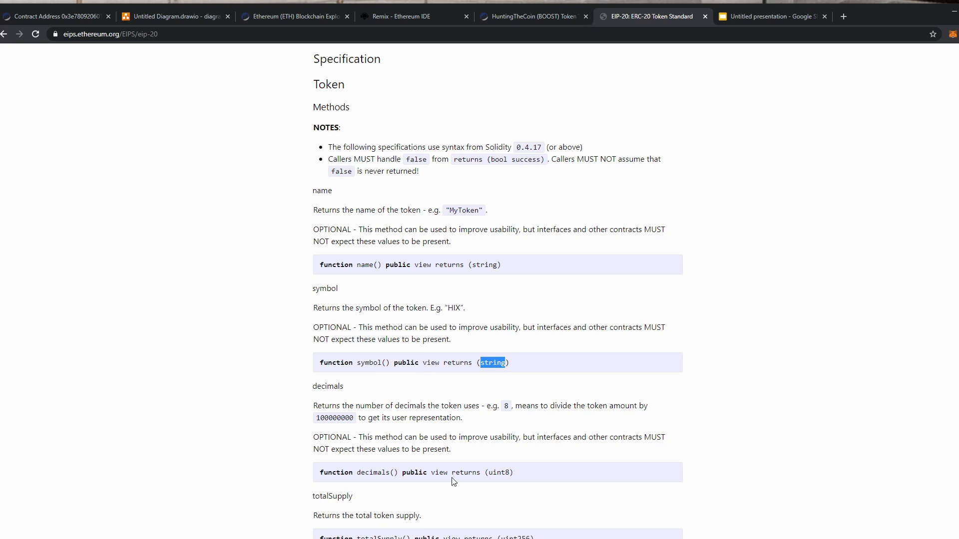
Scroll further and highlight totalSupply and the balanceOf function signature
scroll(down, 3)
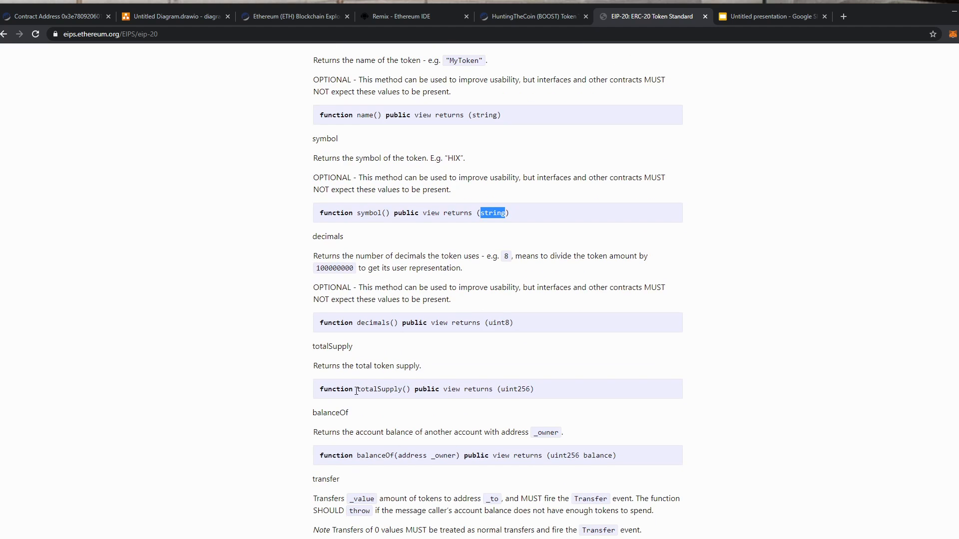
double_click(371, 455)
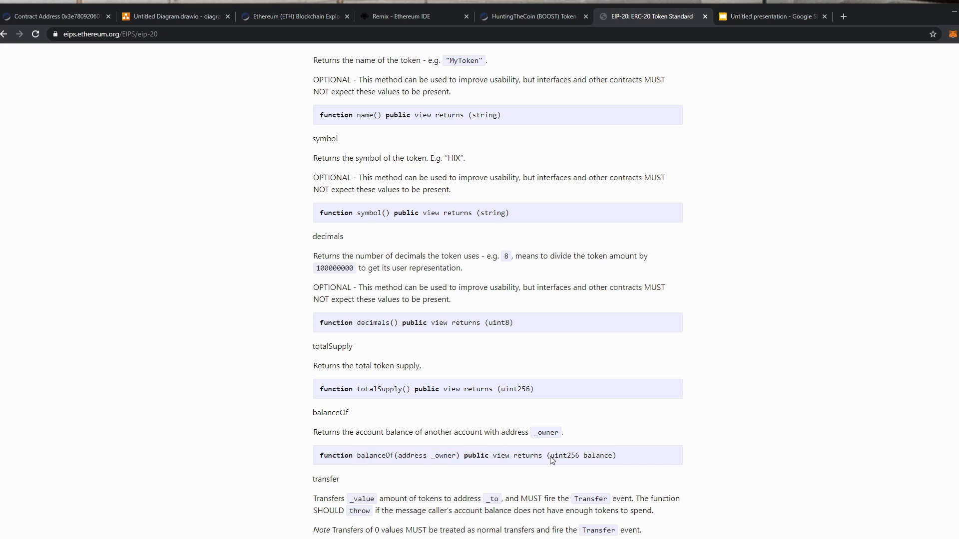
double_click(565, 456)
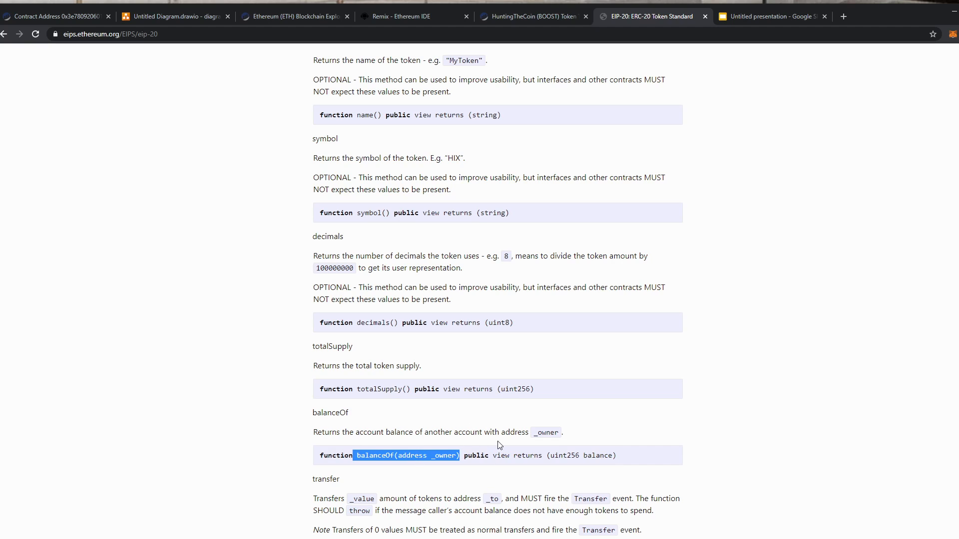
scroll(down, 3)
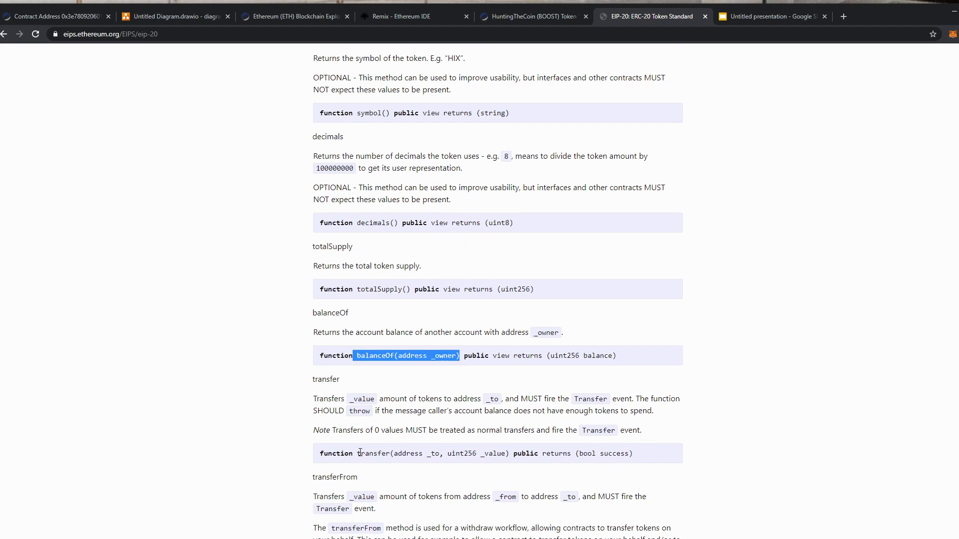
double_click(373, 453)
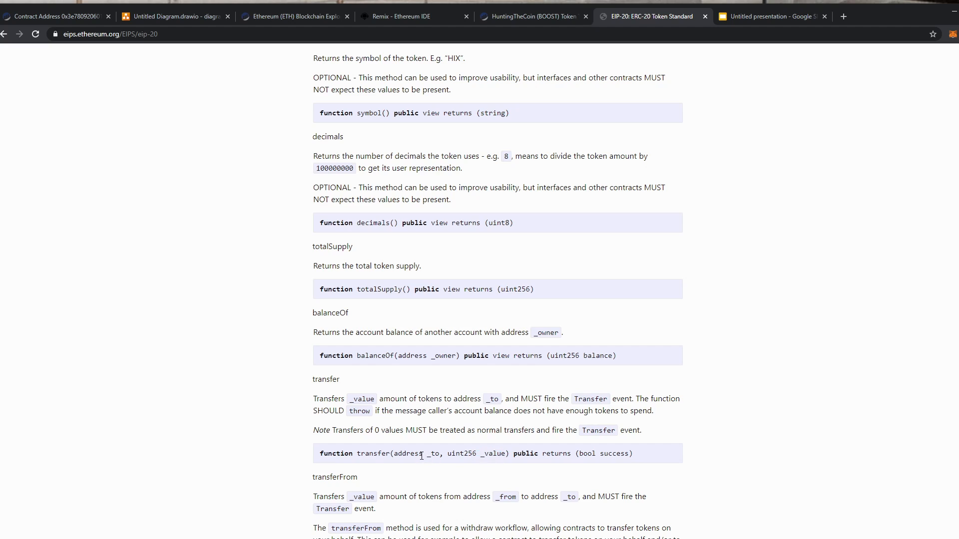
double_click(493, 453)
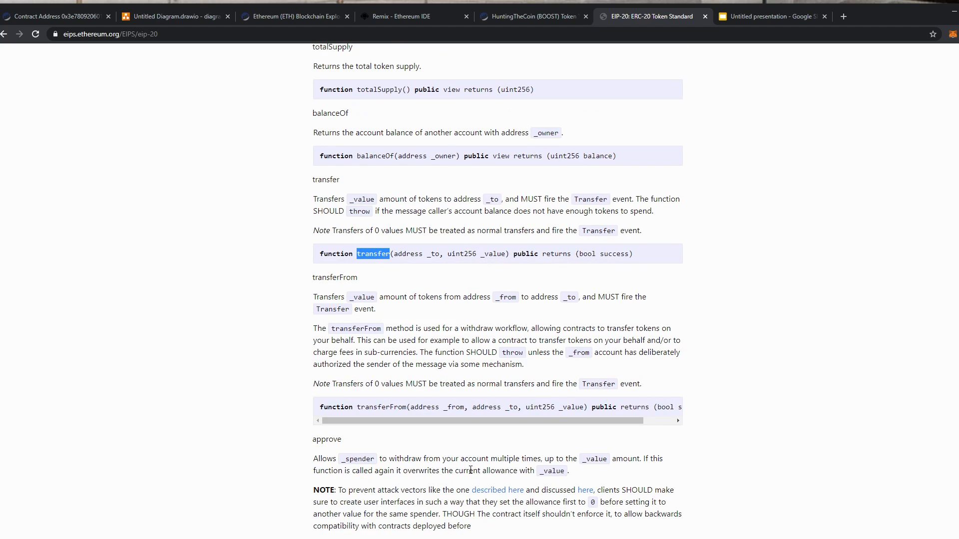
scroll(down, 3)
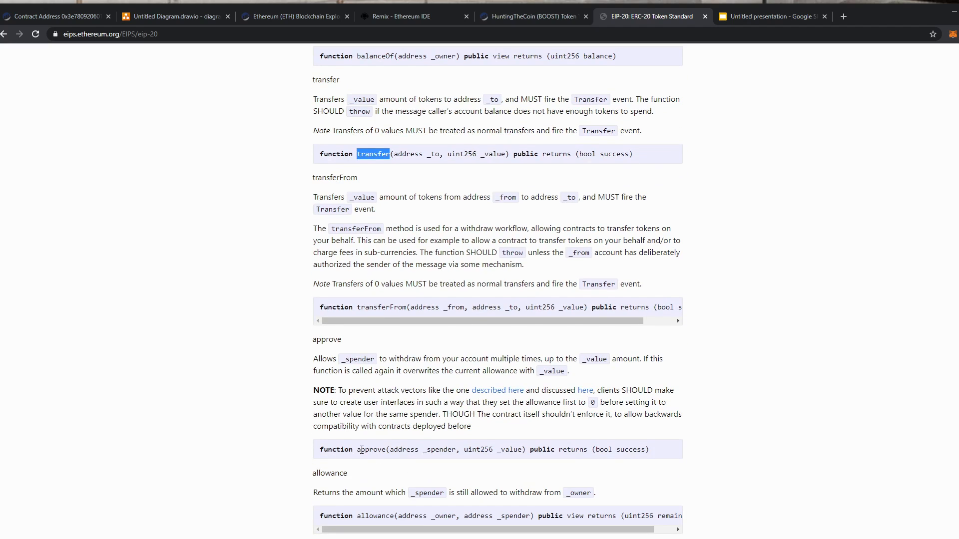
double_click(370, 450)
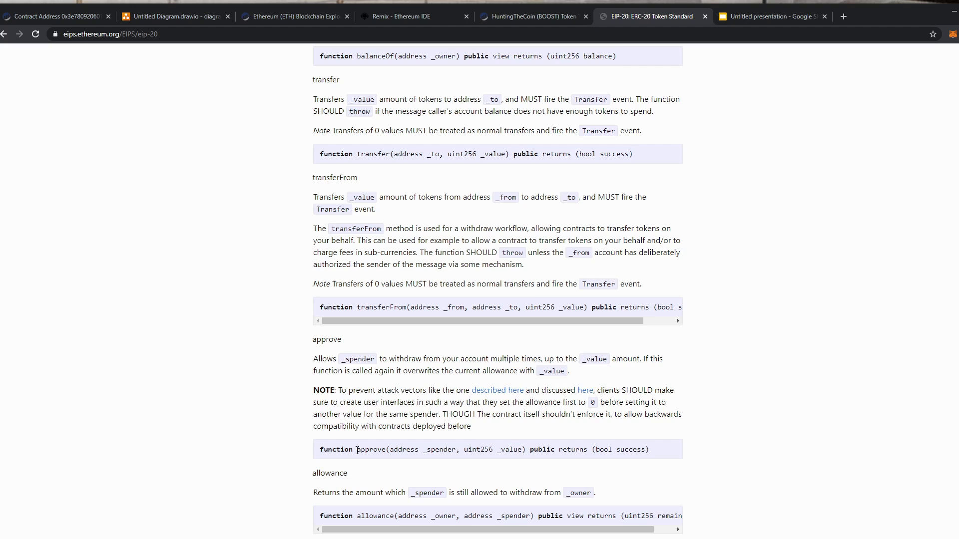
double_click(370, 450)
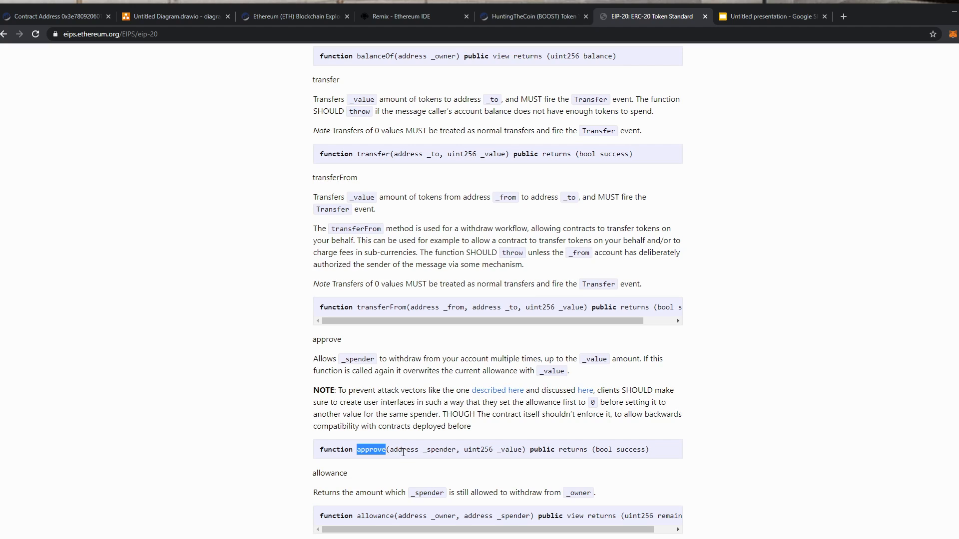
mouse_move(424, 381)
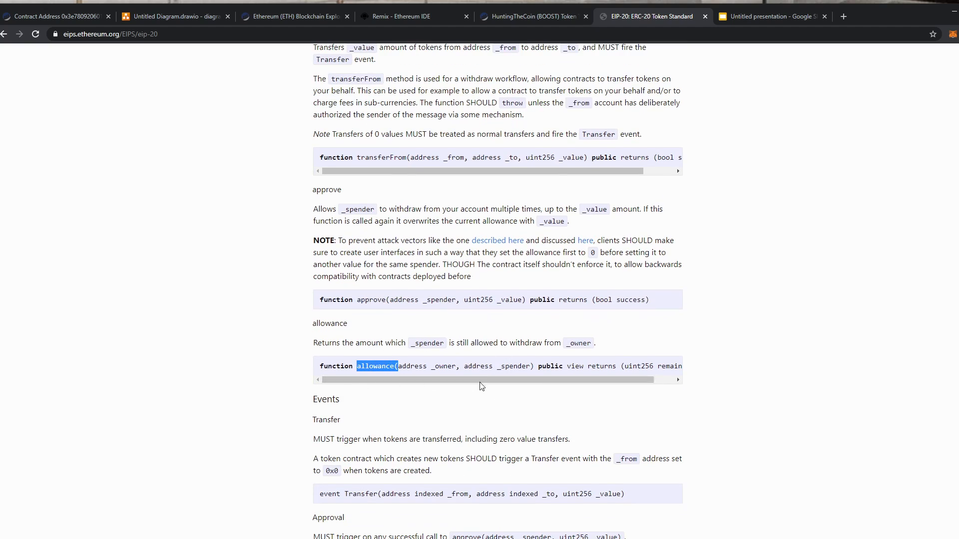
scroll(down, 3)
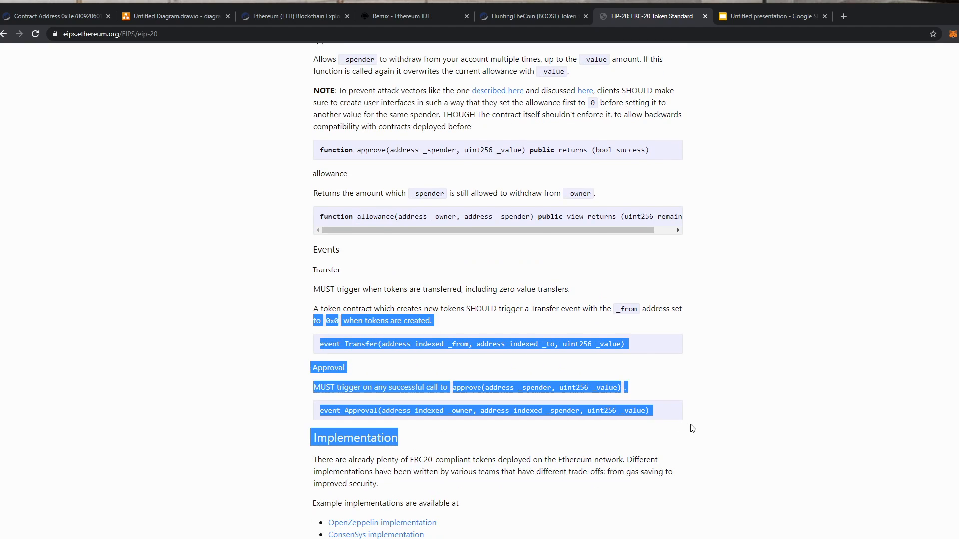
scroll(up, 3)
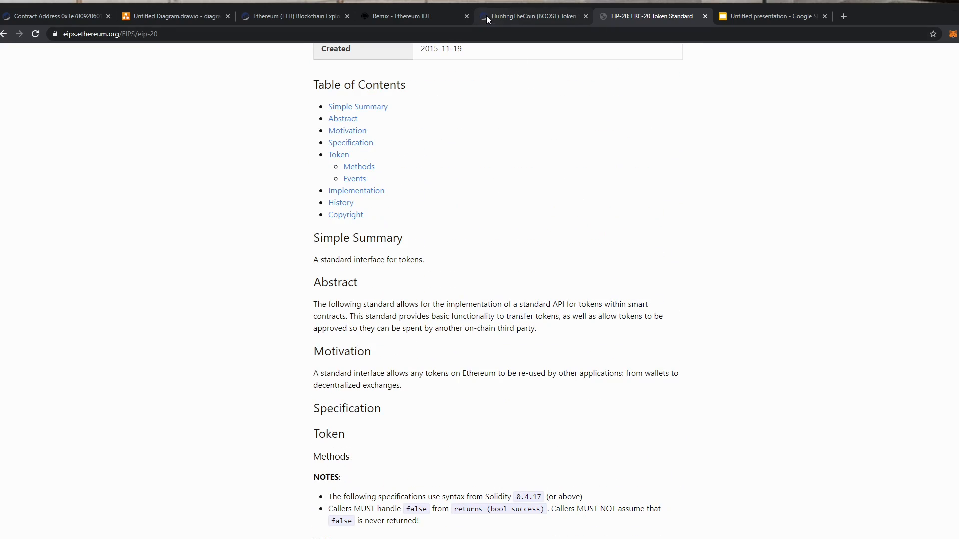
scroll(down, 3)
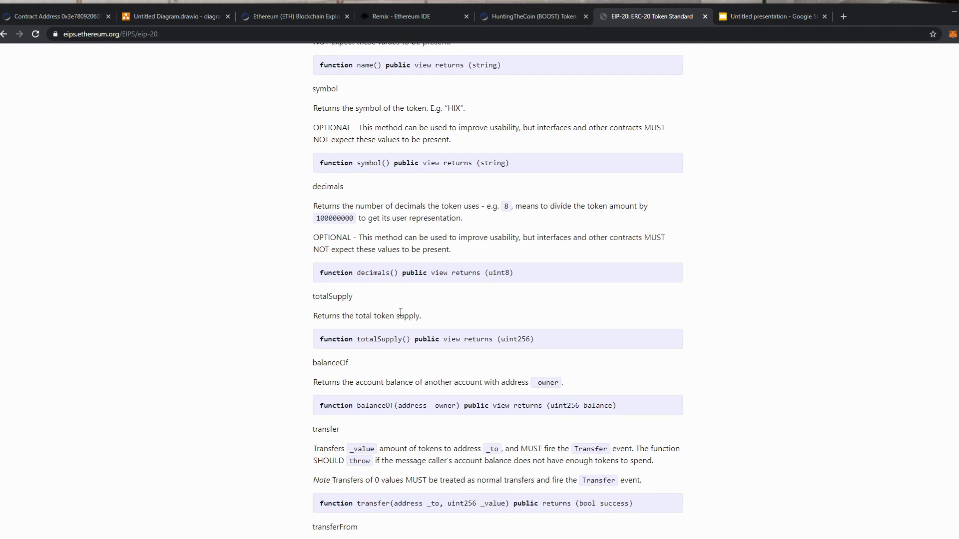
Search Etherscan for 'boost' and open the Boosted Finance token's contract address page
click(298, 16)
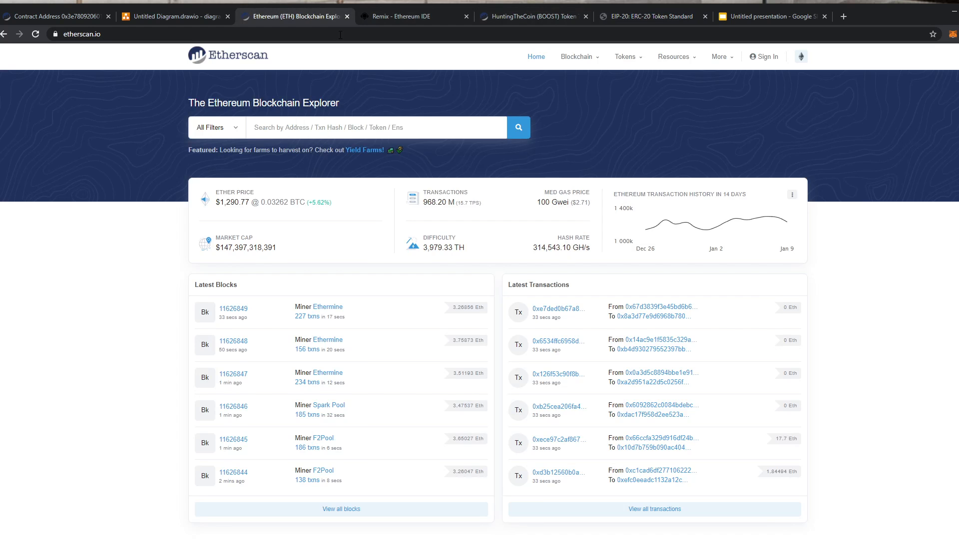
text(boost)
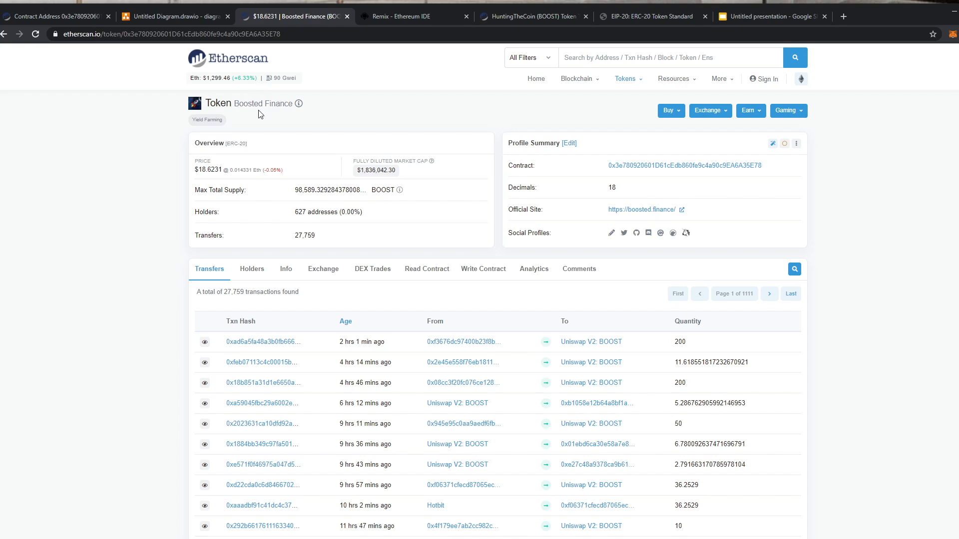
mouse_move(555, 519)
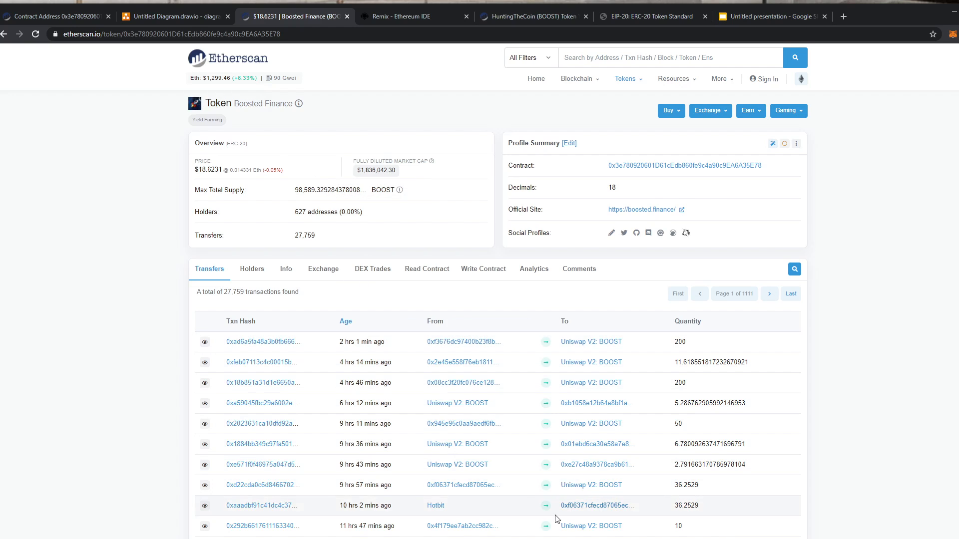
mouse_move(675, 172)
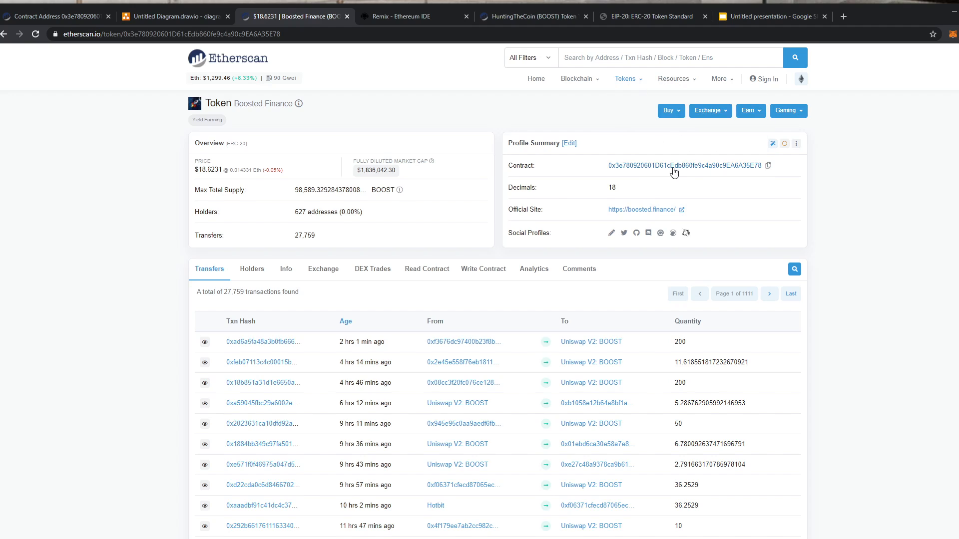
mouse_move(627, 351)
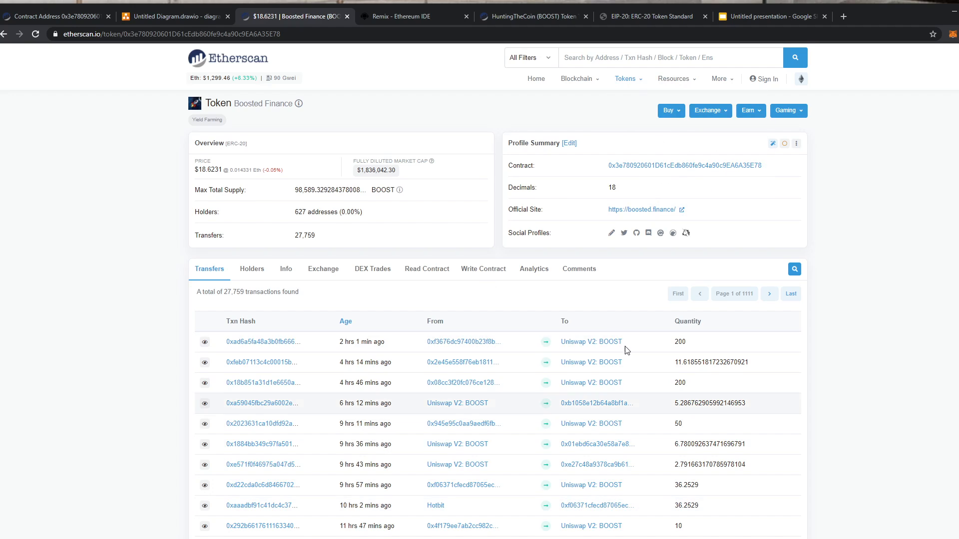
click(656, 166)
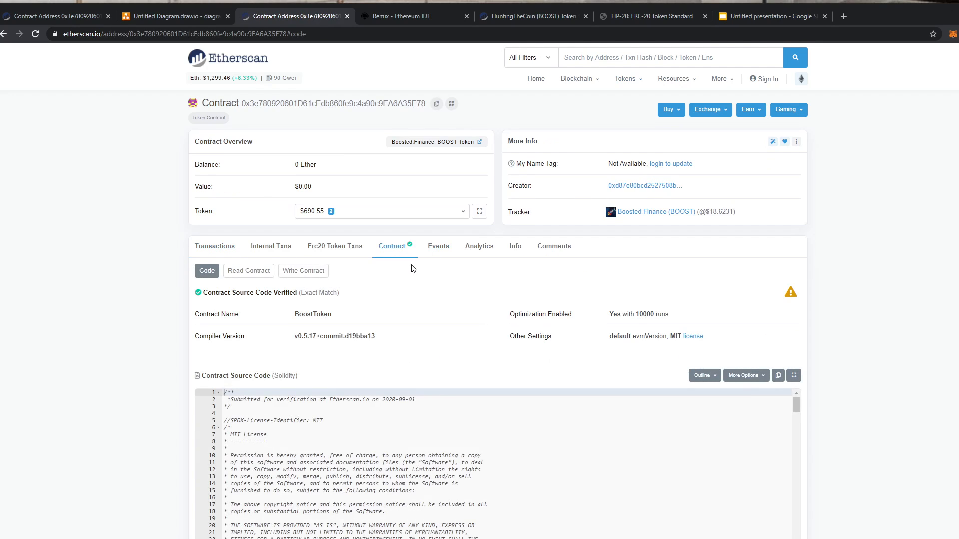
Copy the BOOST contract source code to the clipboard and dismiss the copied notice
scroll(down, 3)
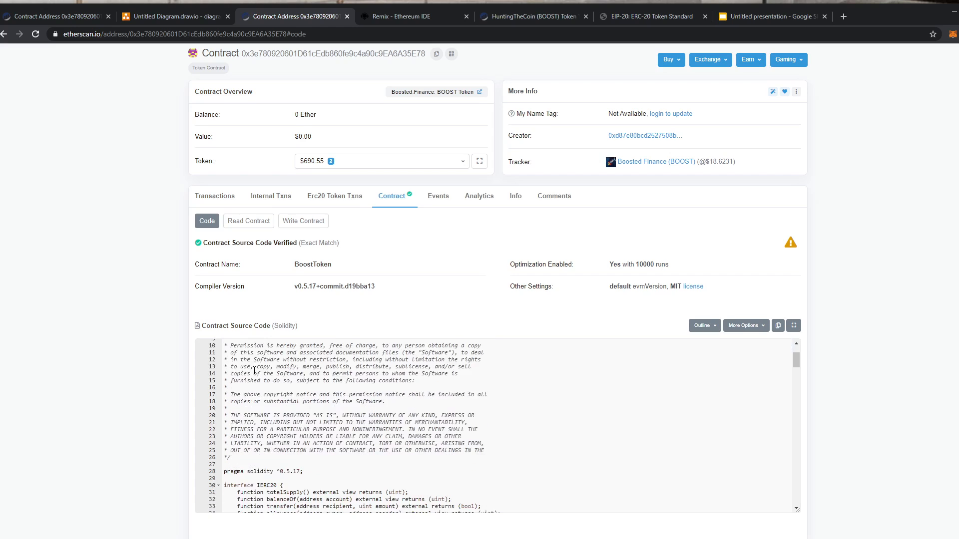
scroll(down, 3)
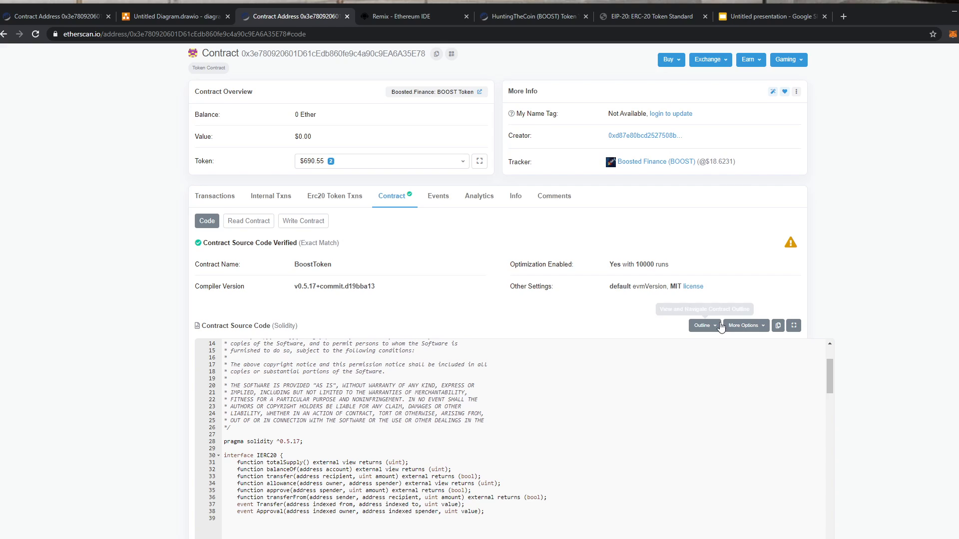
click(778, 326)
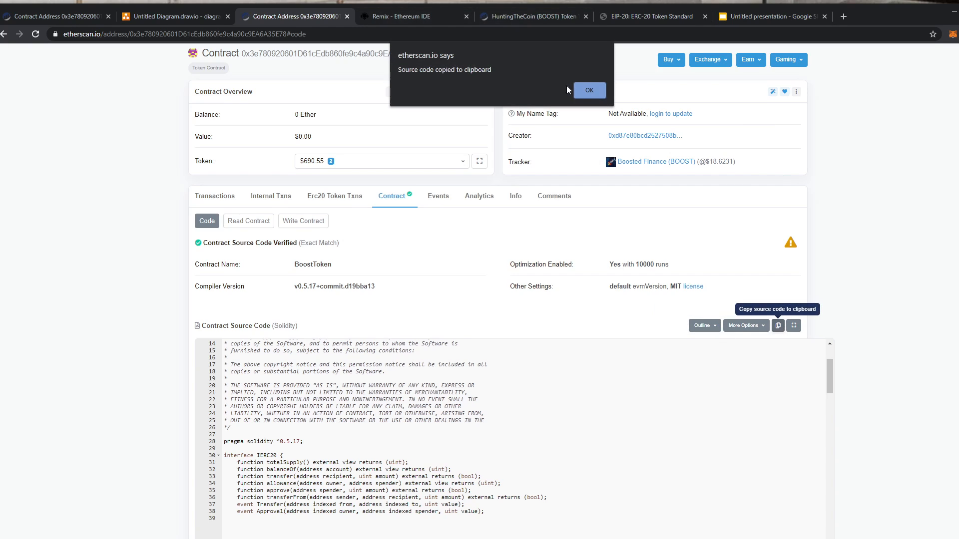
click(589, 91)
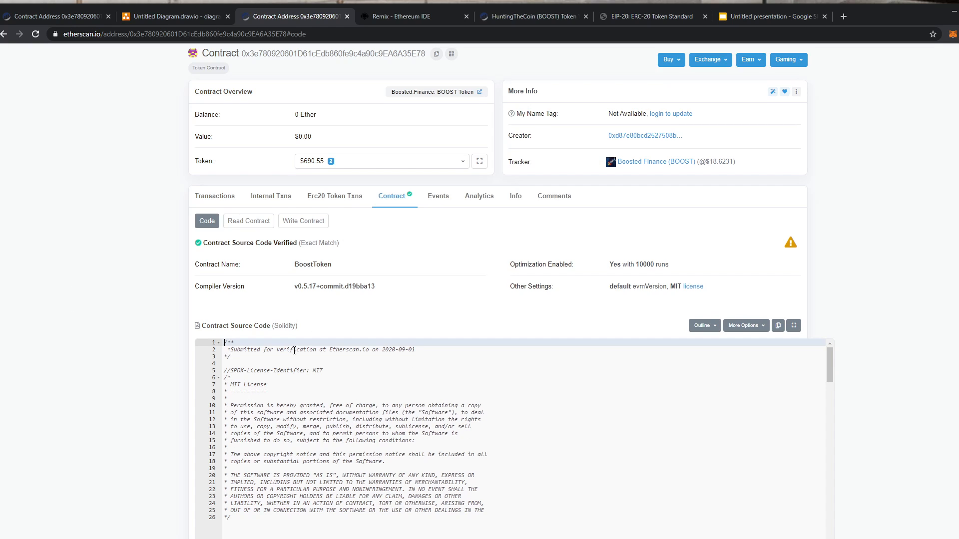
scroll(down, 3)
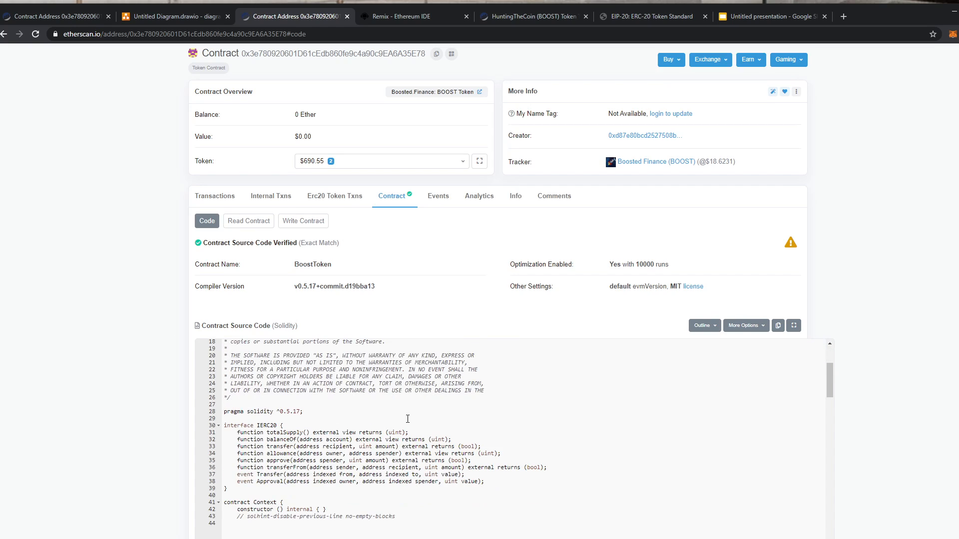
mouse_move(397, 384)
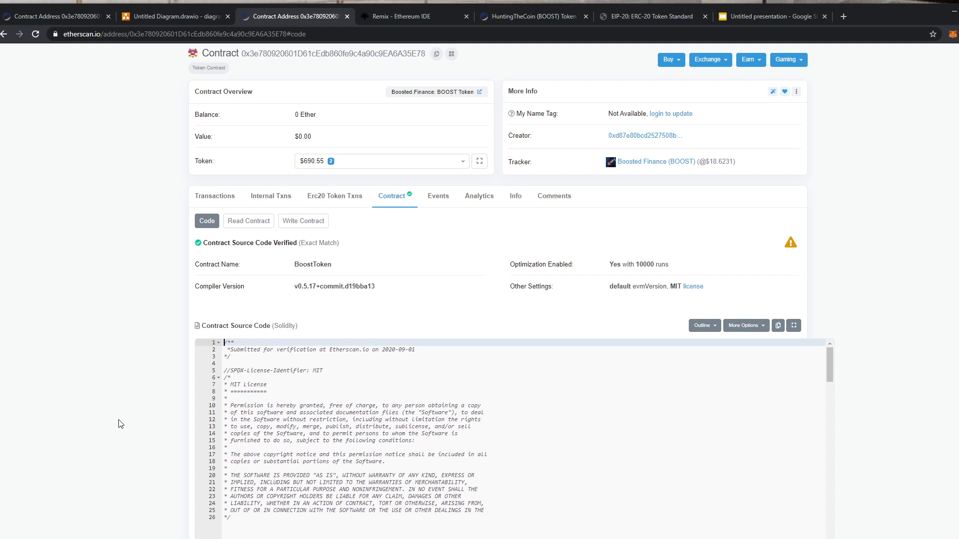
mouse_move(369, 255)
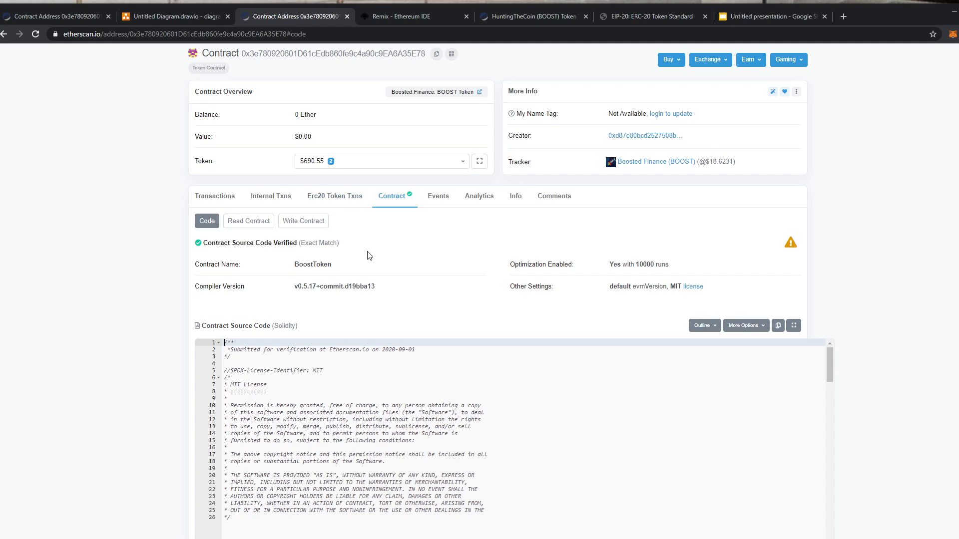
mouse_move(406, 80)
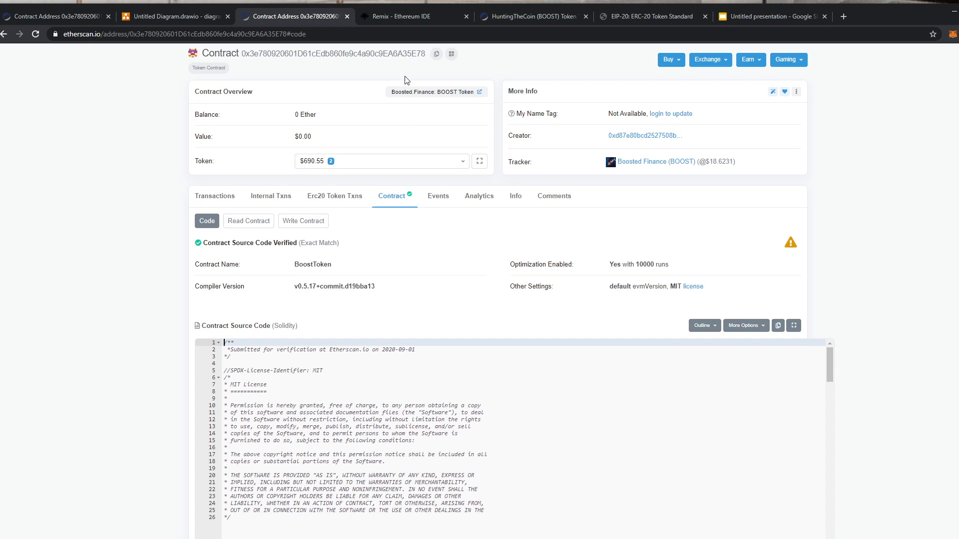
mouse_move(405, 20)
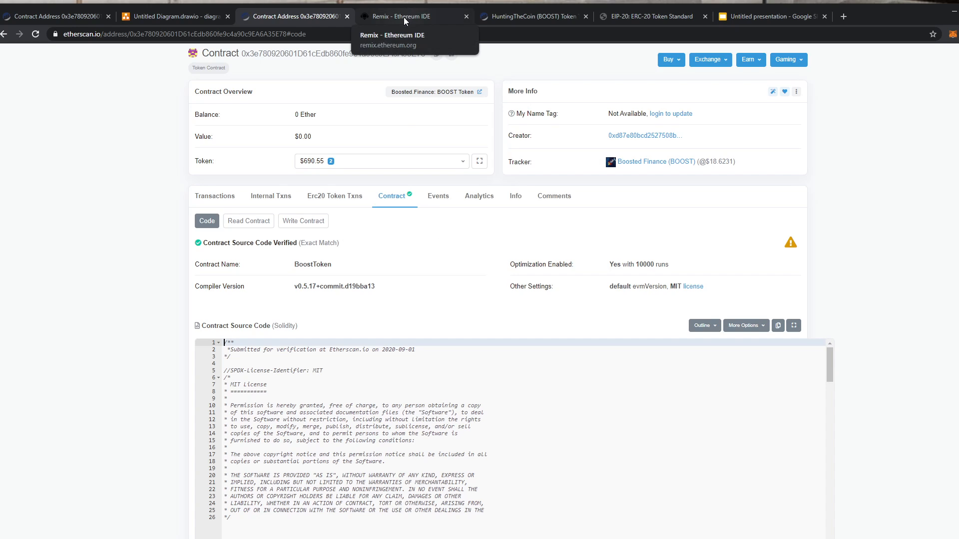
Create a new file named CoolToken.sol in Remix's File Explorers panel
click(403, 17)
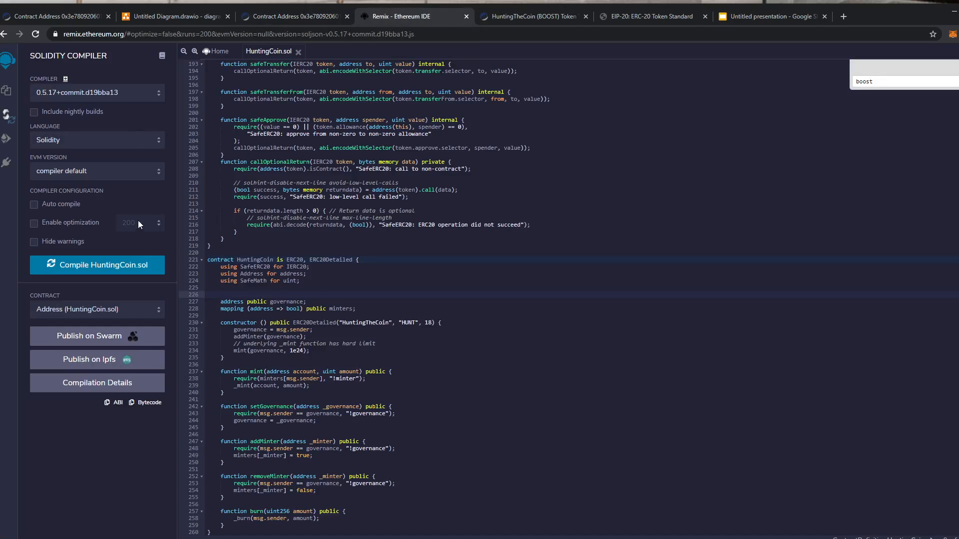
scroll(up, 3)
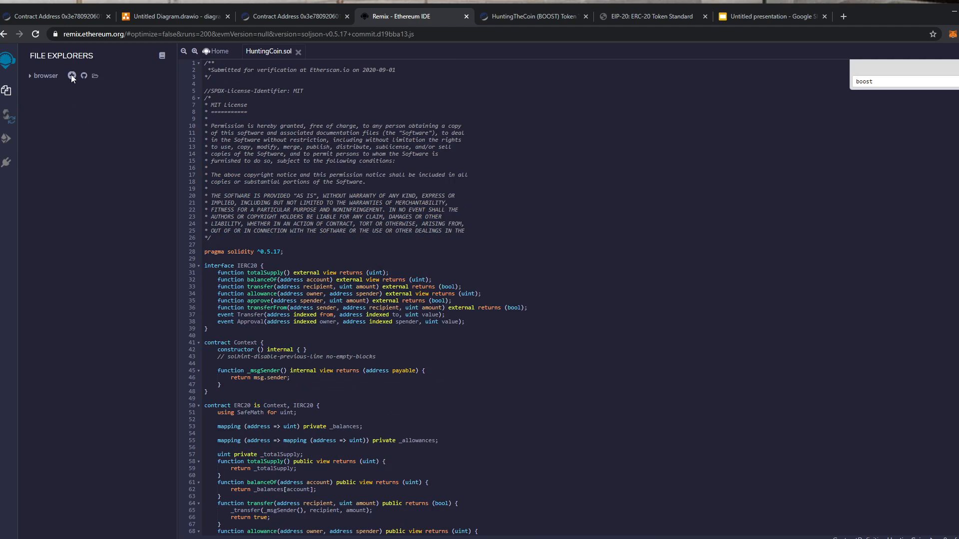
click(73, 76)
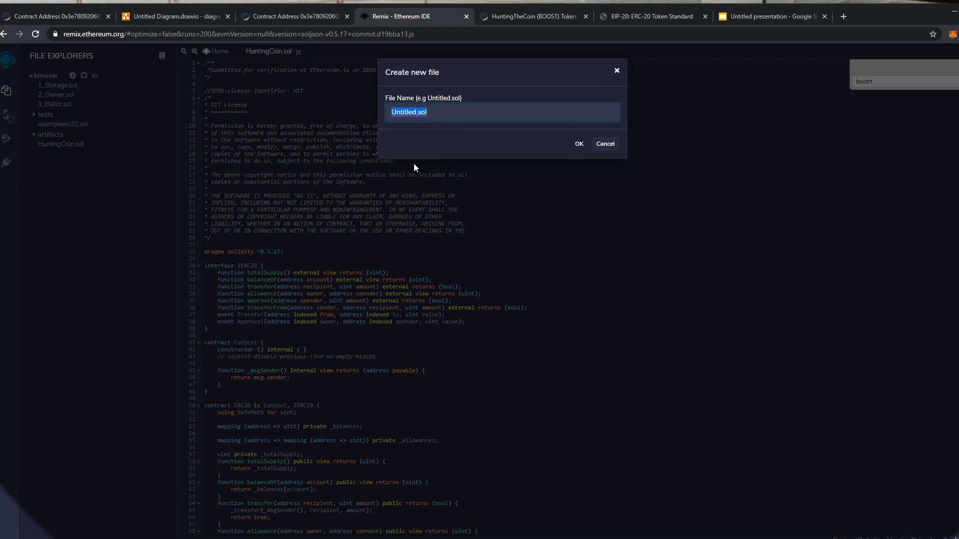
text(CoolT)
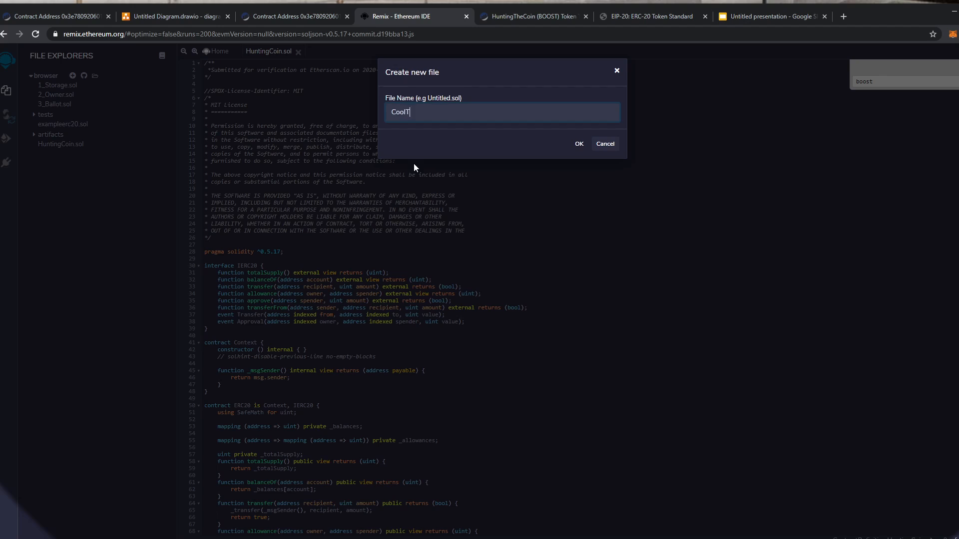
text(oken.sol)
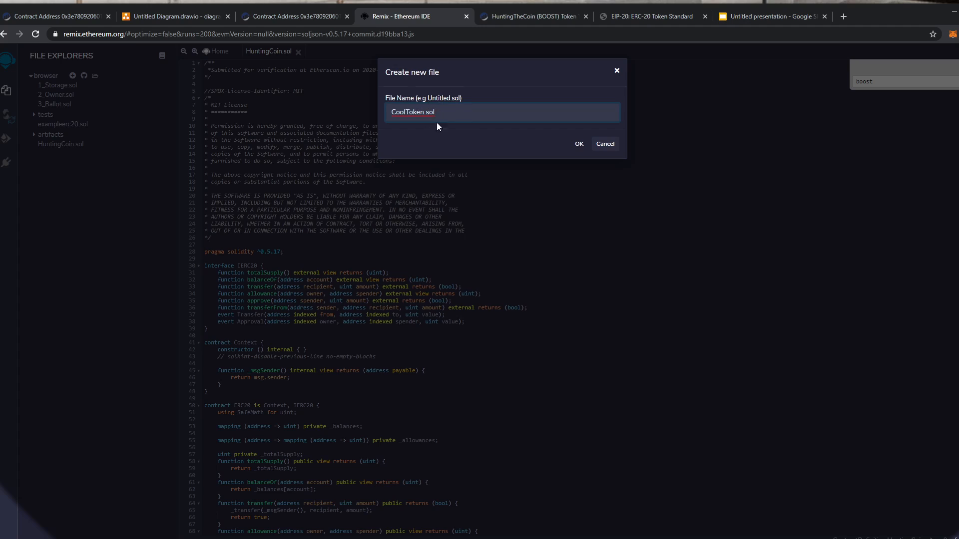
mouse_move(557, 131)
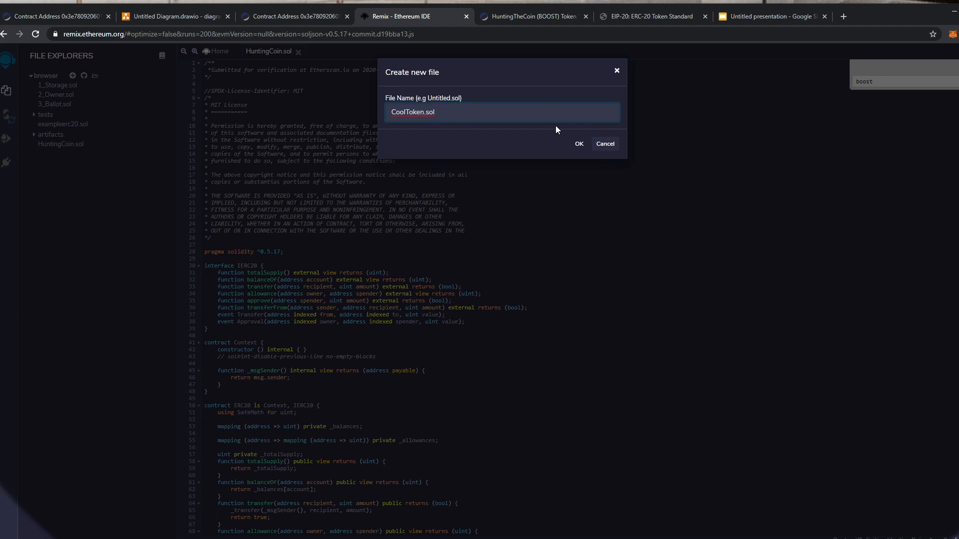
mouse_move(579, 152)
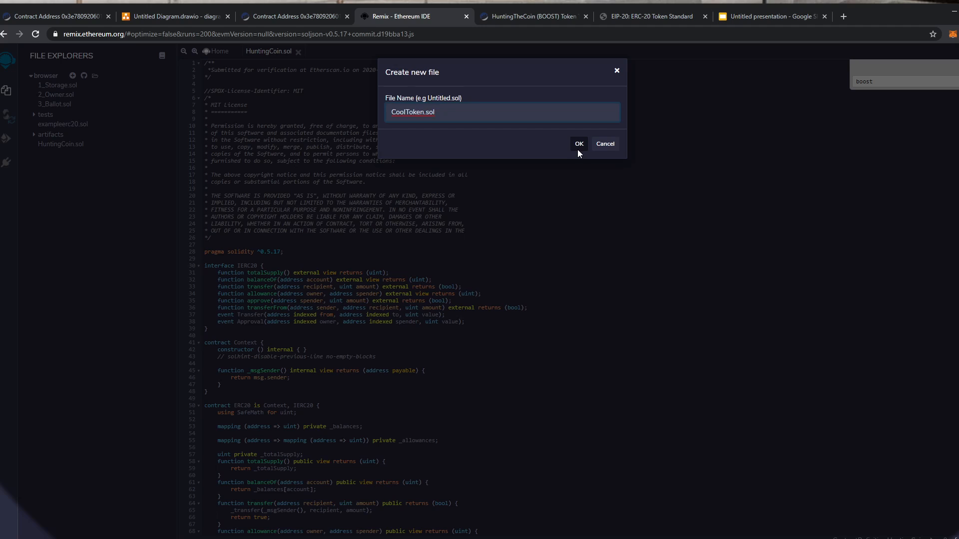
click(579, 144)
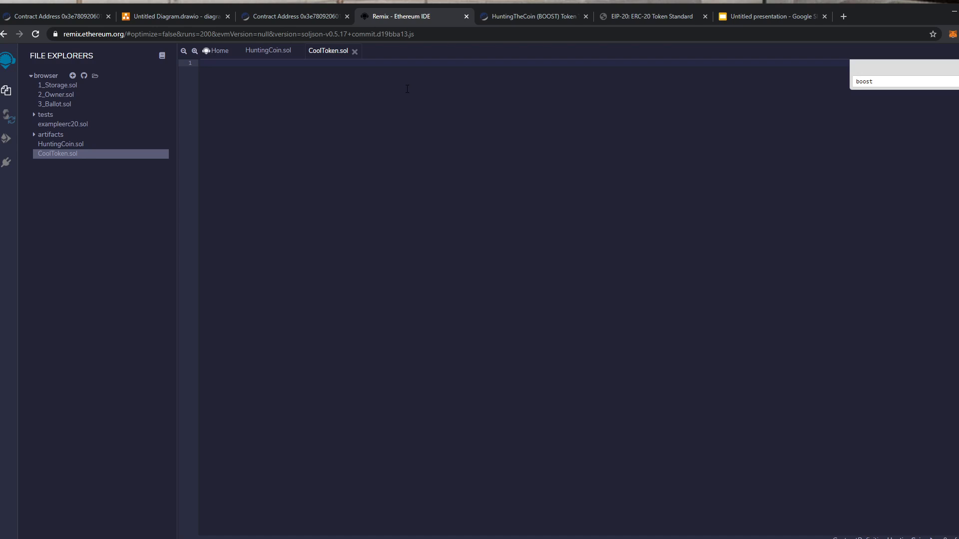
Paste the copied BOOST source into CoolToken.sol and scroll down to the BoostToken contract
click(242, 62)
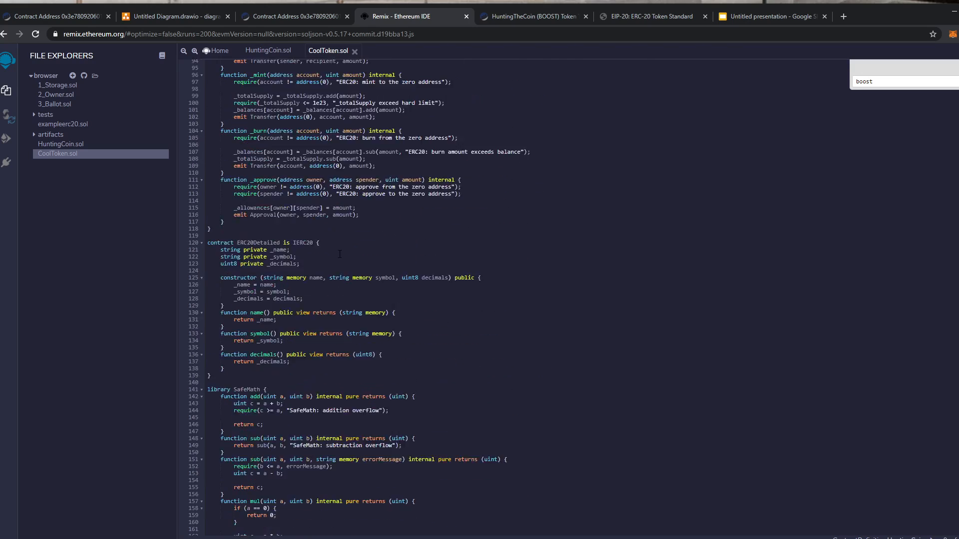
scroll(up, 3)
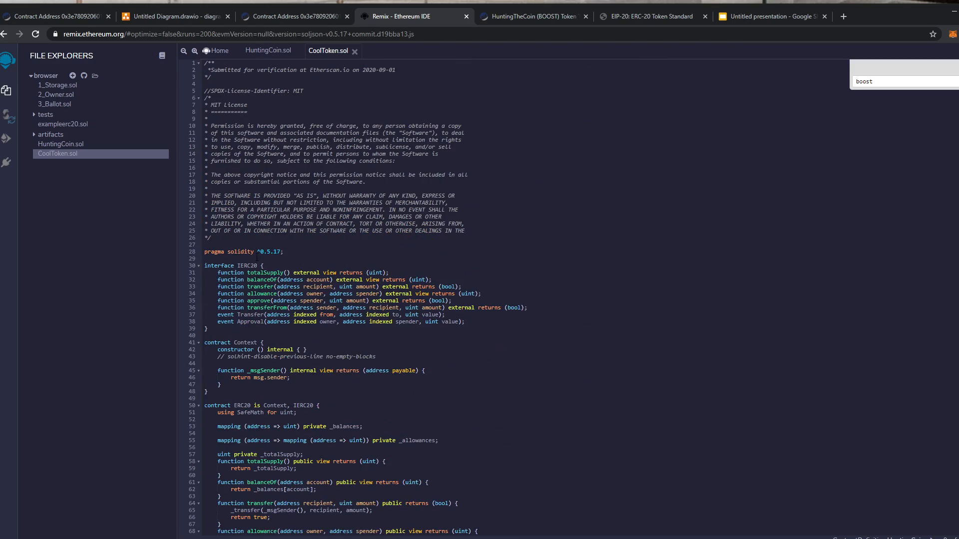
scroll(down, 3)
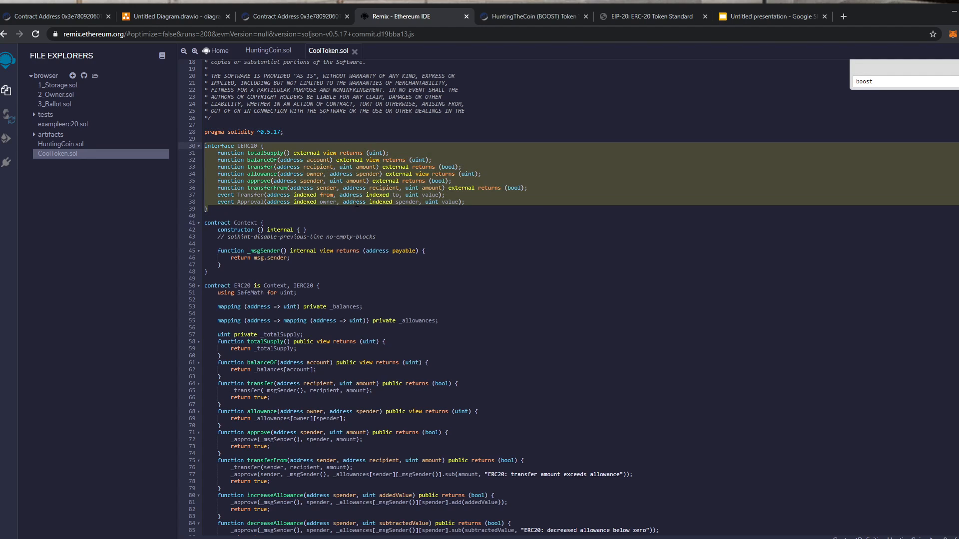
mouse_move(283, 208)
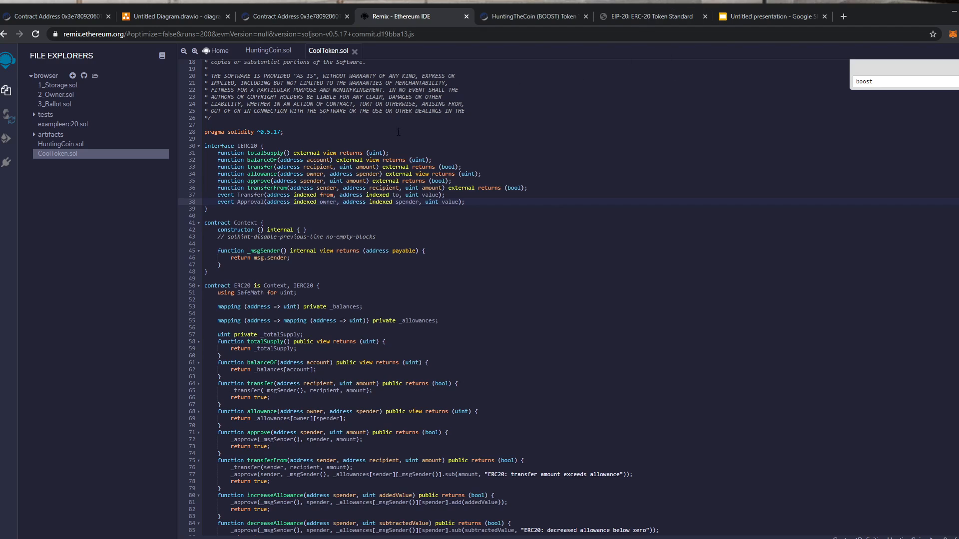
drag(245, 152, 465, 202)
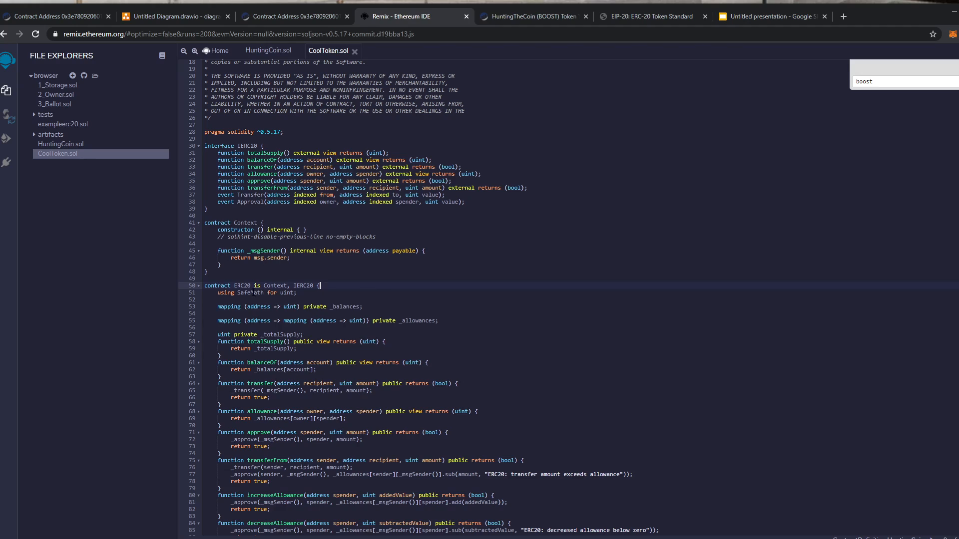
scroll(down, 3)
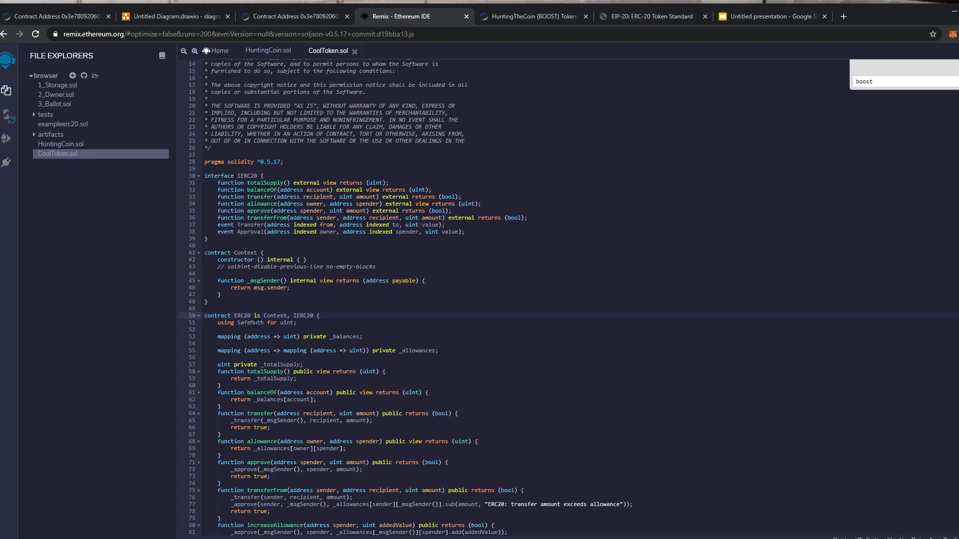
scroll(down, 3)
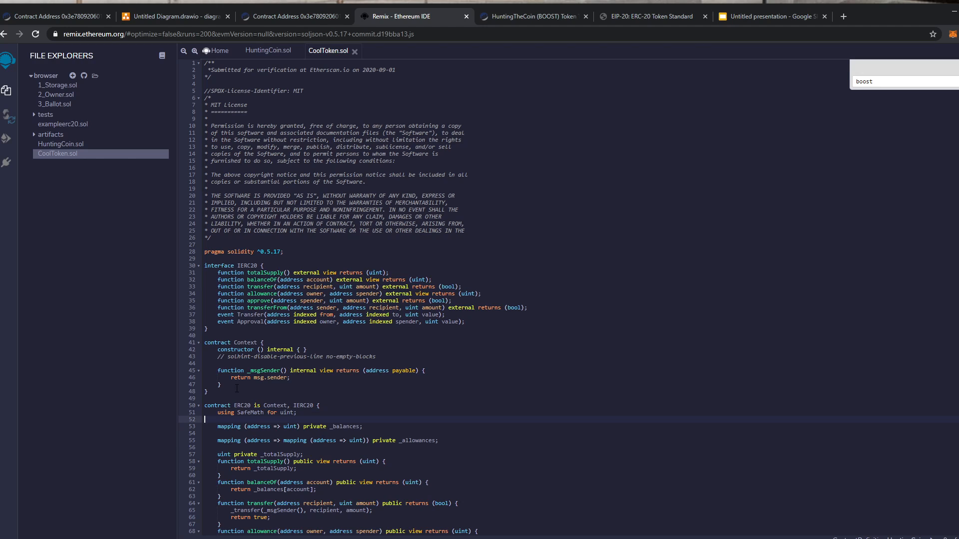
scroll(down, 3)
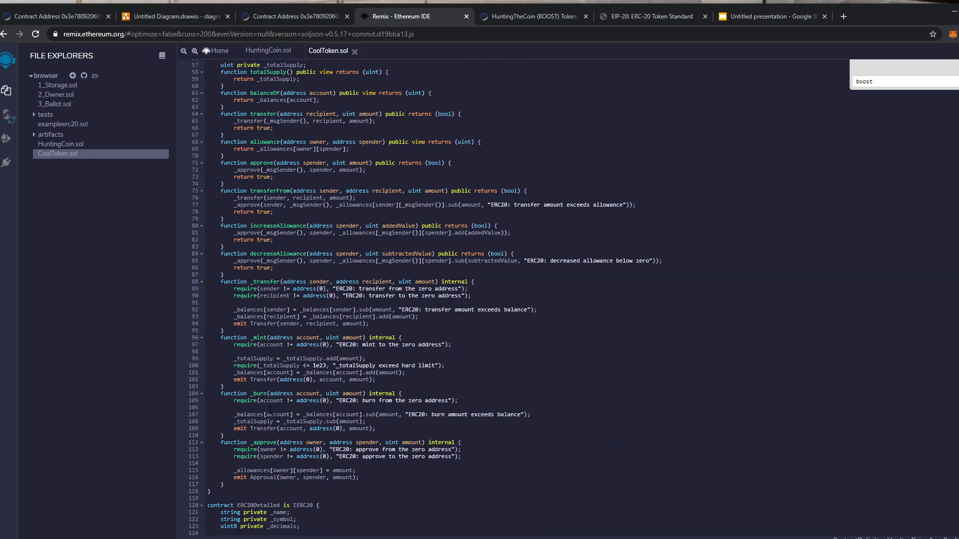
scroll(down, 3)
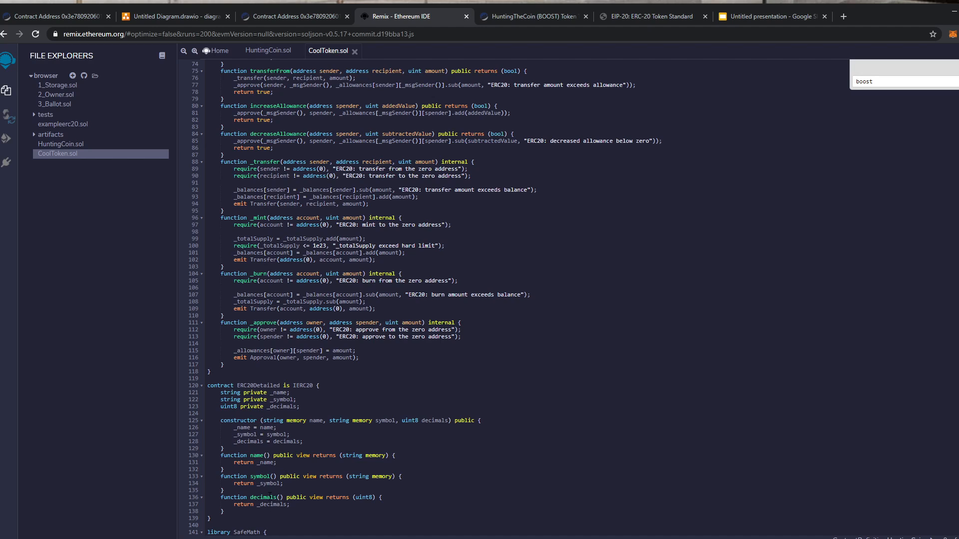
scroll(down, 3)
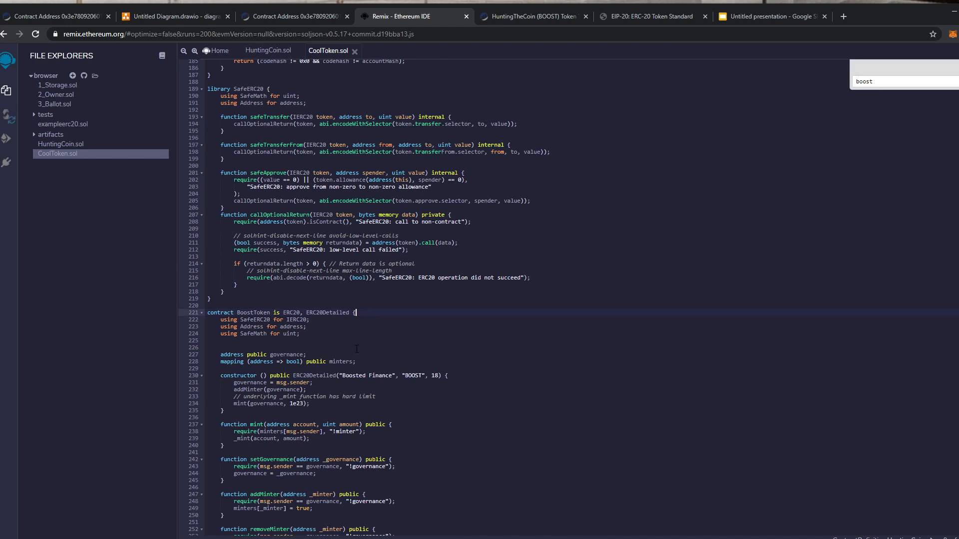
Rename BoostToken to CoolToken and change the constructor's name to CoolToken and symbol to COOL
scroll(down, 3)
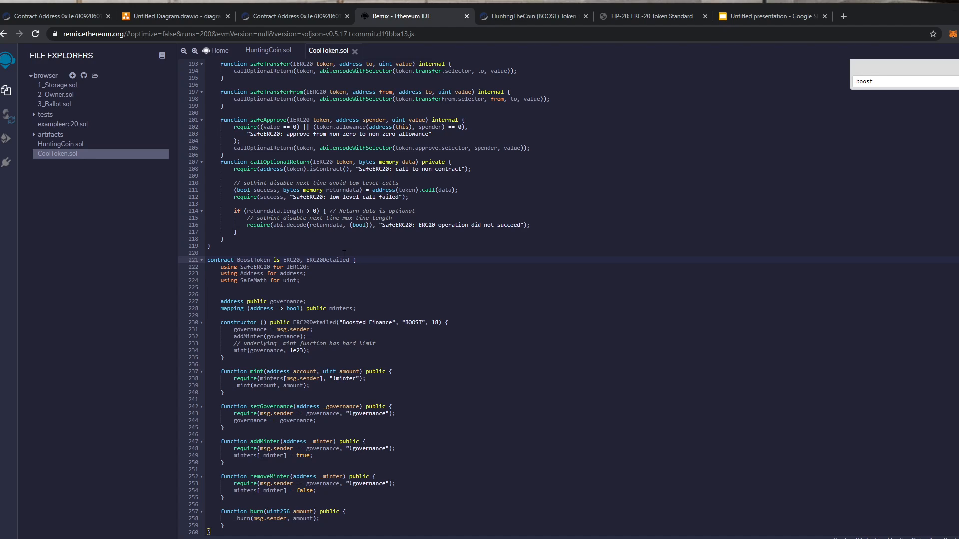
double_click(253, 259)
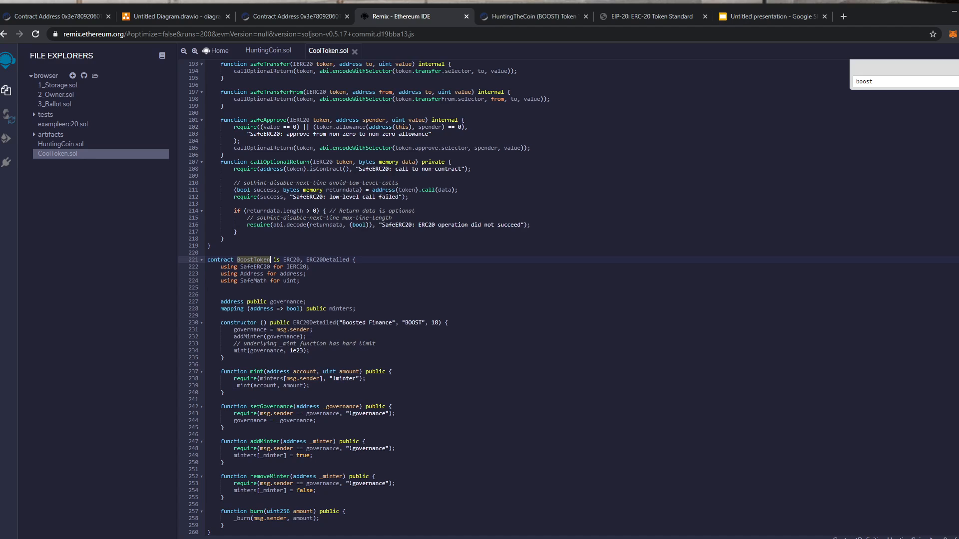
text(CoolToken)
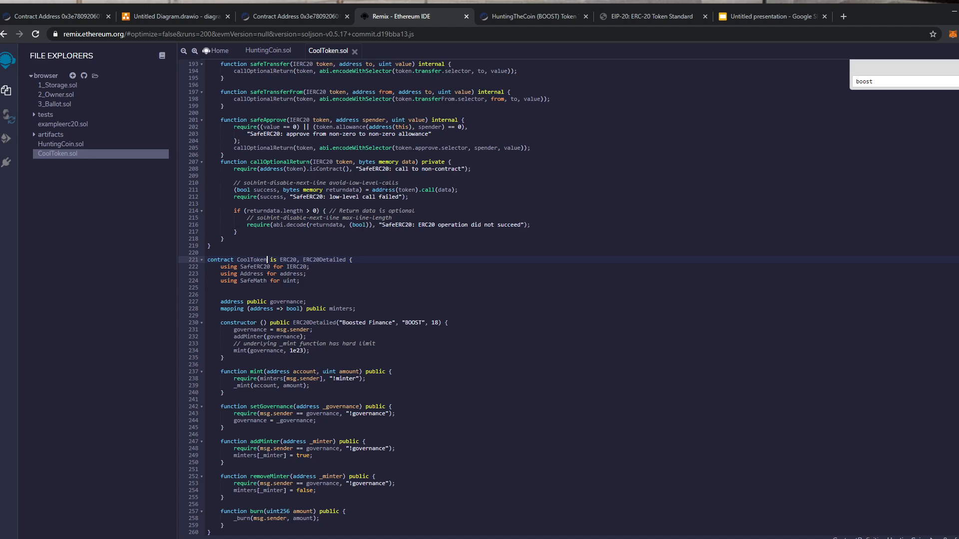
double_click(252, 260)
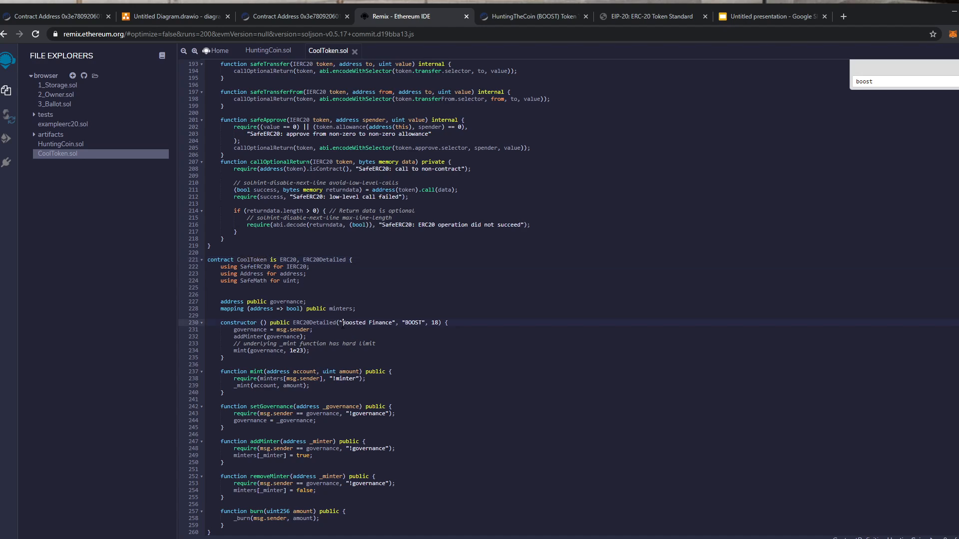
text(CoolToken)
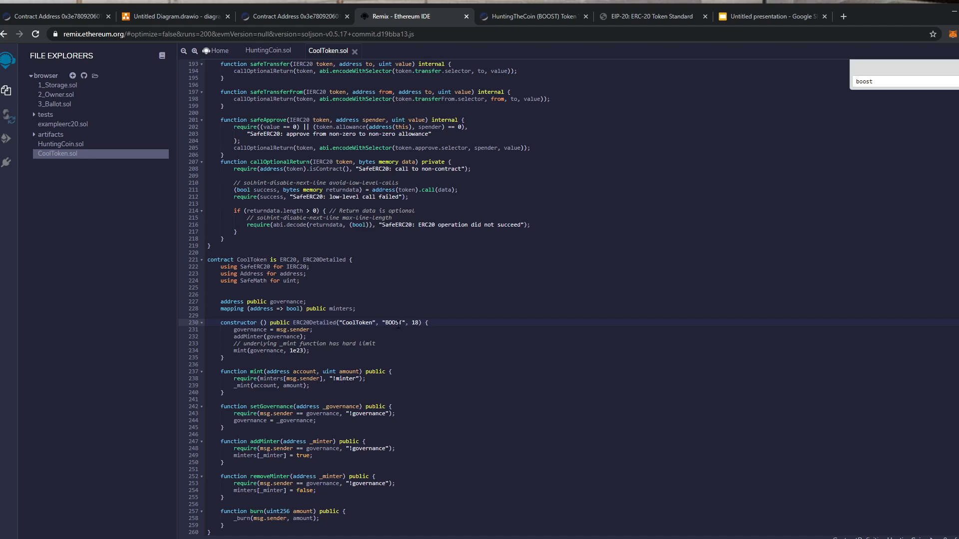
text(COOL)
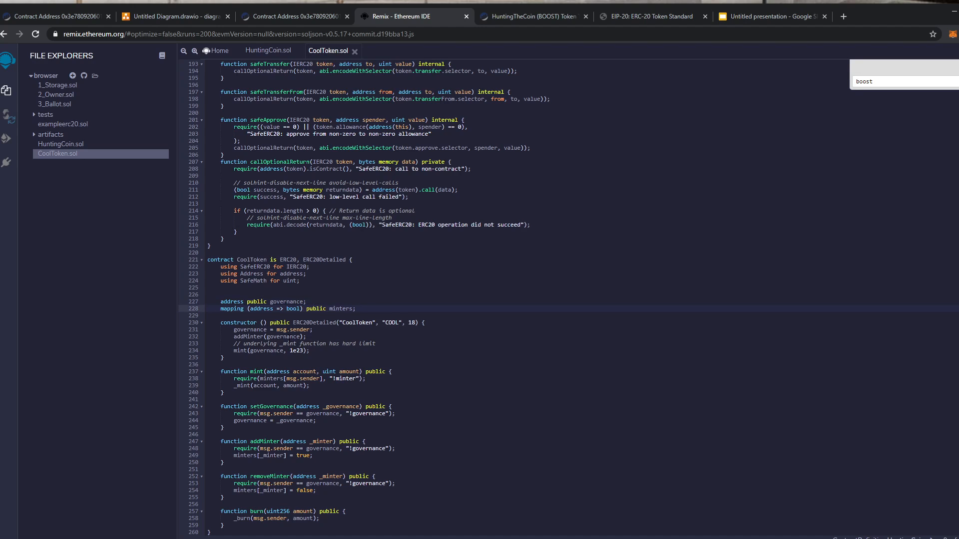
double_click(340, 309)
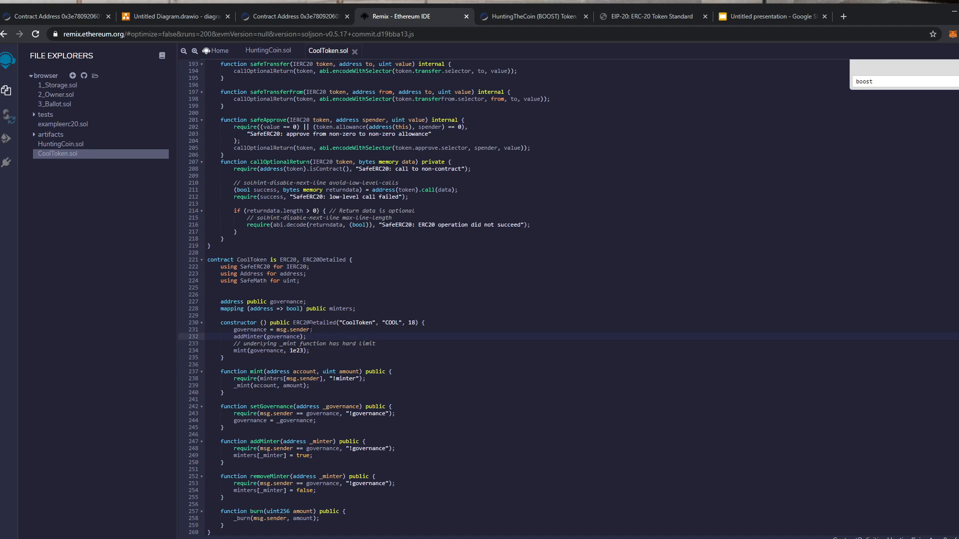
double_click(249, 329)
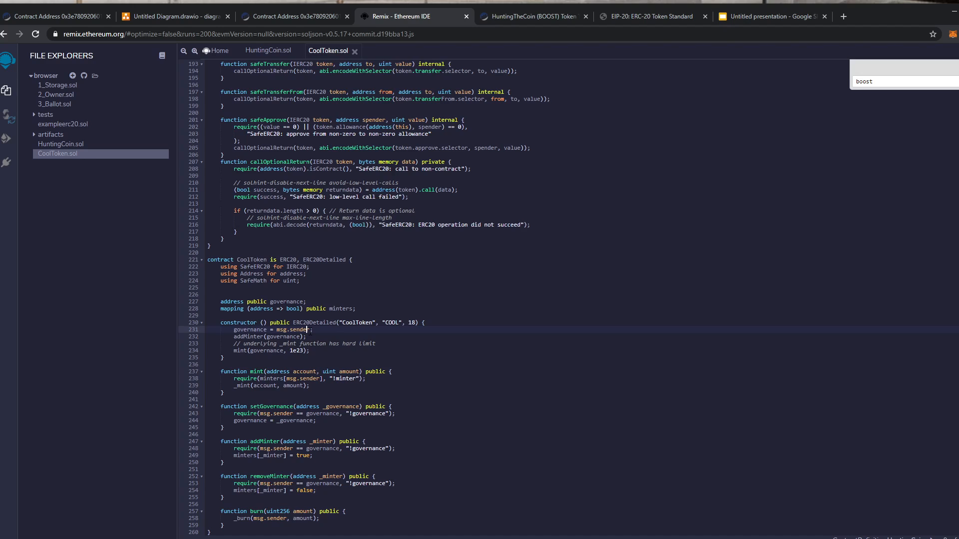
double_click(250, 330)
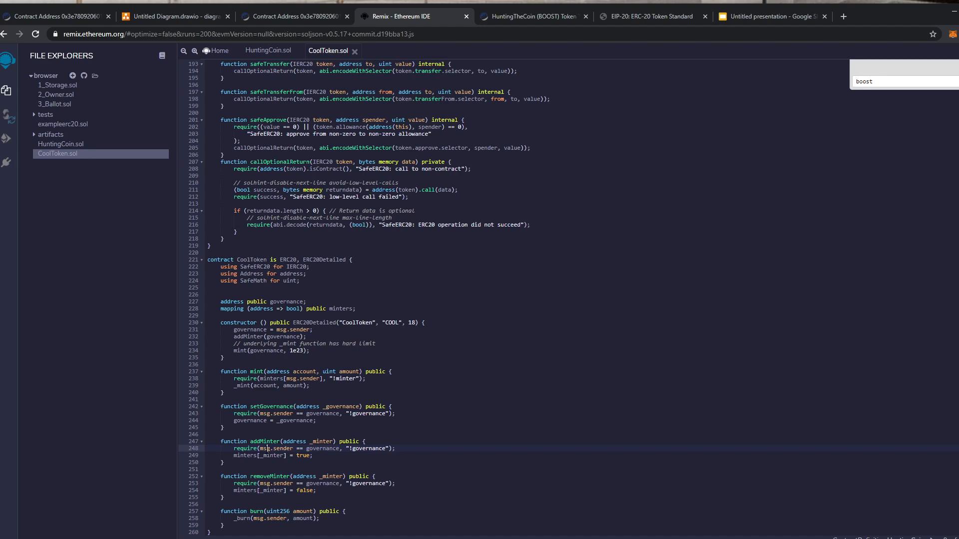
double_click(286, 302)
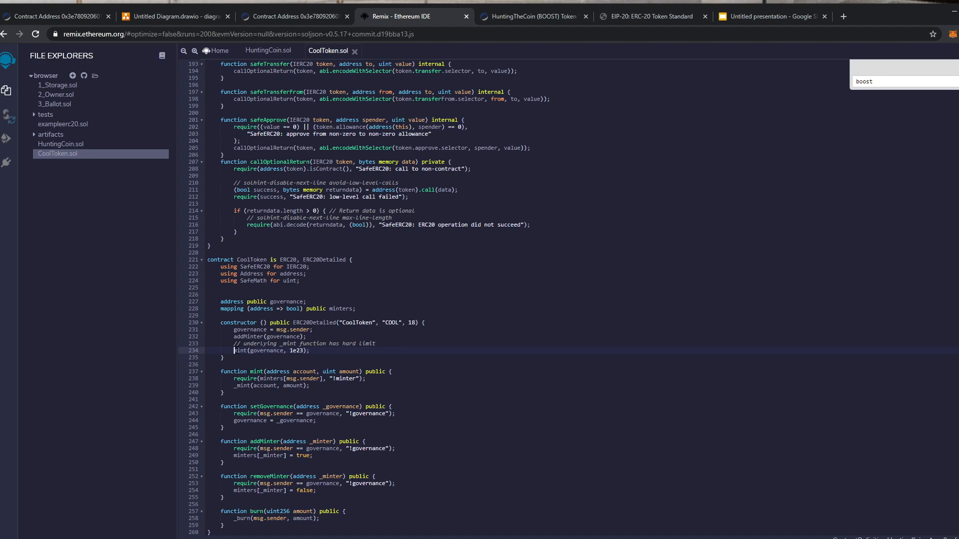
double_click(239, 350)
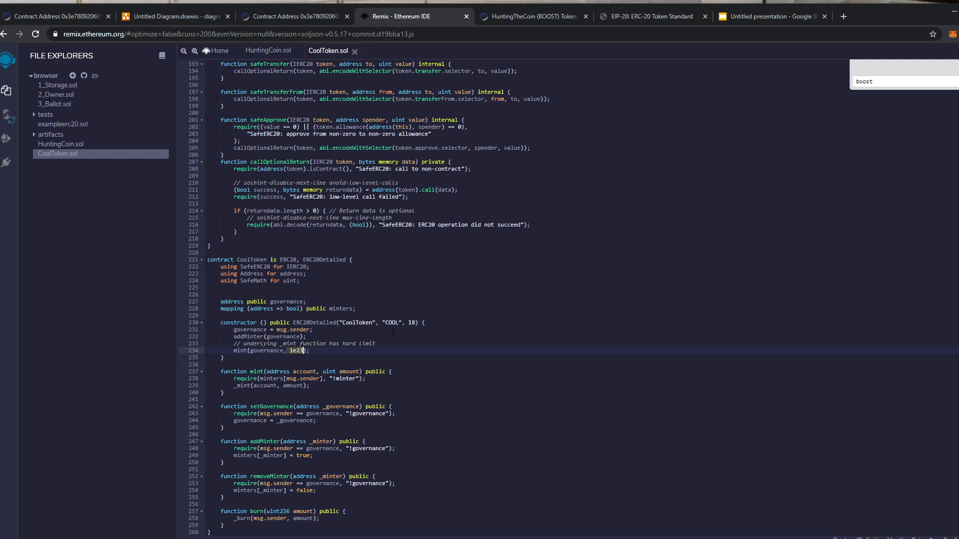
click(294, 16)
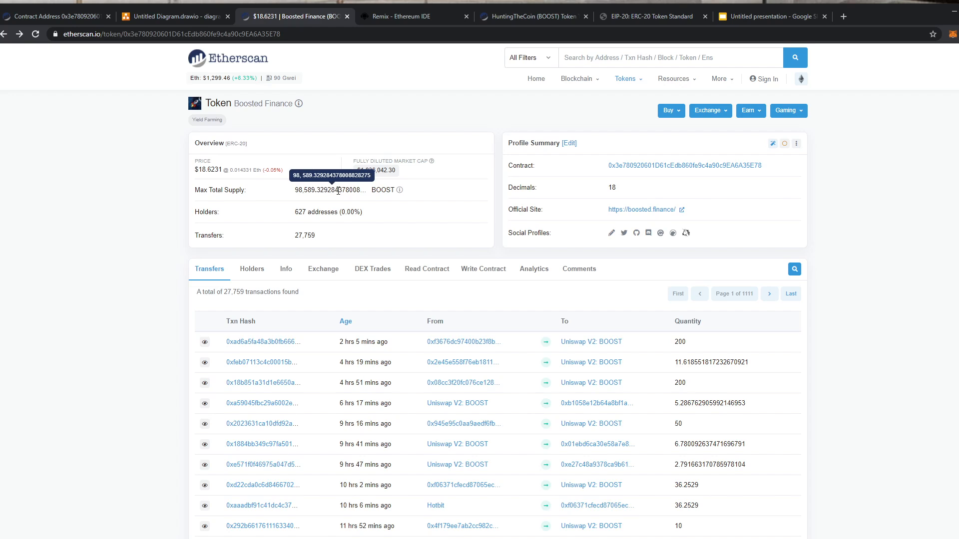
mouse_move(412, 26)
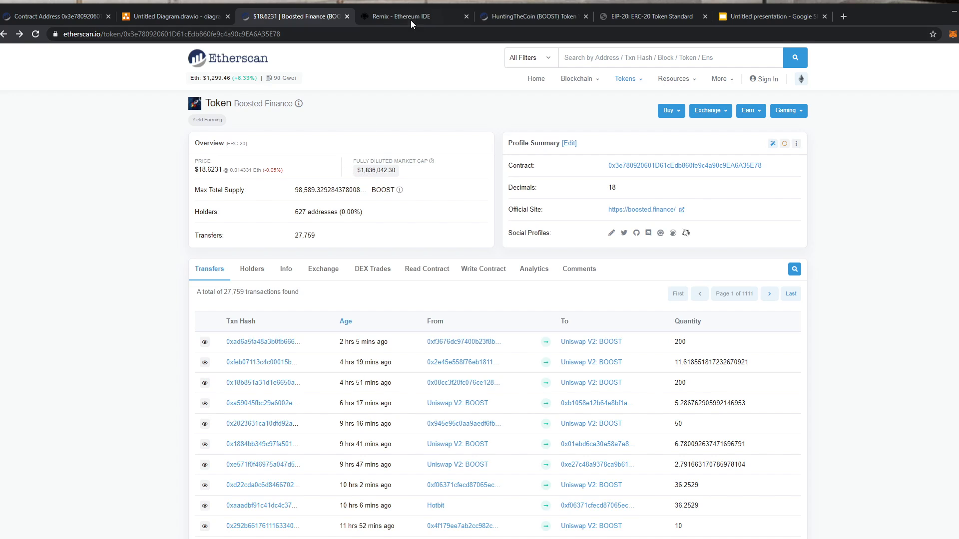
Check the Boosted Finance Max Total Supply on Etherscan, then return to the CoolToken code
click(406, 16)
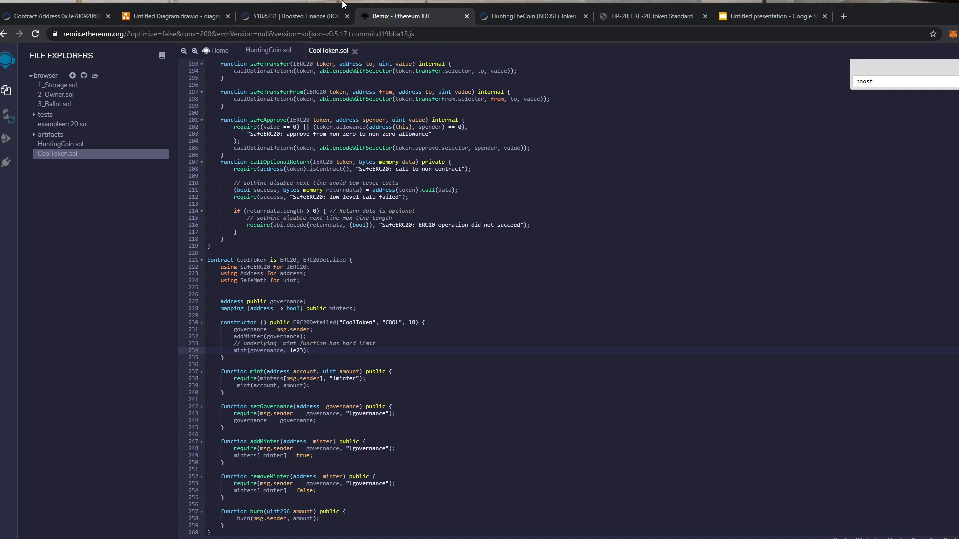
click(298, 17)
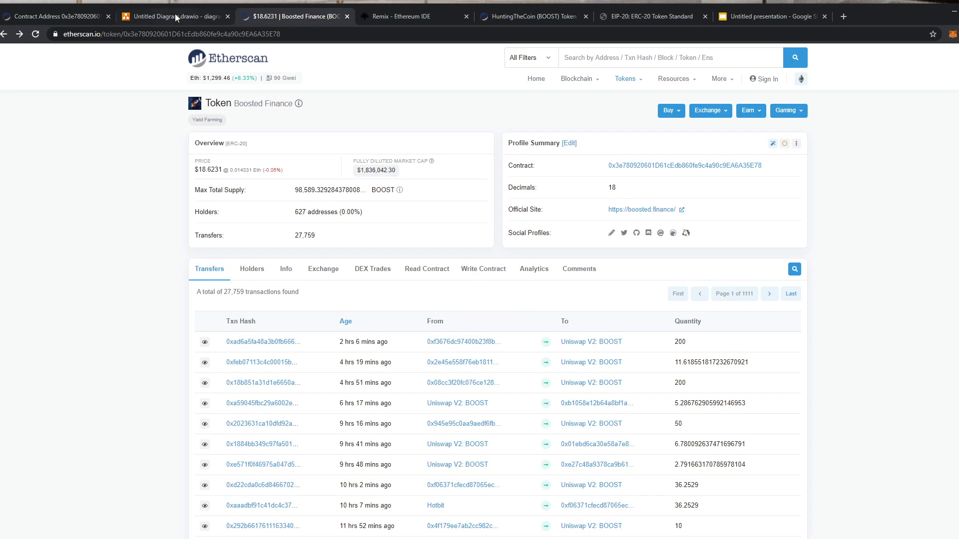
click(407, 17)
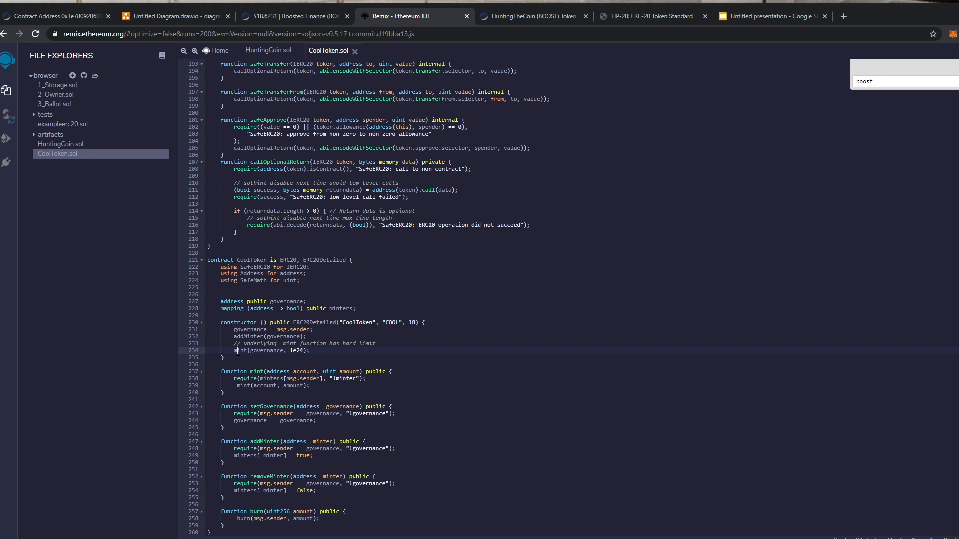
Find the ERC20 _mint function and raise its require supply limit from 1e23 to 1e24
double_click(240, 351)
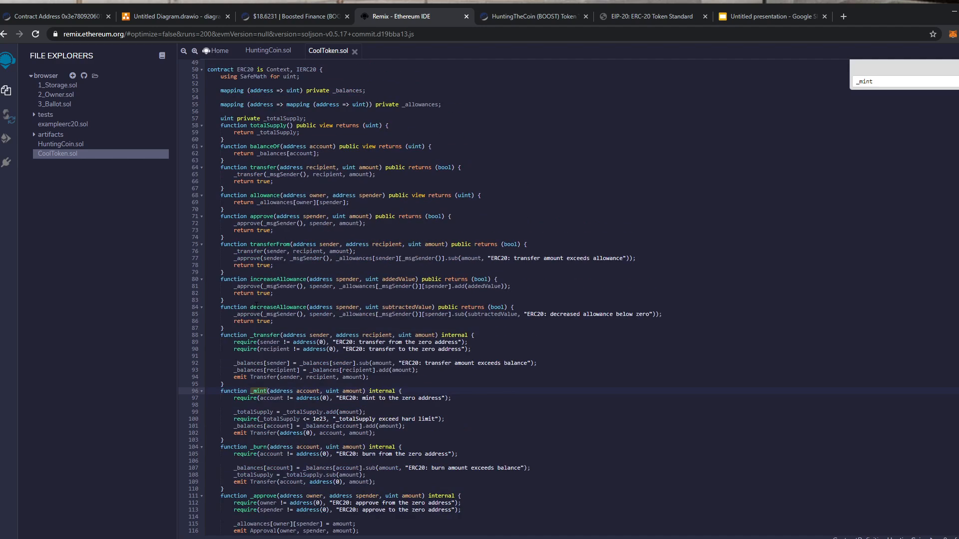
scroll(down, 3)
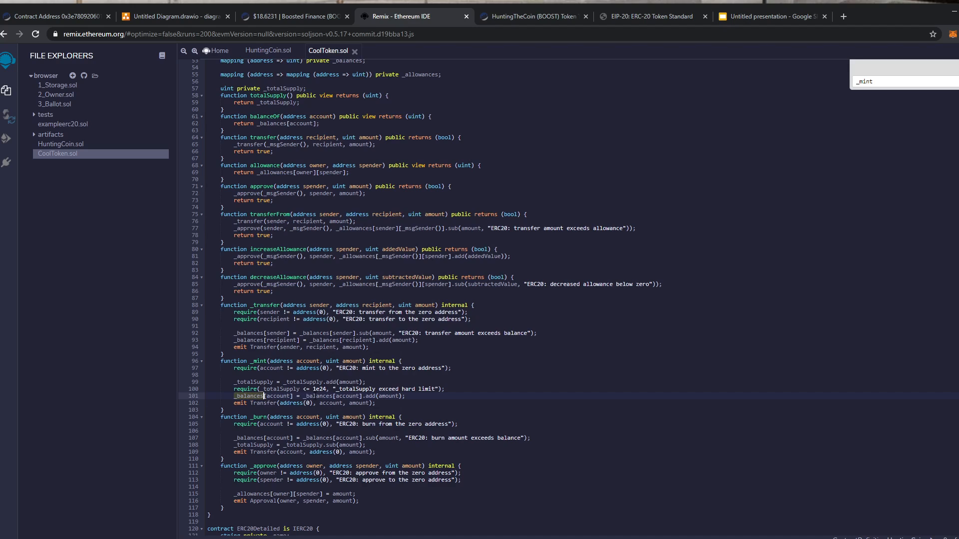
mouse_move(254, 399)
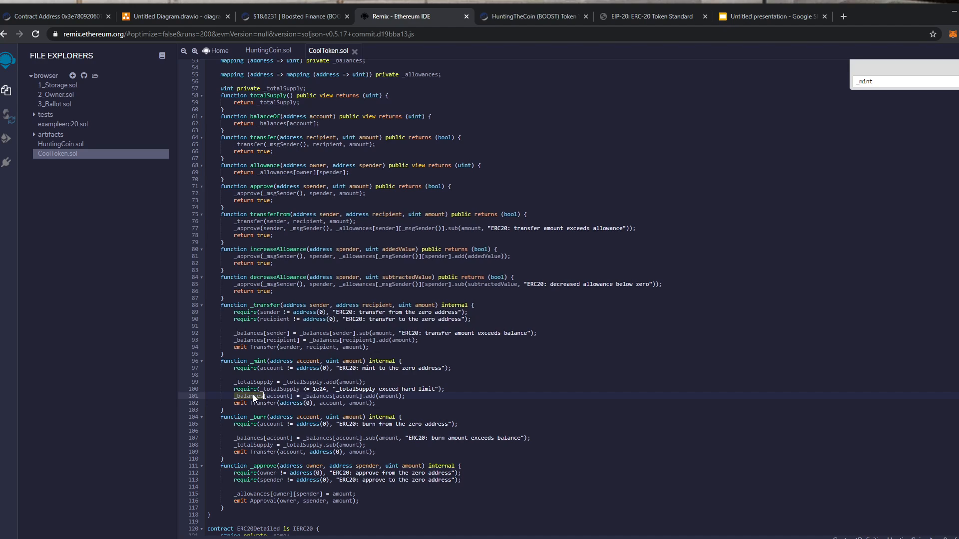
click(406, 396)
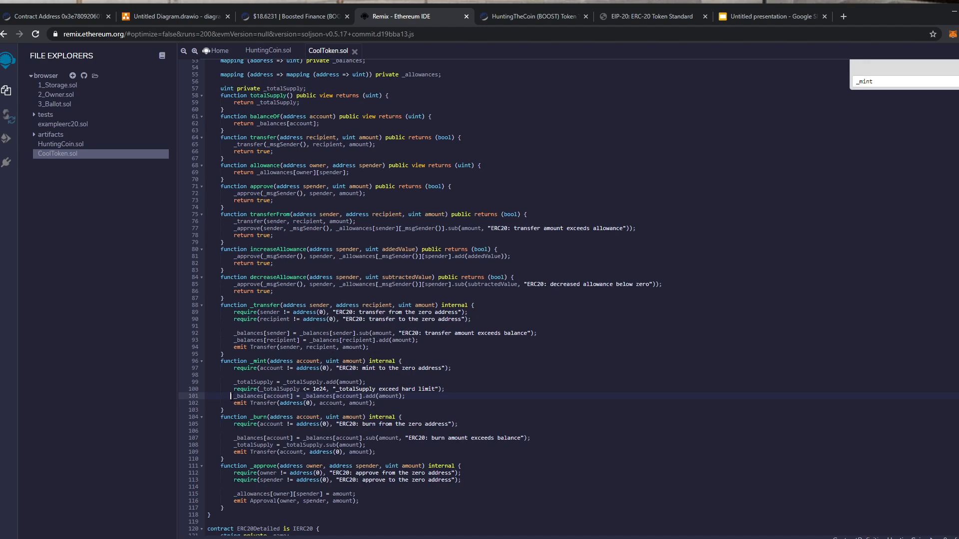
click(175, 16)
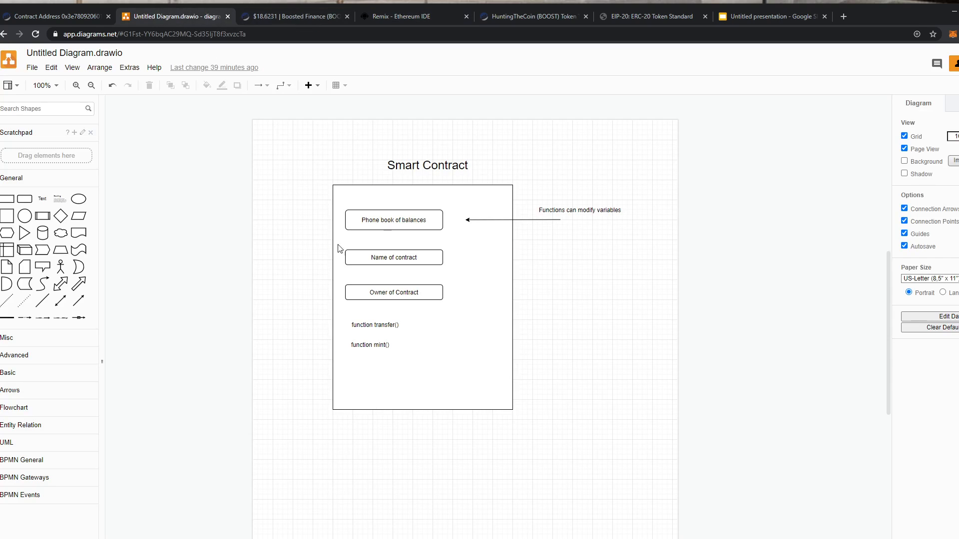
click(393, 220)
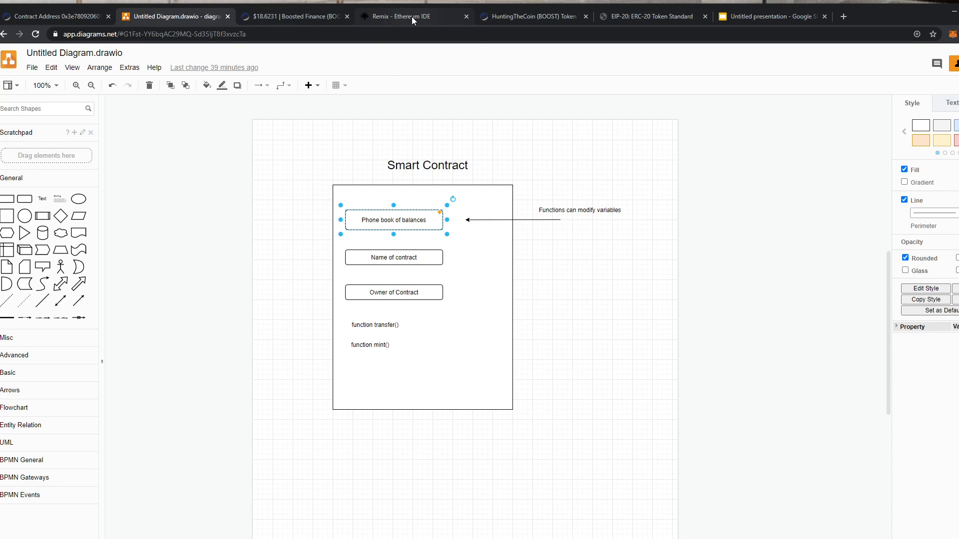
click(397, 17)
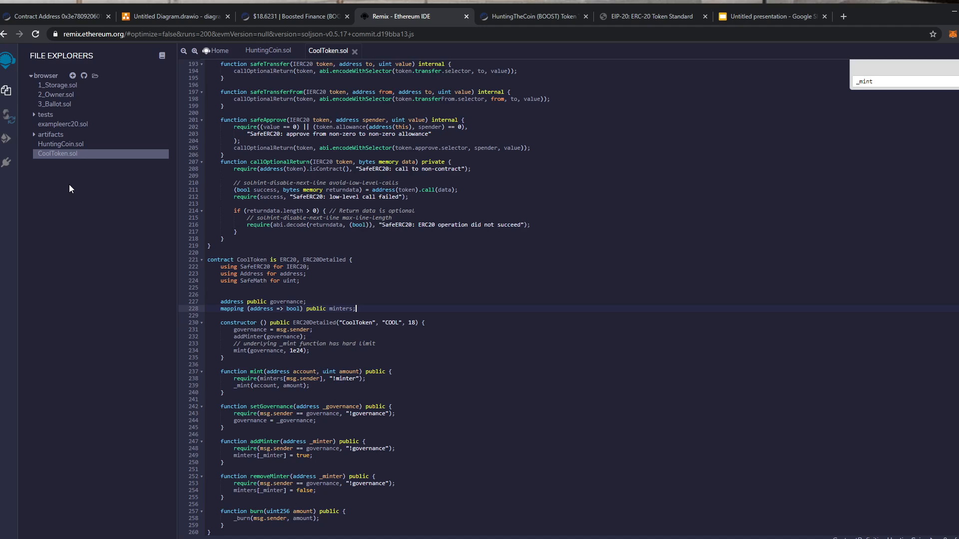
mouse_move(7, 118)
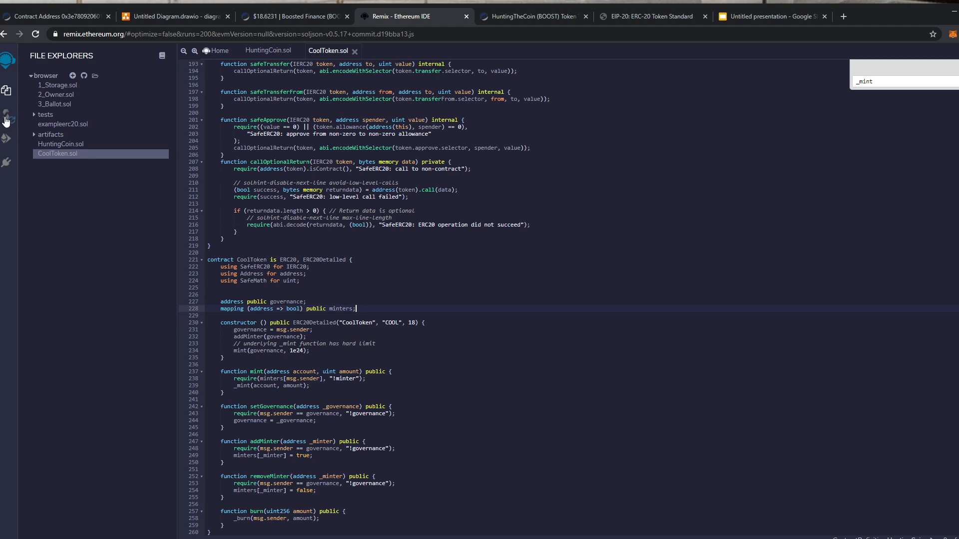
Compile CoolToken.sol in the Solidity Compiler, then bring up Deploy & Run Transactions
click(6, 113)
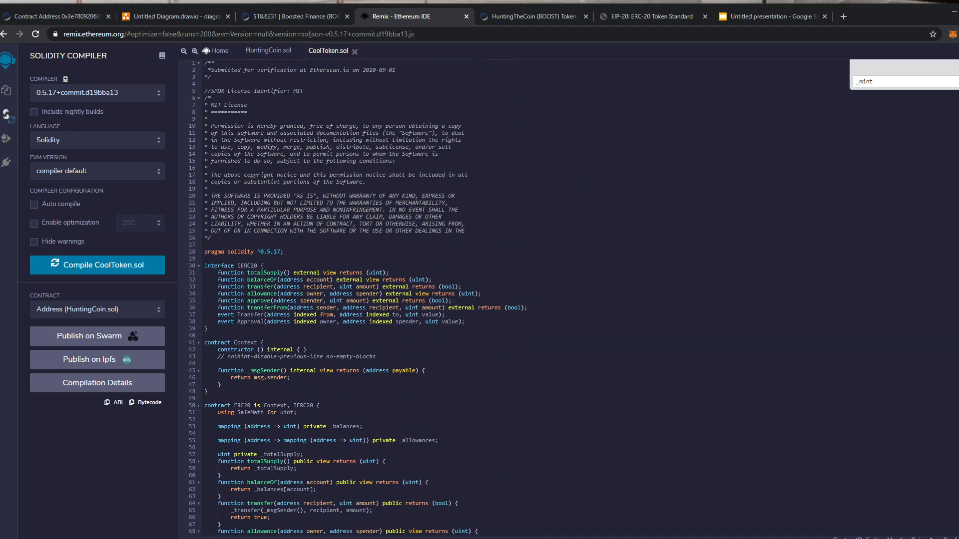
mouse_move(124, 89)
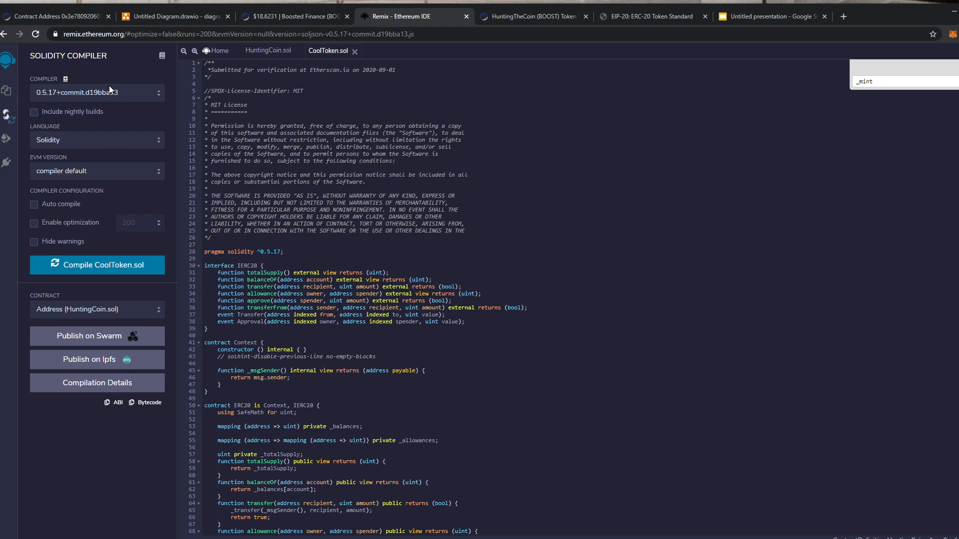
click(98, 264)
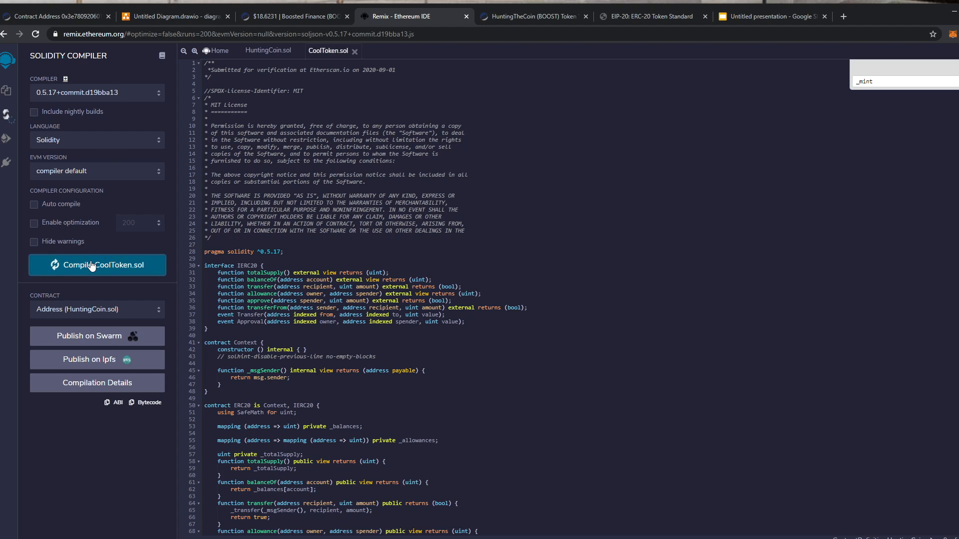
click(97, 265)
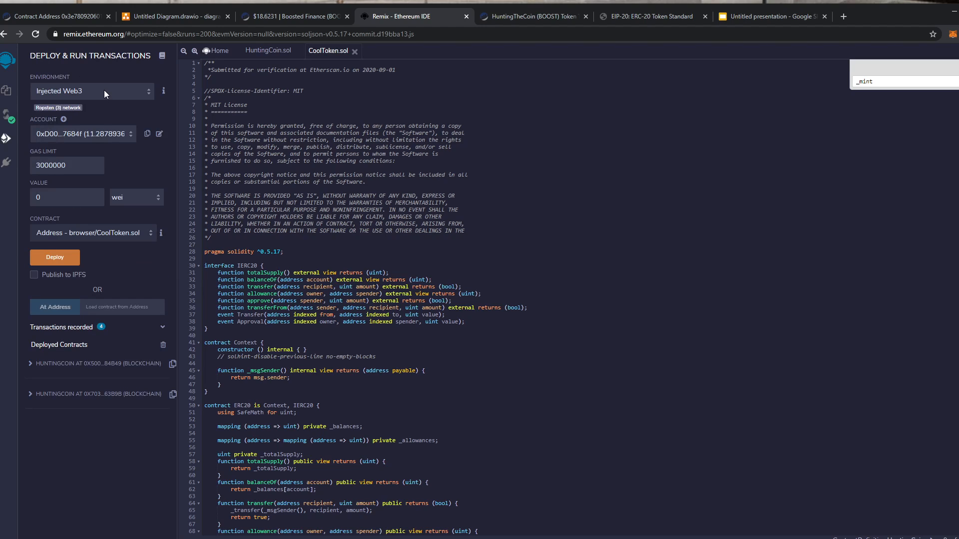
mouse_move(788, 40)
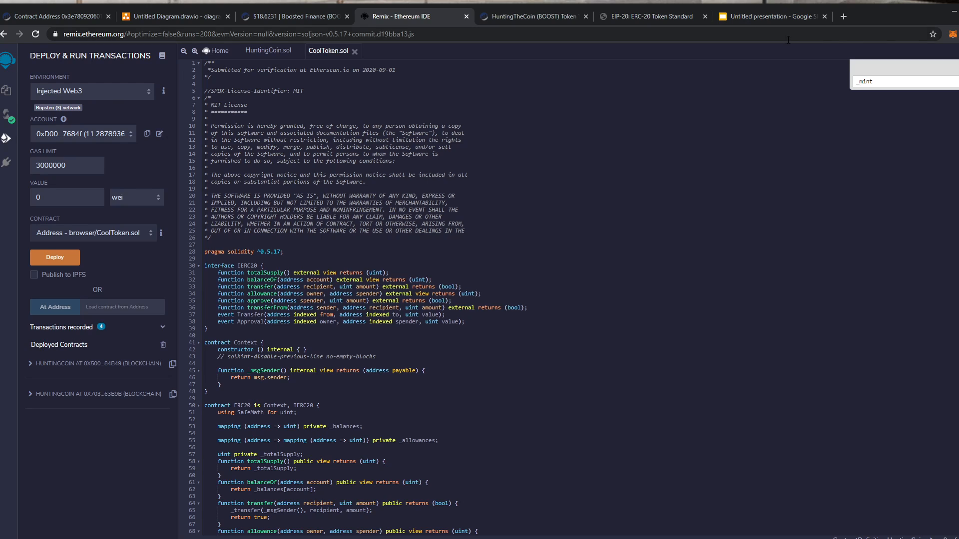
Check the MetaMask Ropsten balance, keep the current account, and select CoolToken to deploy
click(952, 32)
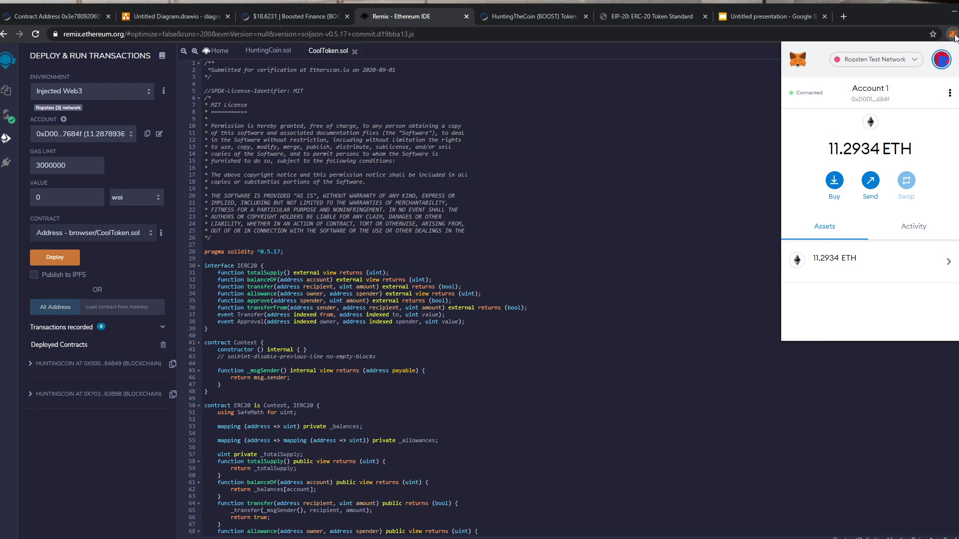
click(876, 59)
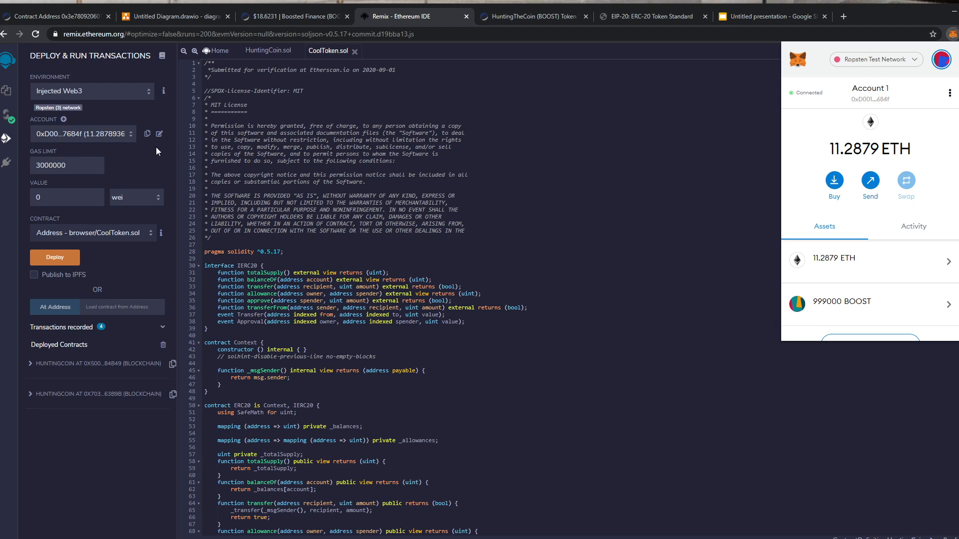
mouse_move(112, 141)
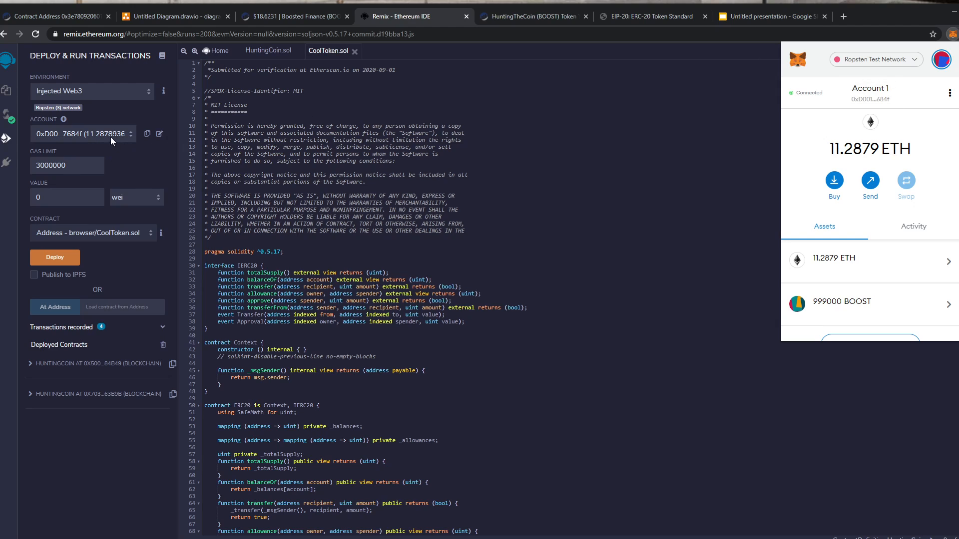
mouse_move(870, 99)
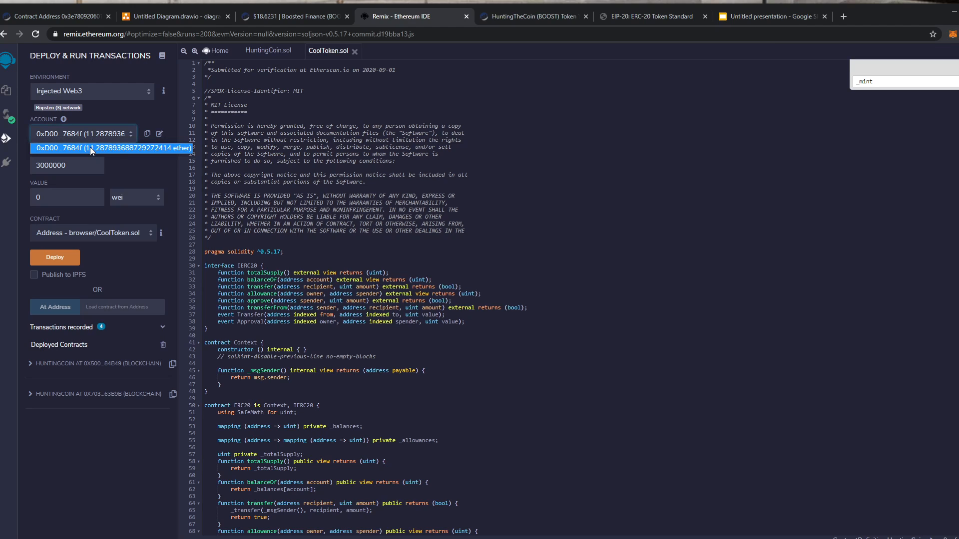
click(107, 148)
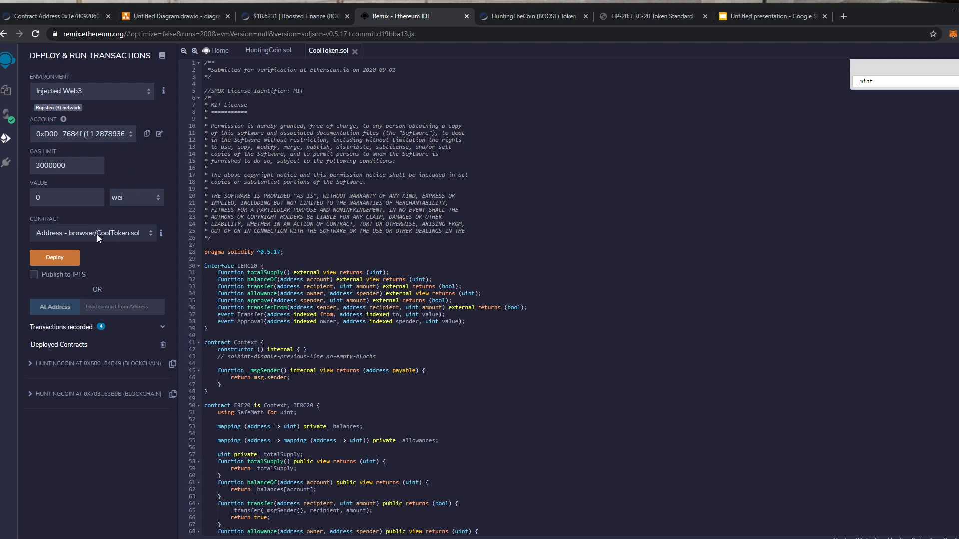
click(92, 233)
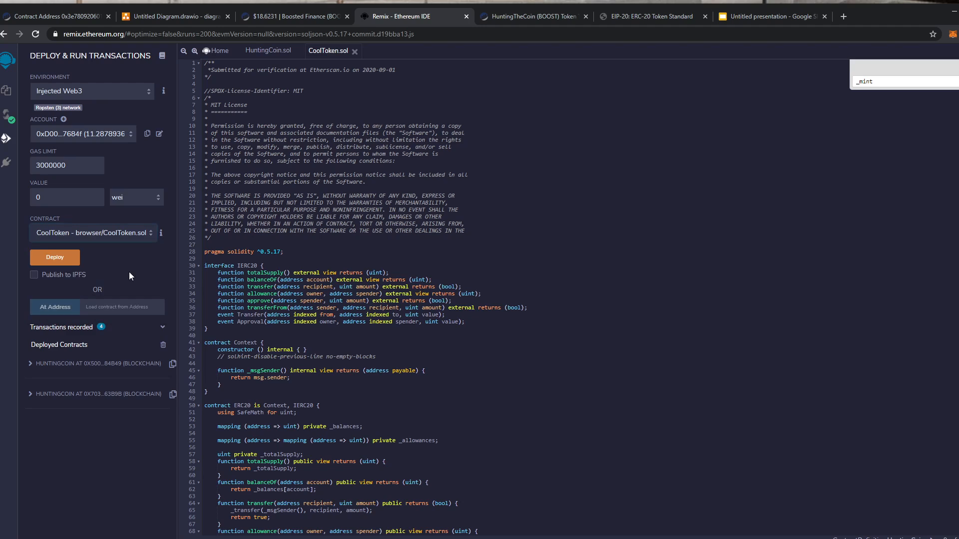
click(54, 257)
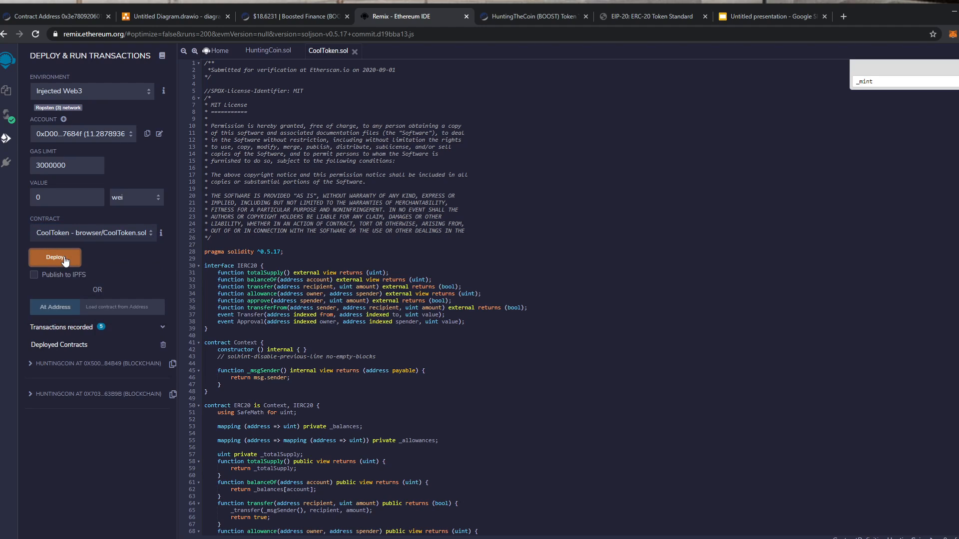
Deploy CoolToken, confirming the MetaMask transaction at a 100 Gwei gas price
click(55, 257)
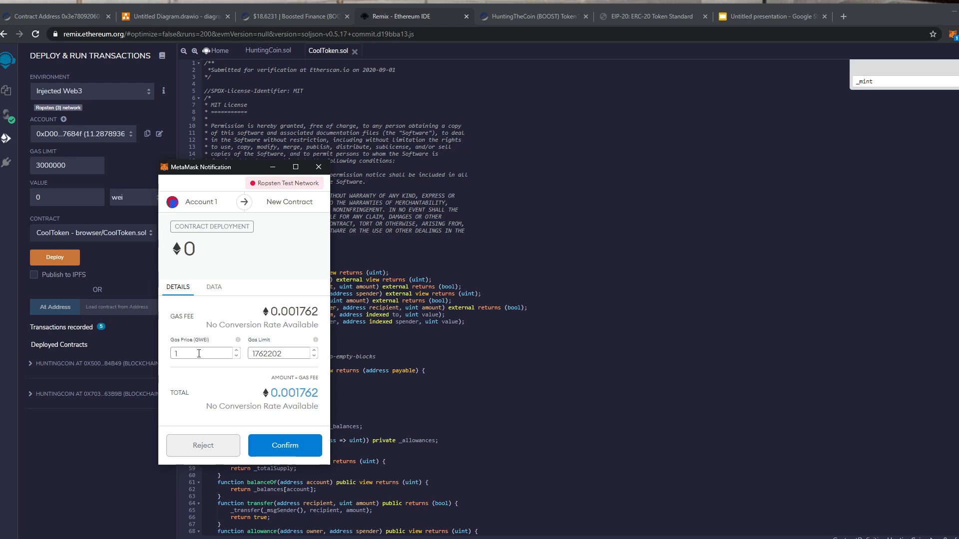
text(100)
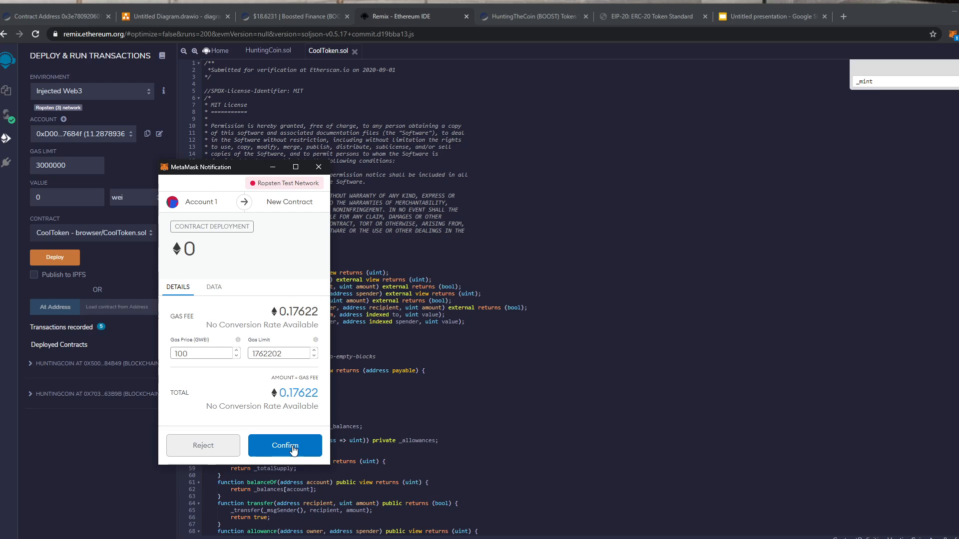
click(284, 446)
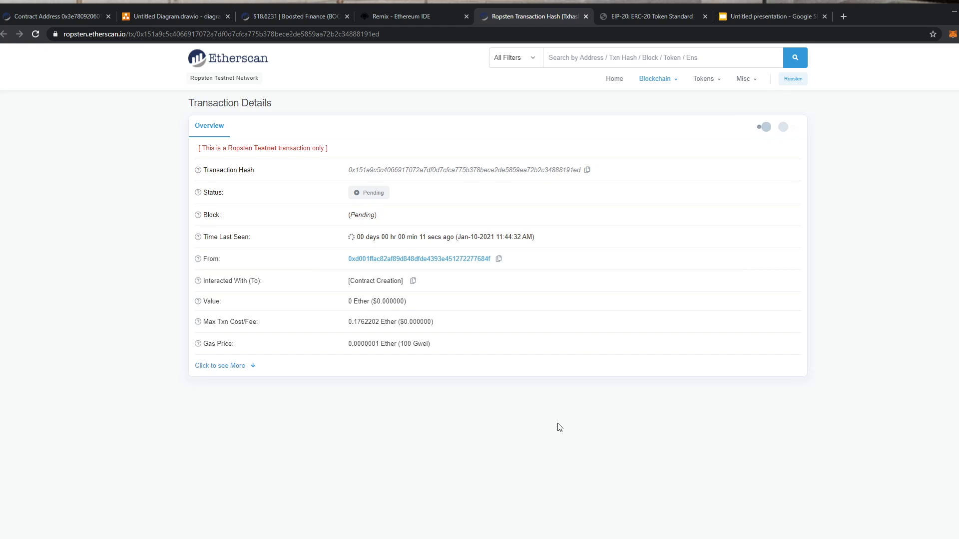
mouse_move(495, 214)
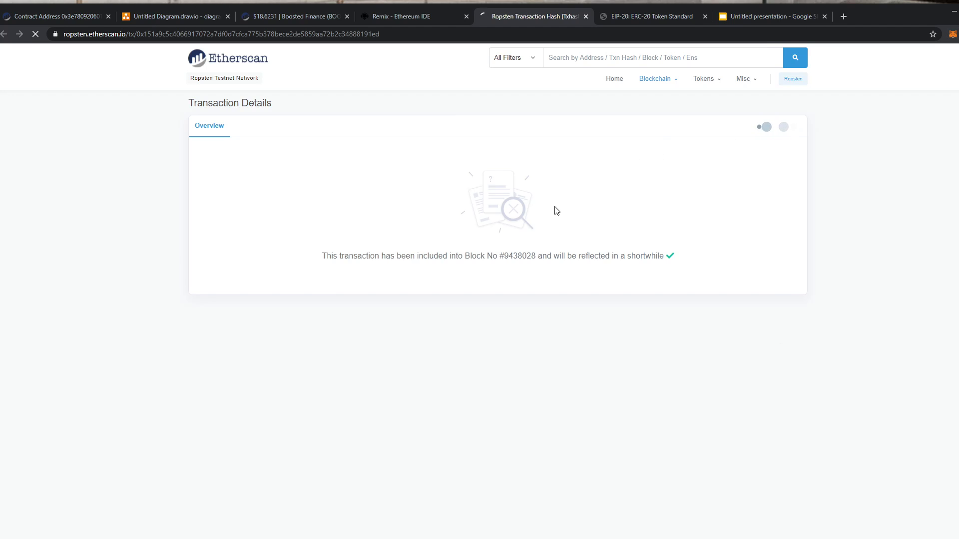
click(404, 17)
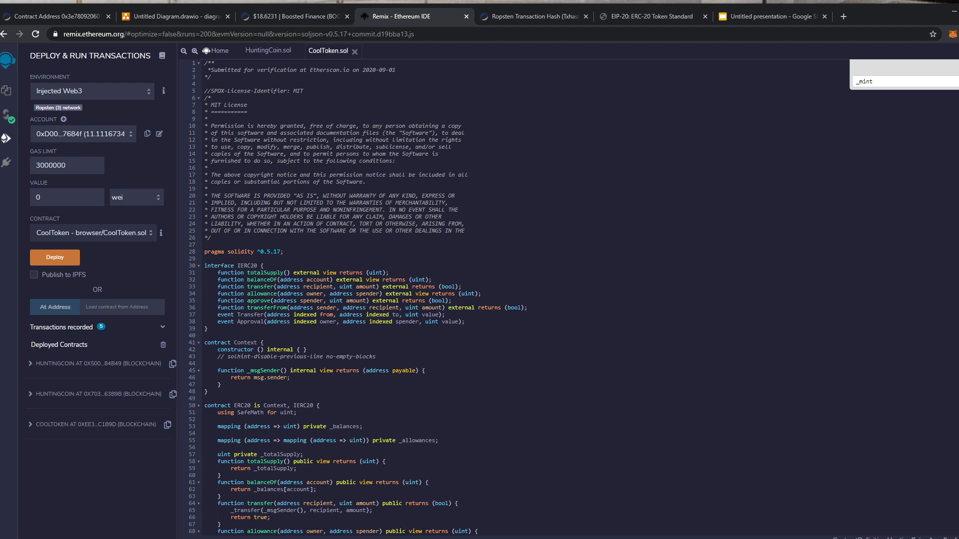
click(532, 17)
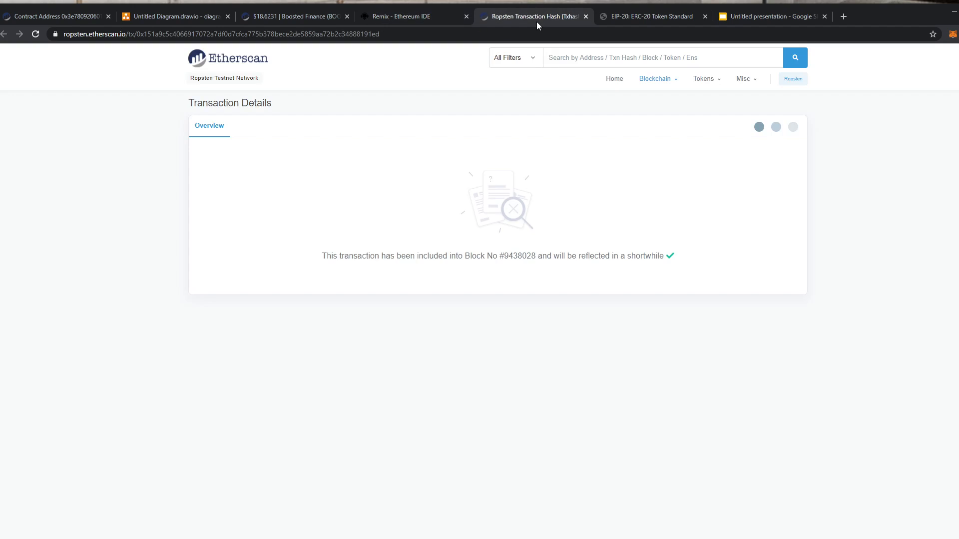
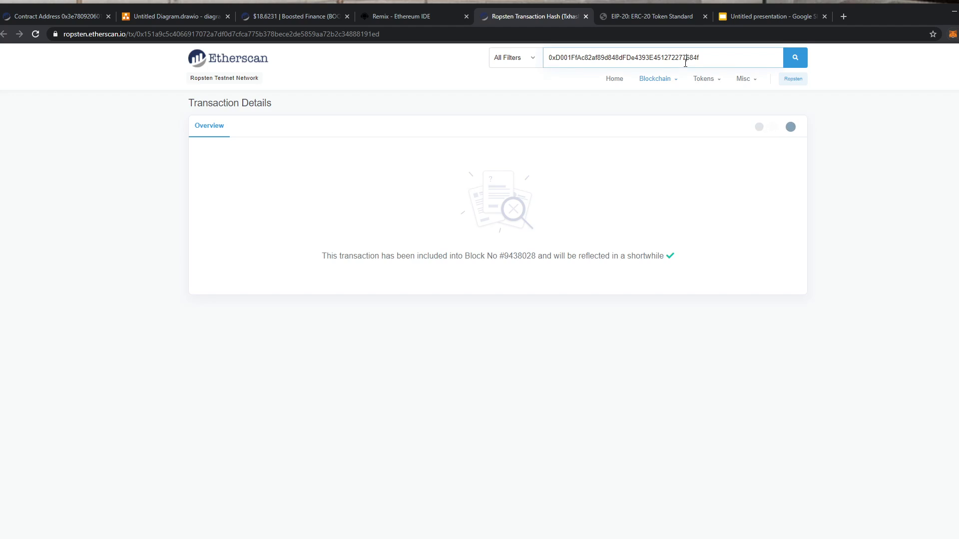
Open the deployer's latest created contract and view its unverified bytecode on the Contract tab
click(795, 57)
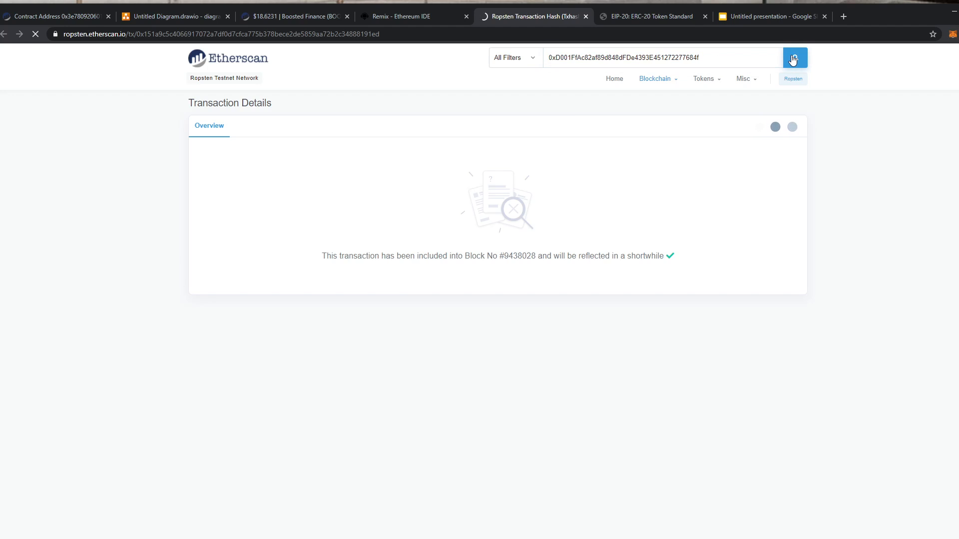
click(794, 57)
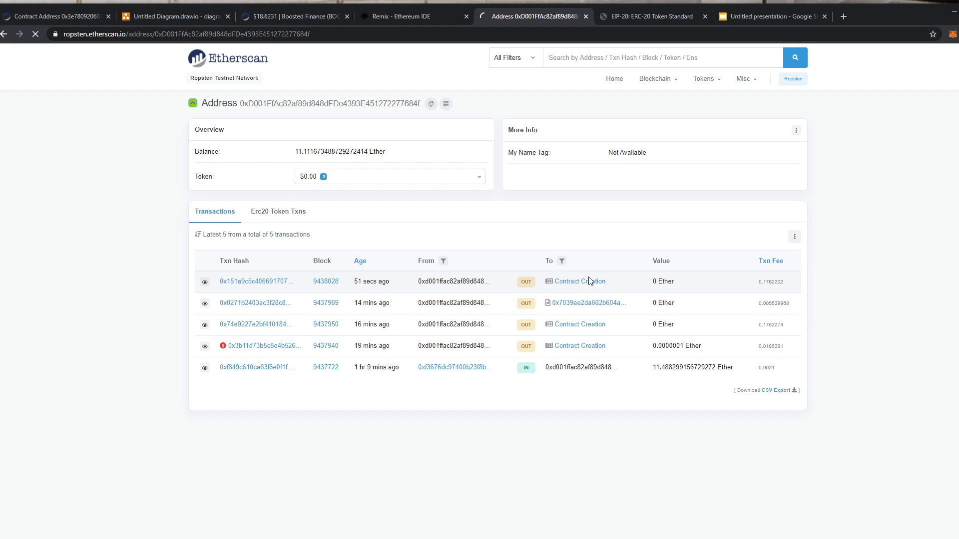
click(579, 281)
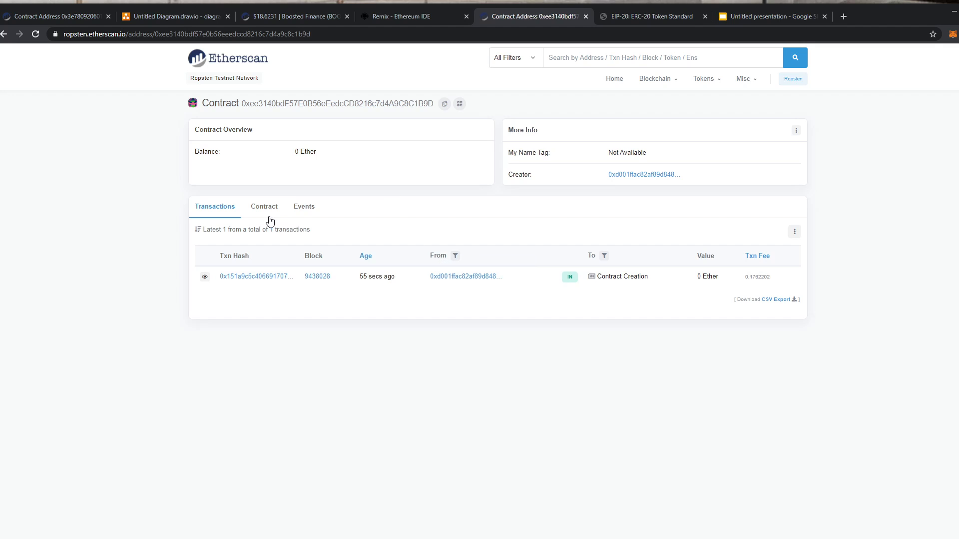
click(265, 206)
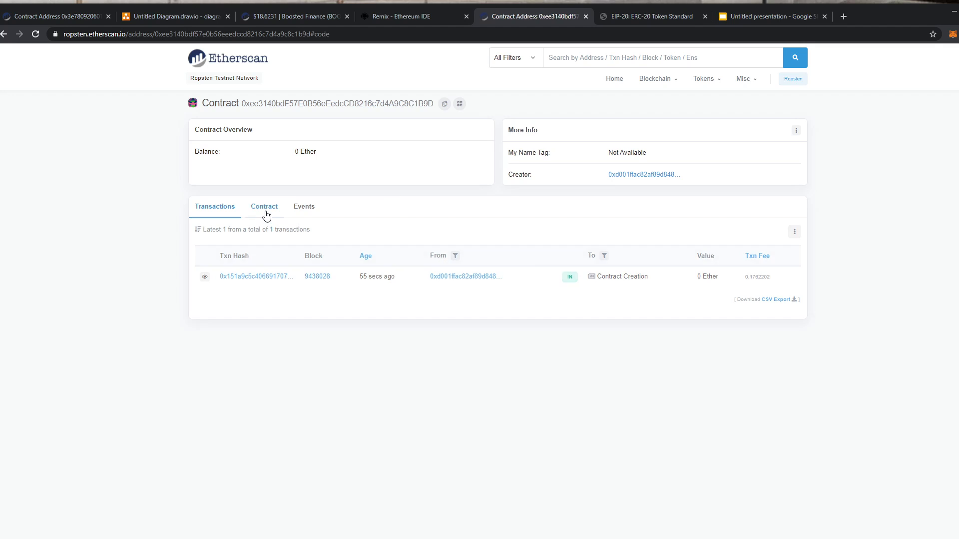
click(264, 207)
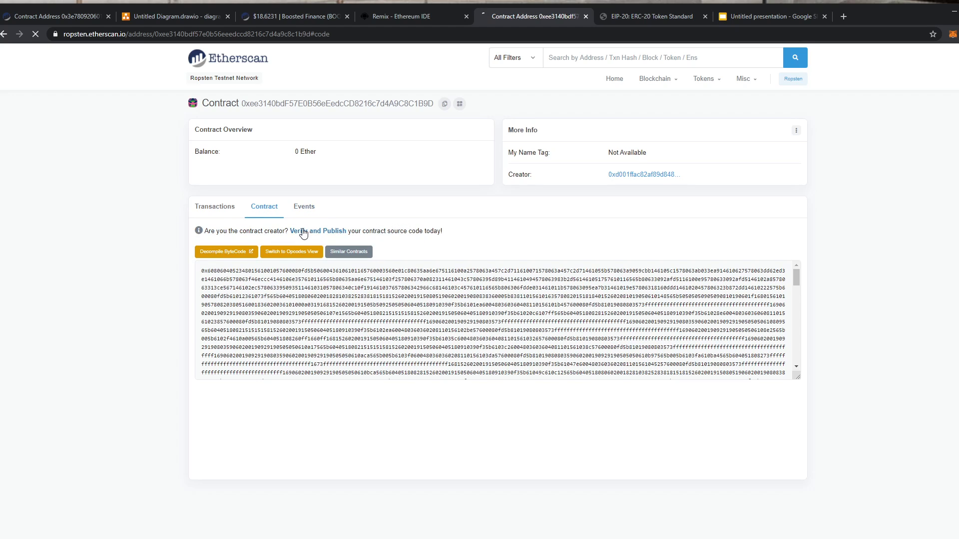
Fill the verify form: Solidity single file, compiler v0.5.17+commit.d19bba13, No License, then continue
click(318, 231)
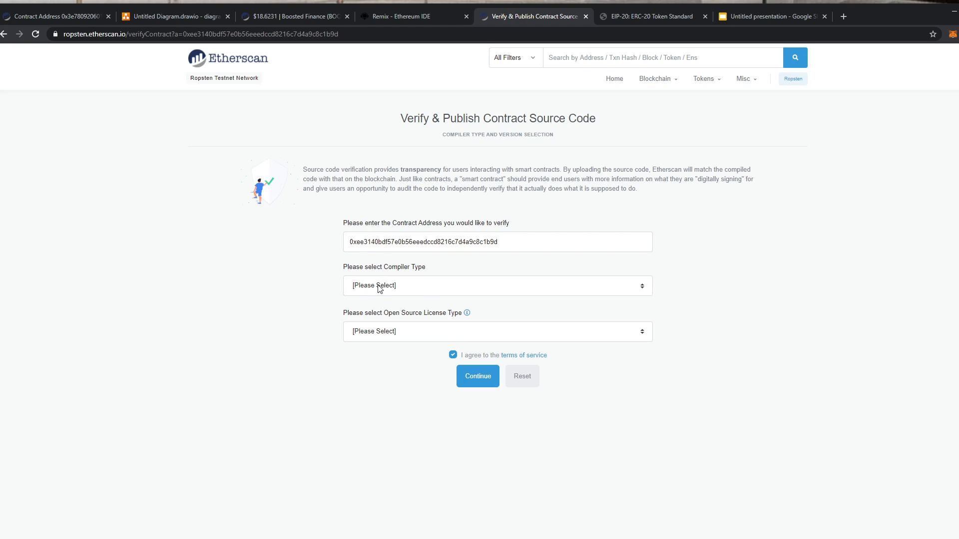
click(498, 285)
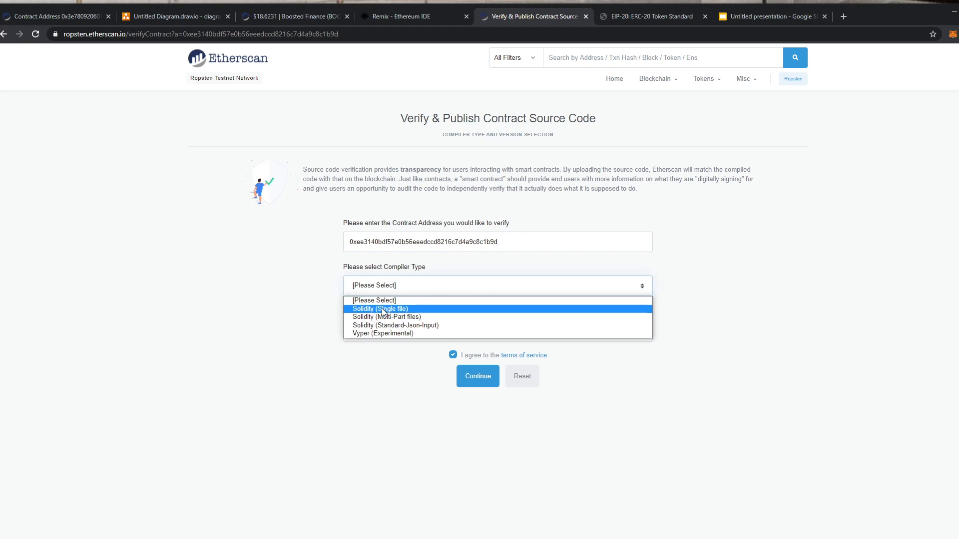
click(405, 16)
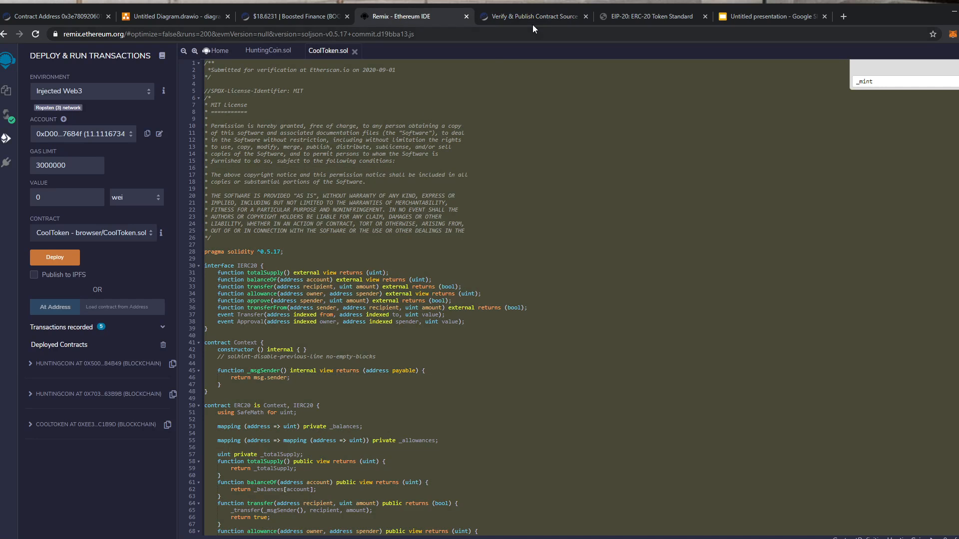
click(531, 17)
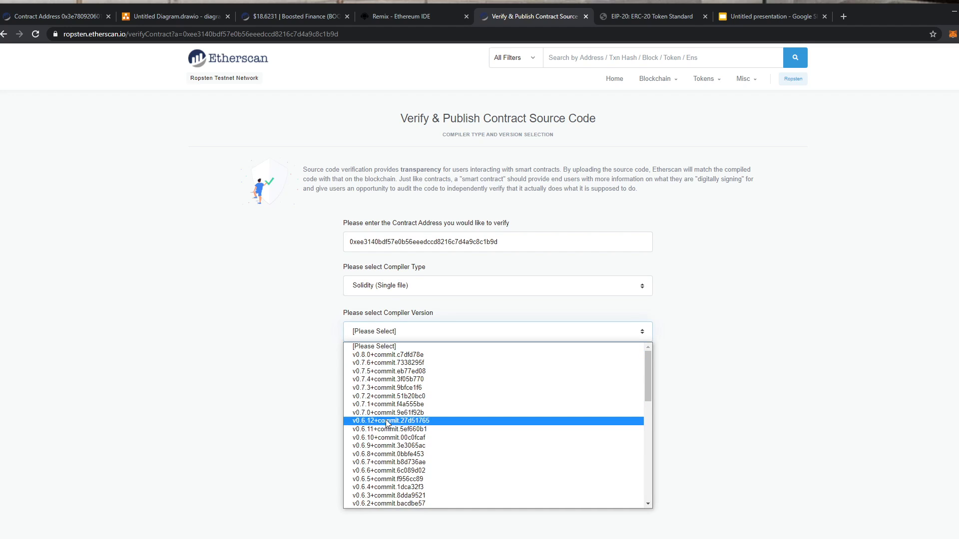
scroll(down, 3)
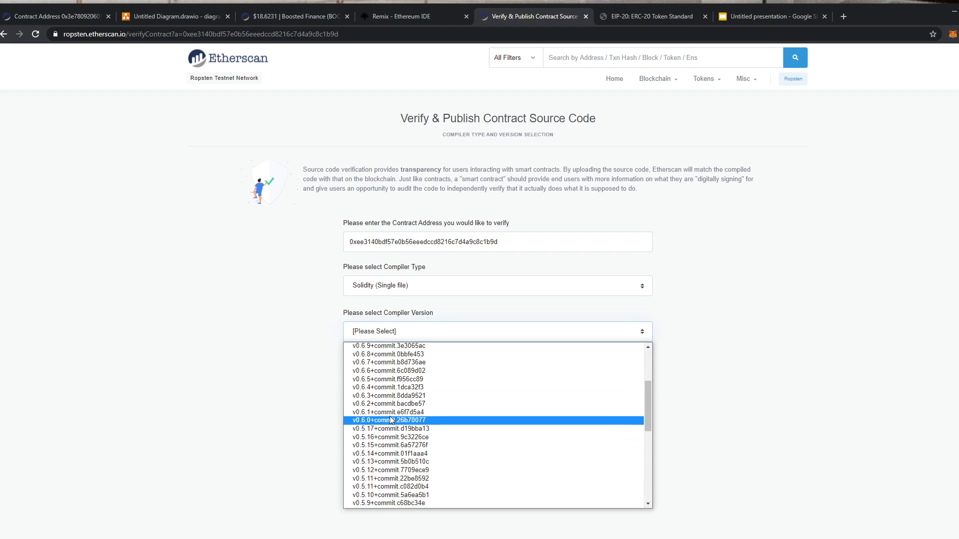
click(390, 429)
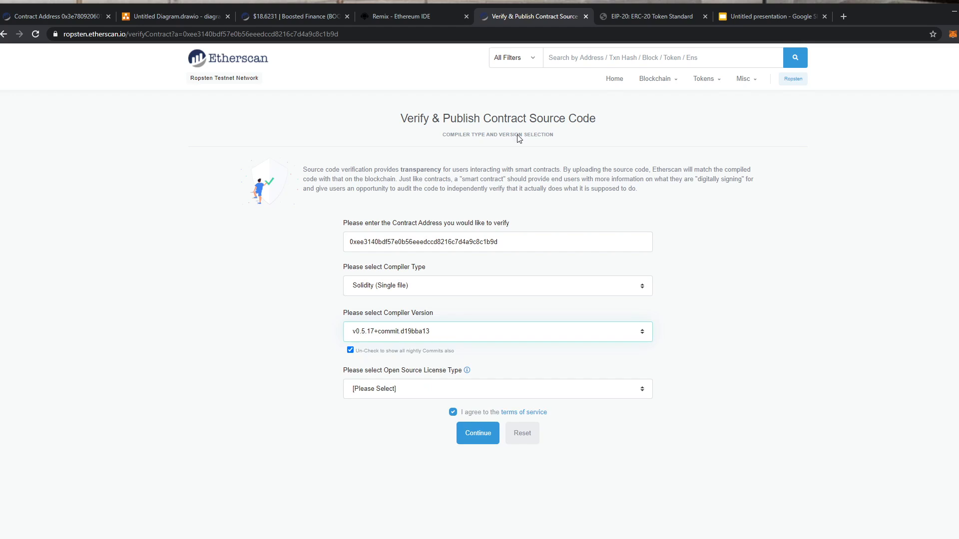
click(404, 16)
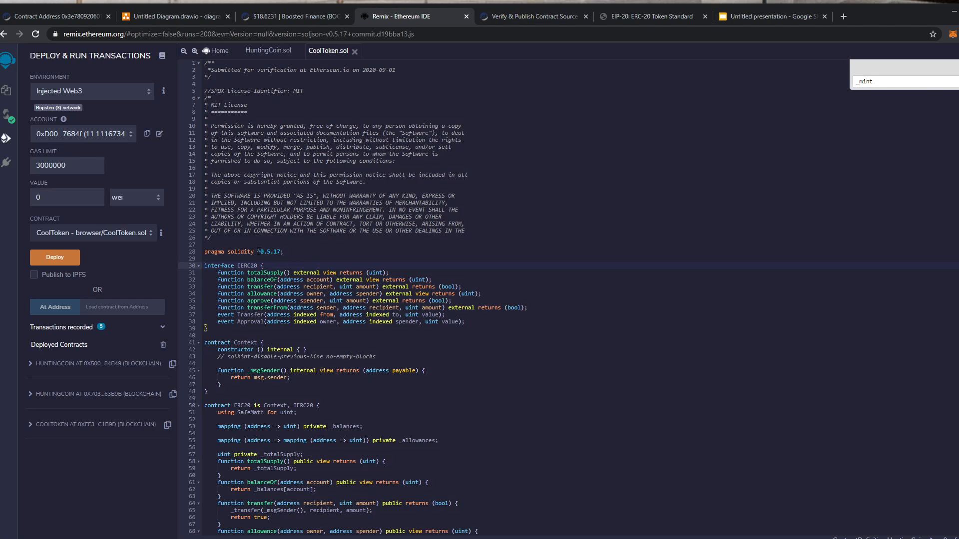
click(532, 16)
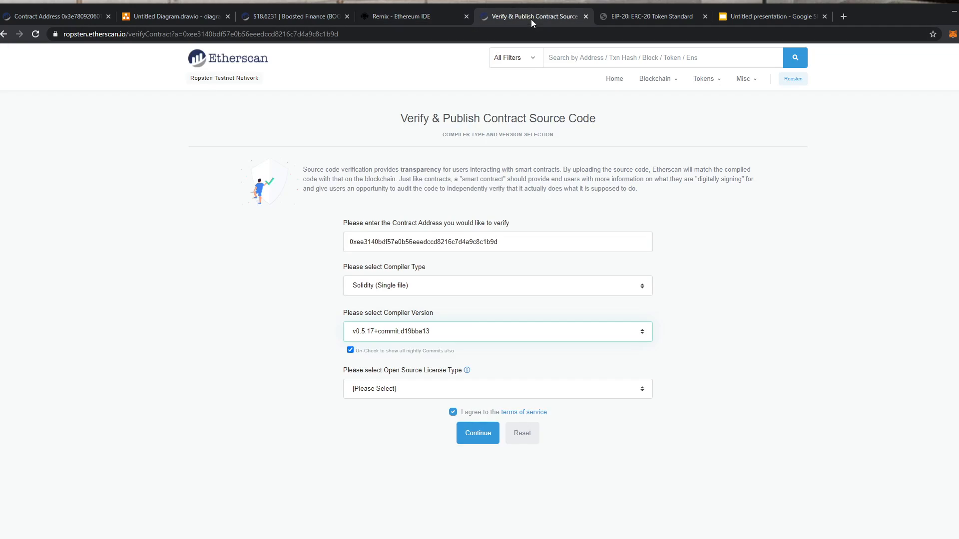
click(497, 389)
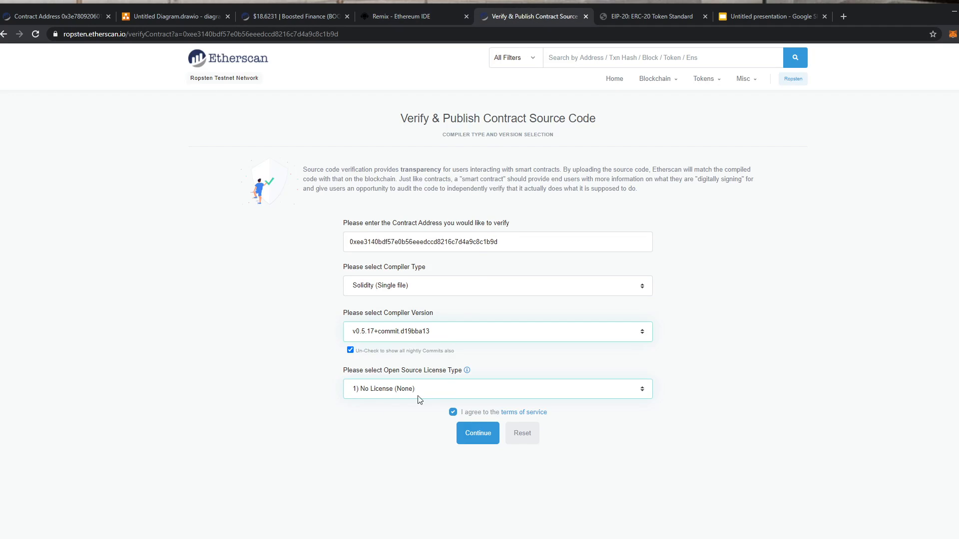
click(477, 434)
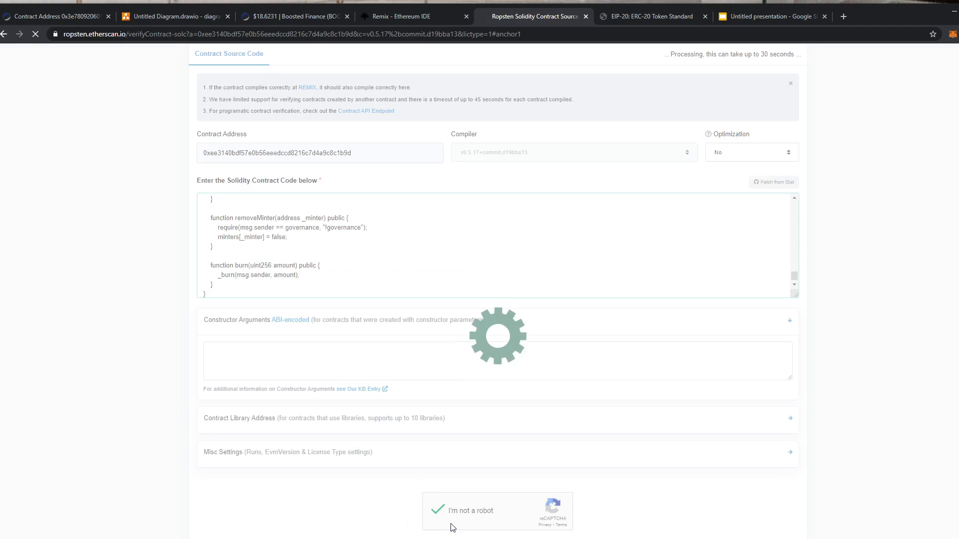
mouse_move(306, 397)
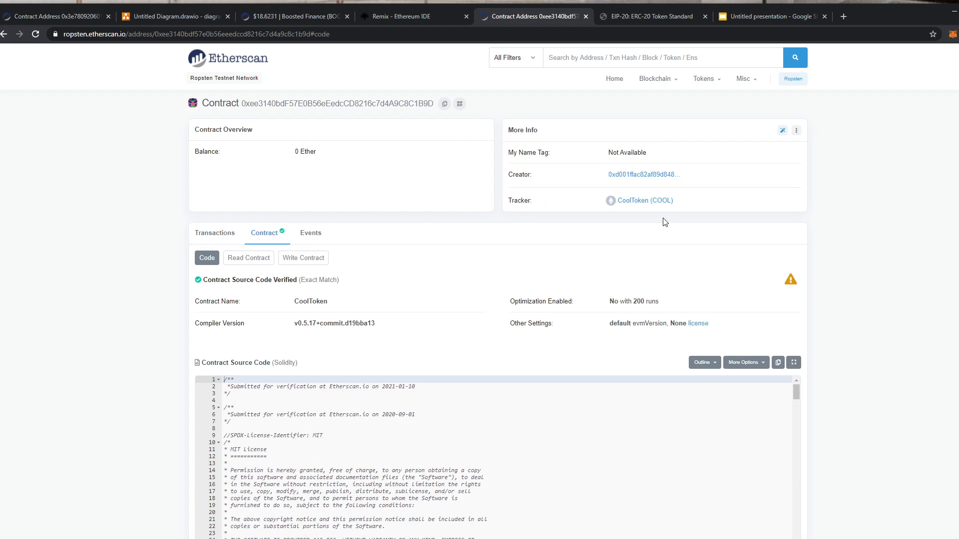
Open the CoolToken (COOL) token tracker and its Read Contract tab
click(645, 200)
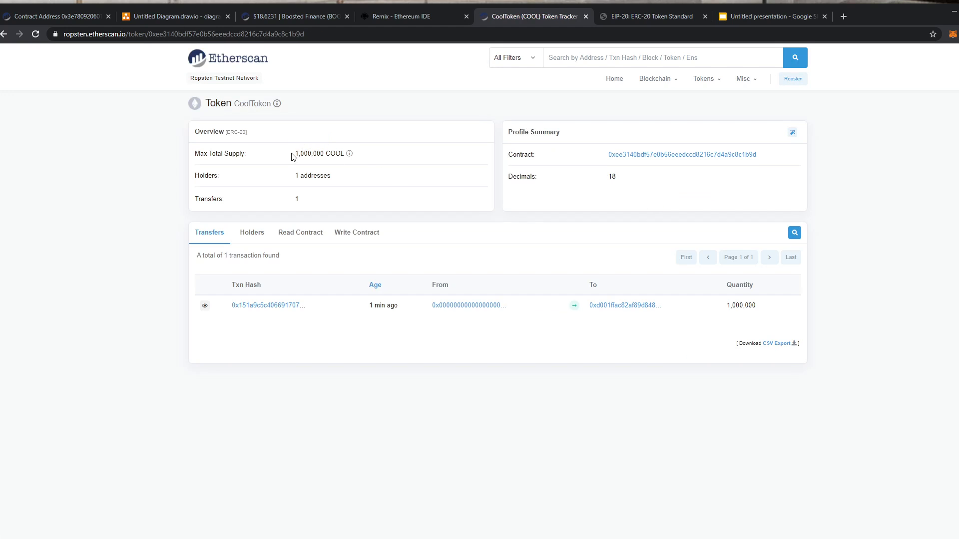
mouse_move(202, 109)
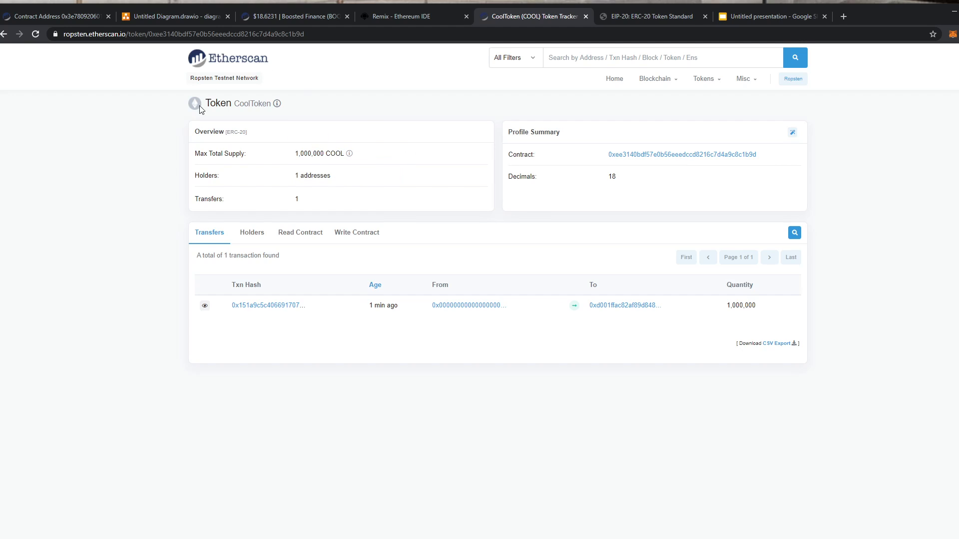
mouse_move(398, 264)
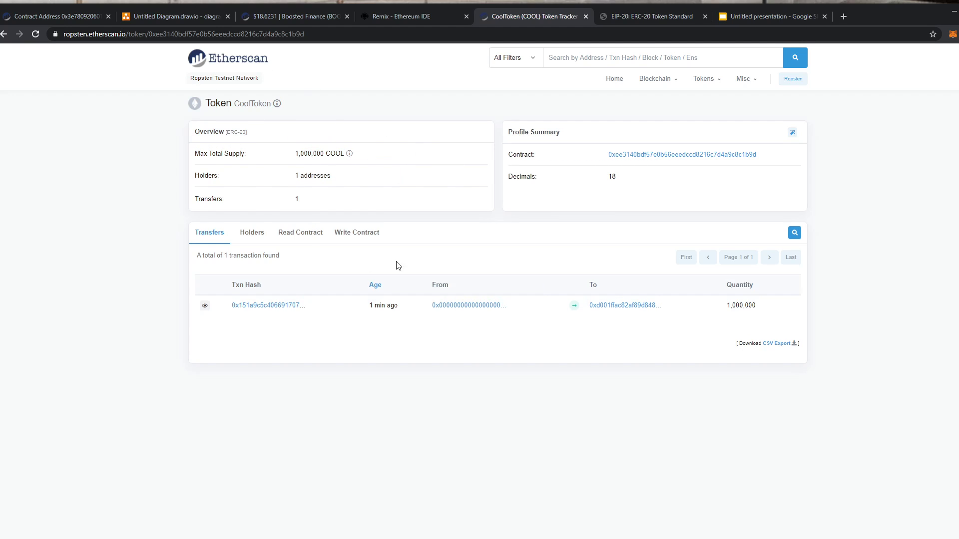
click(300, 232)
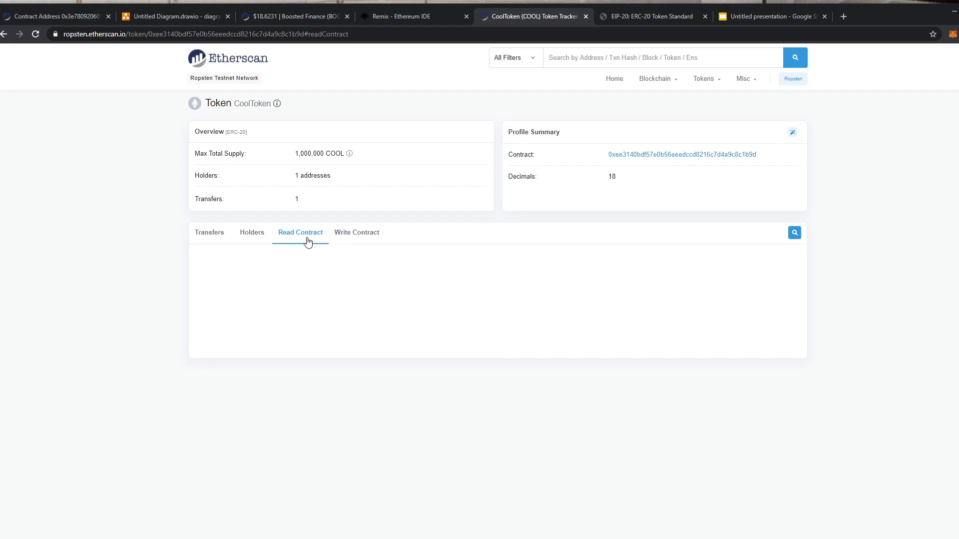
Load CoolToken's read functions and expand allowance to show its owner and spender inputs
click(300, 233)
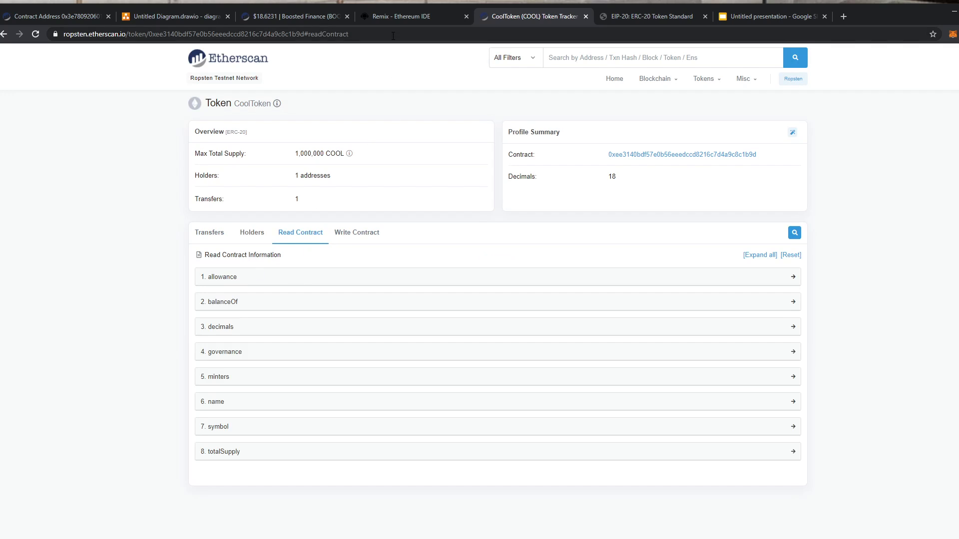
mouse_move(239, 281)
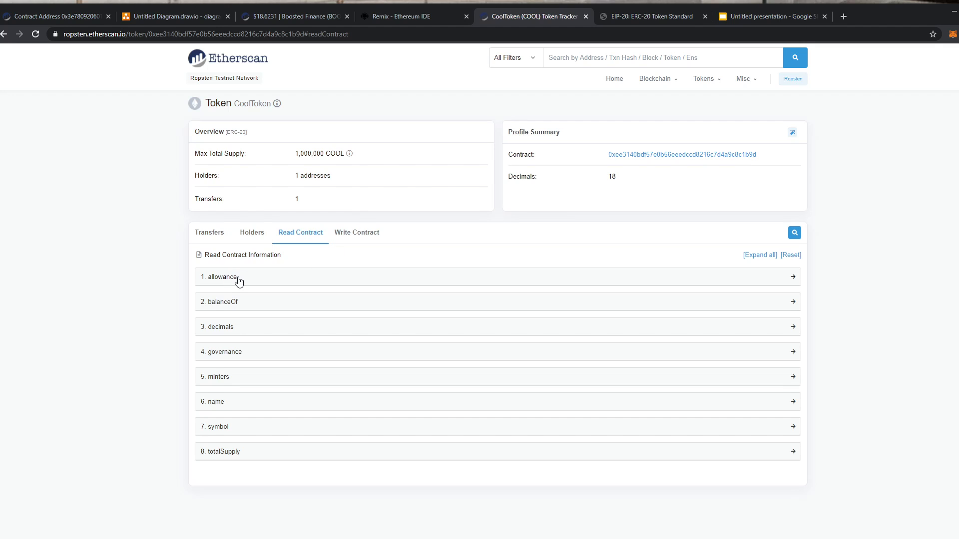
click(220, 276)
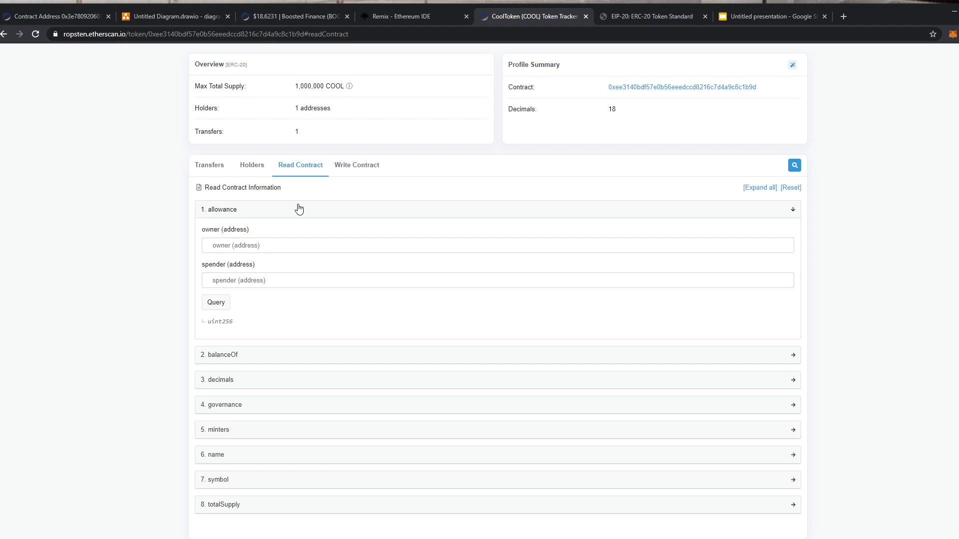
click(175, 17)
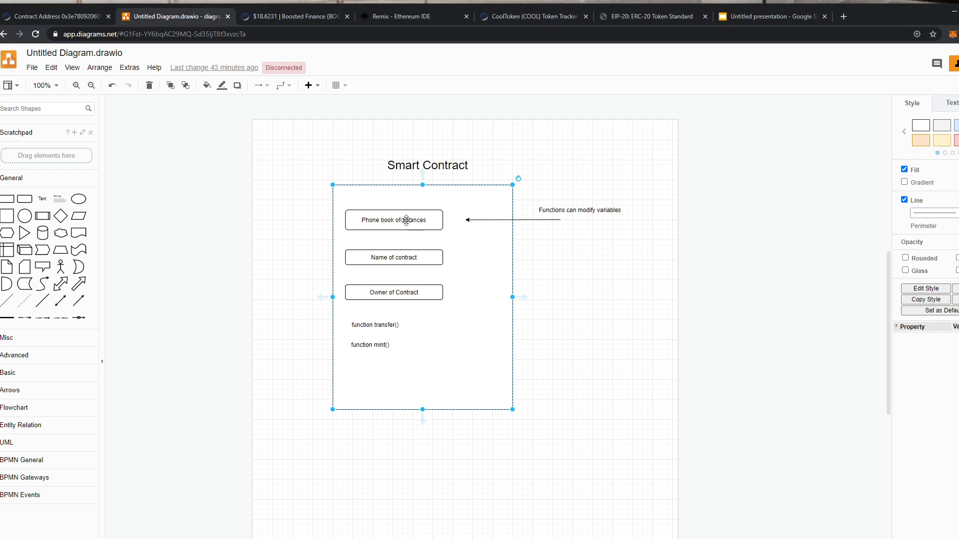
Select and deselect the 'Functions can modify variables' note in draw.io, then return to Etherscan
click(580, 210)
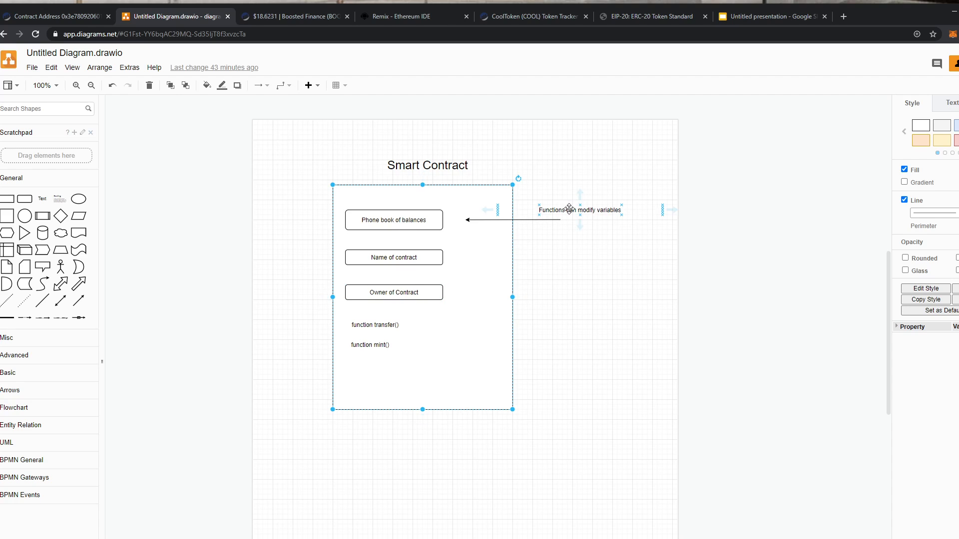
click(579, 210)
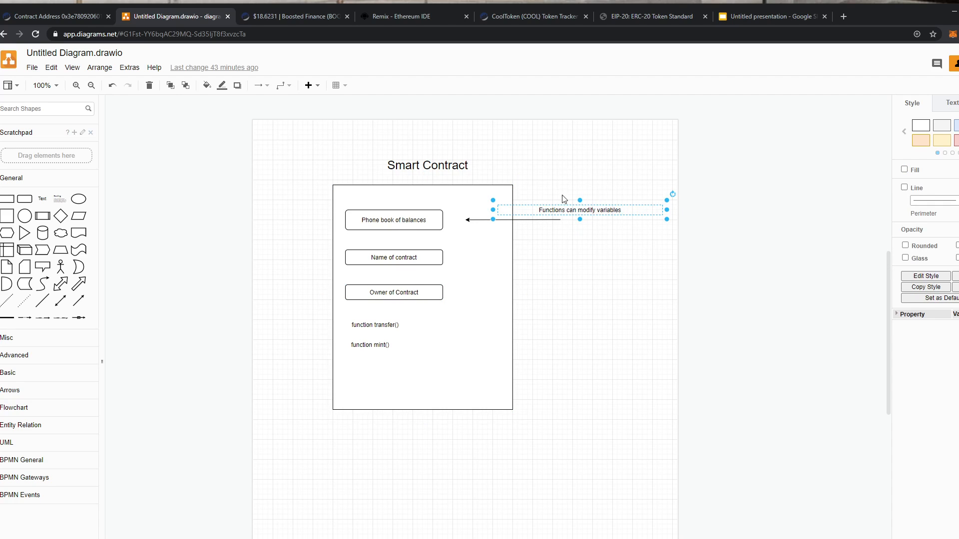
click(555, 291)
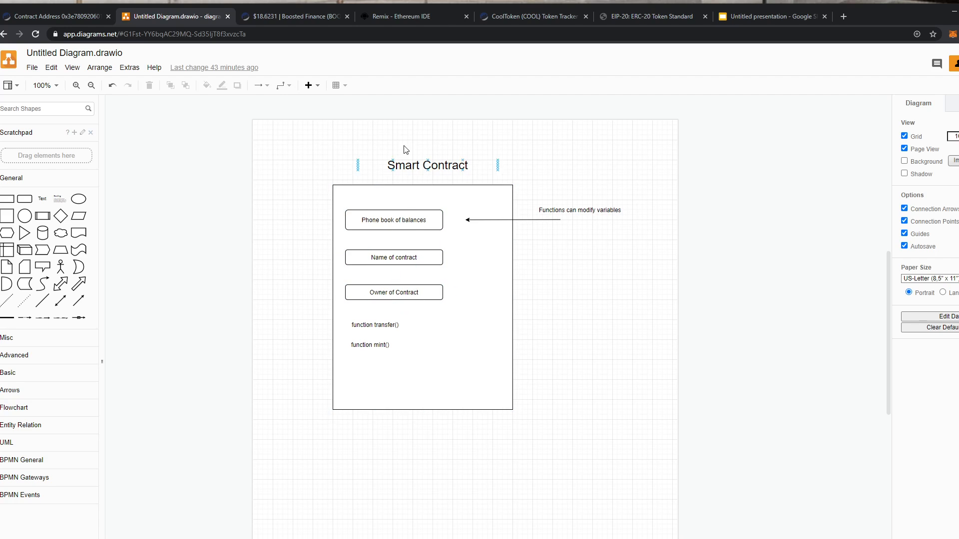
click(531, 16)
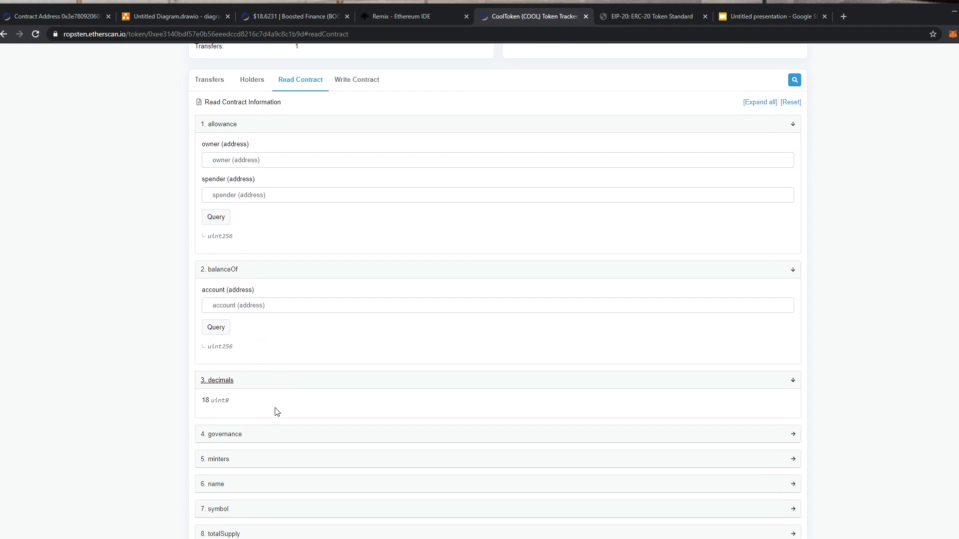
Read the governance address, confirm minters returns true for it, and view the Transfers tab
click(223, 434)
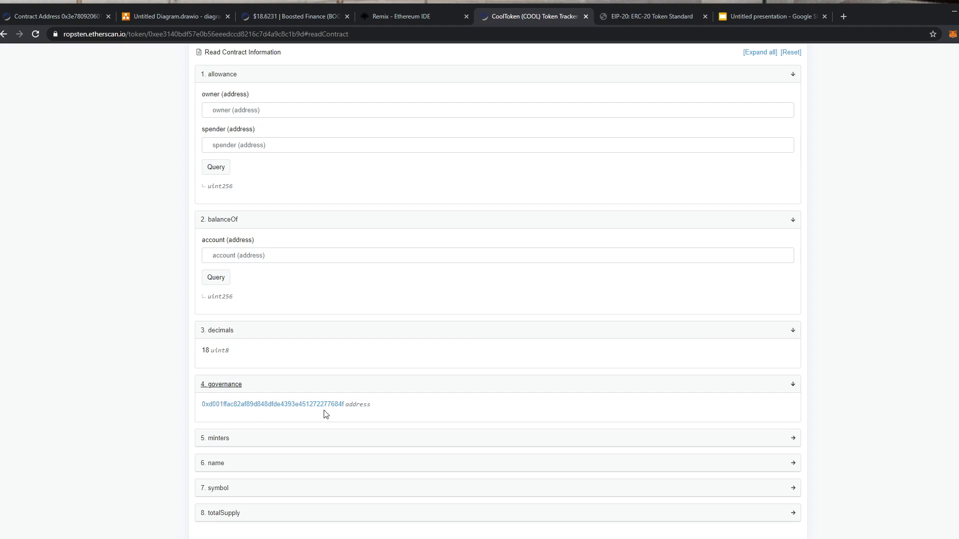
click(218, 438)
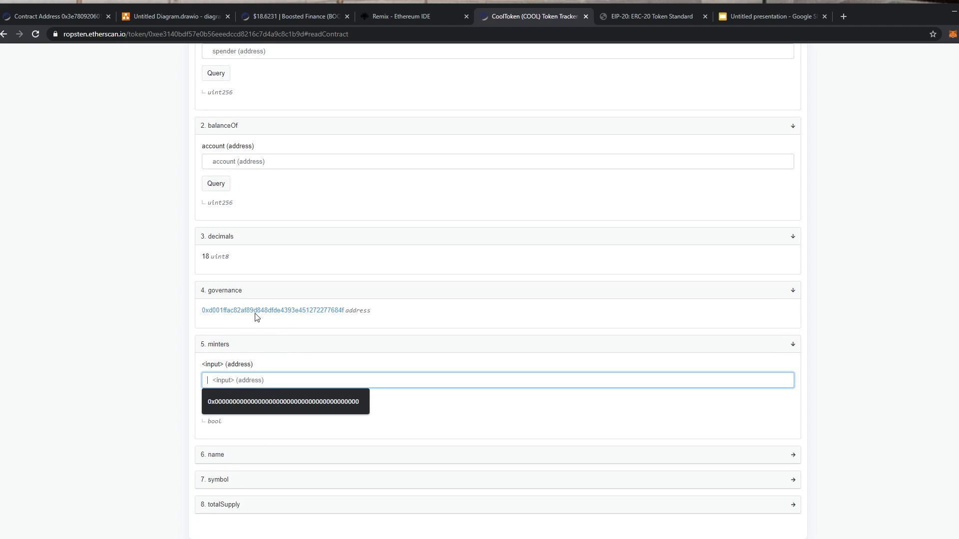
double_click(273, 311)
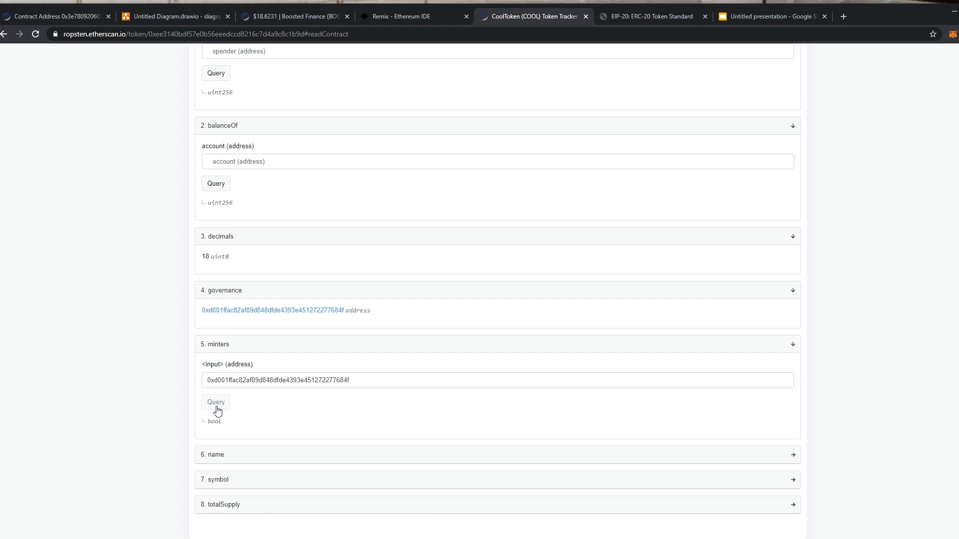
click(215, 402)
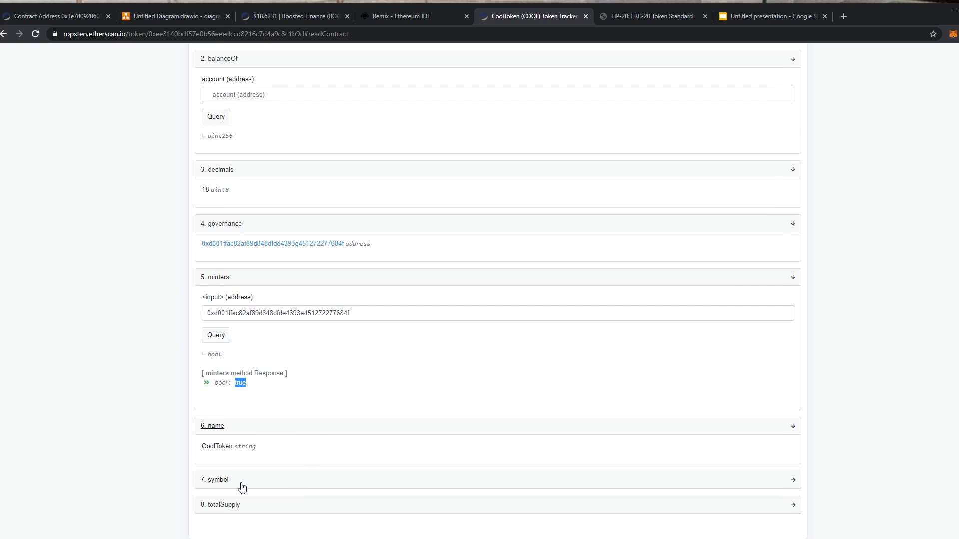
scroll(up, 3)
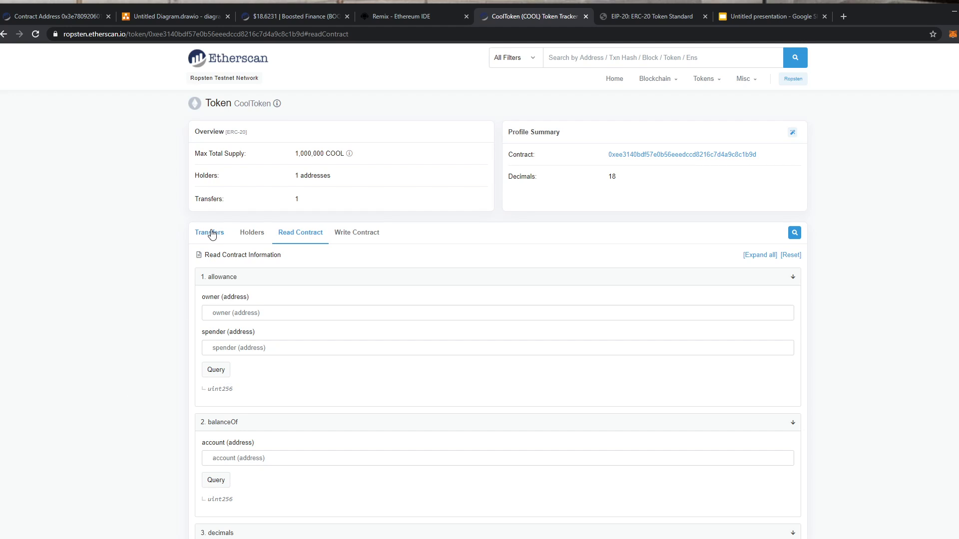
click(209, 232)
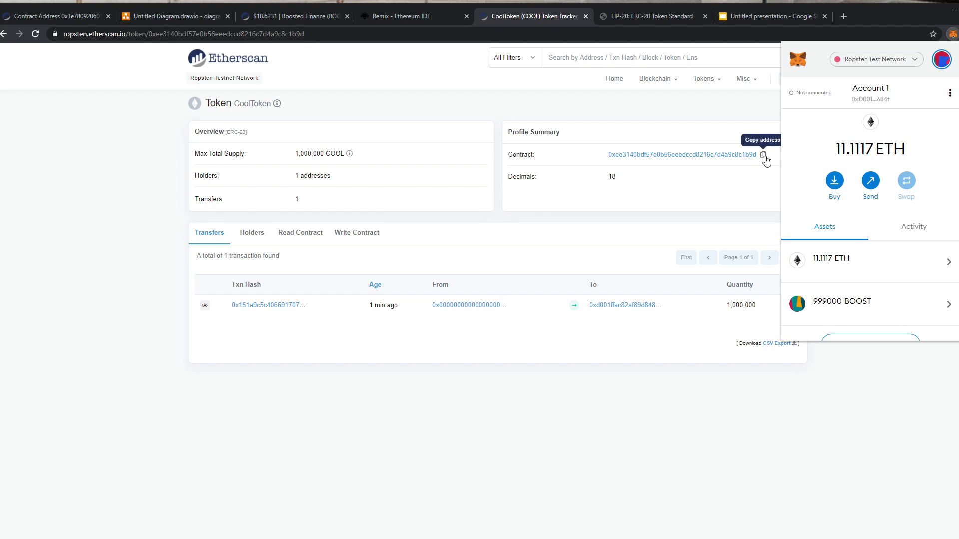
Add the copied CoolToken contract address to MetaMask as custom token COOL (1000000 balance)
click(763, 156)
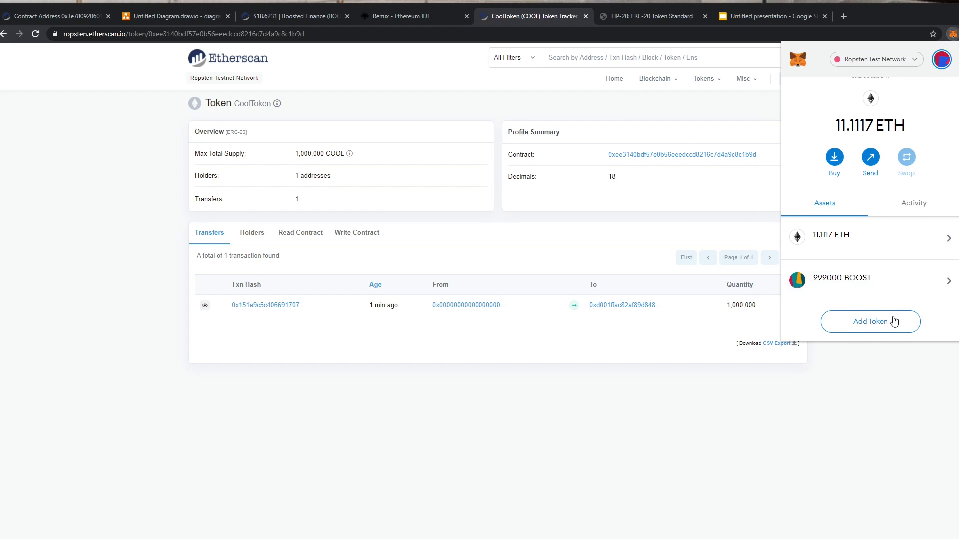
click(870, 322)
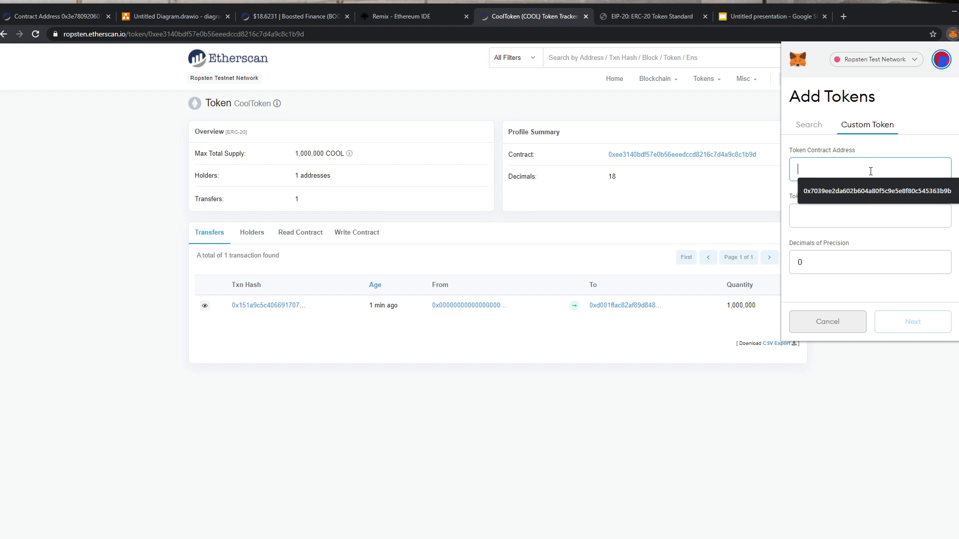
click(912, 321)
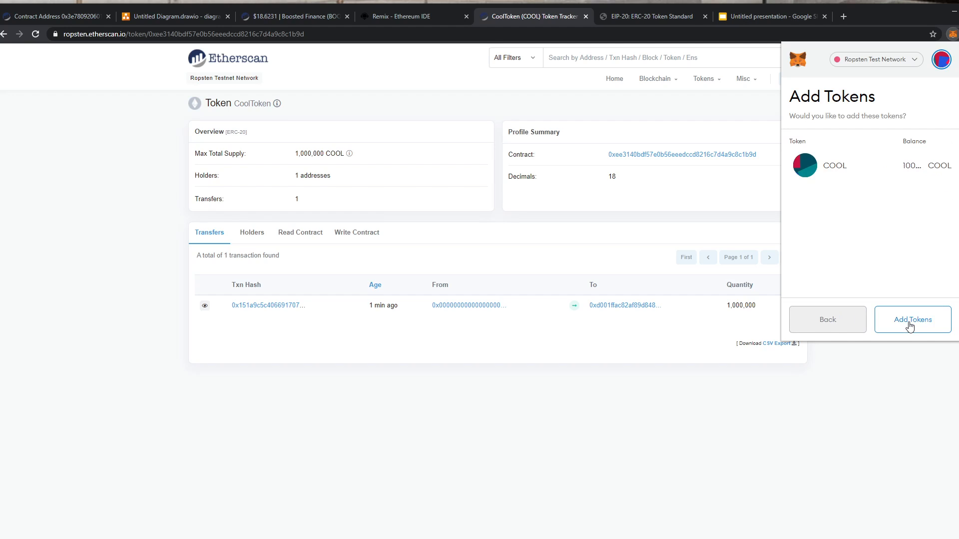
click(912, 319)
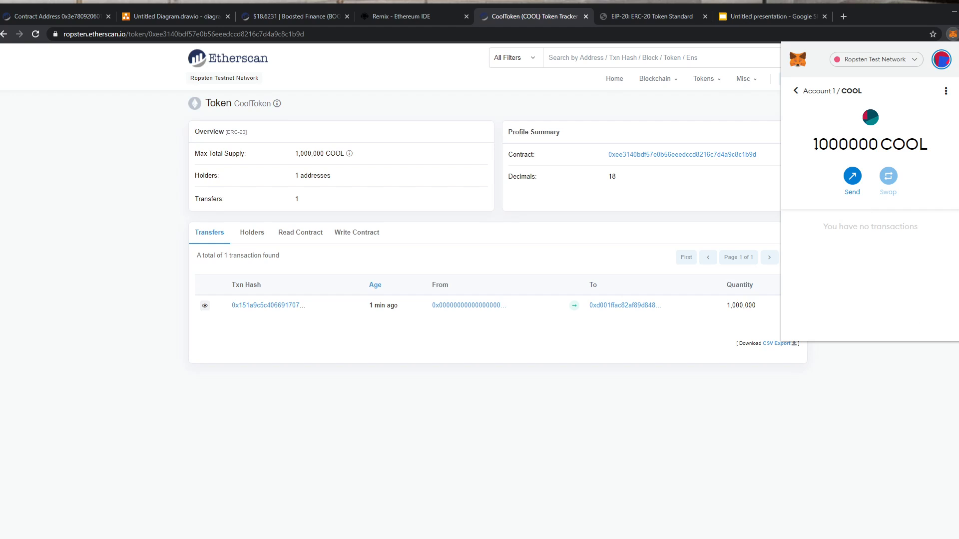
click(796, 91)
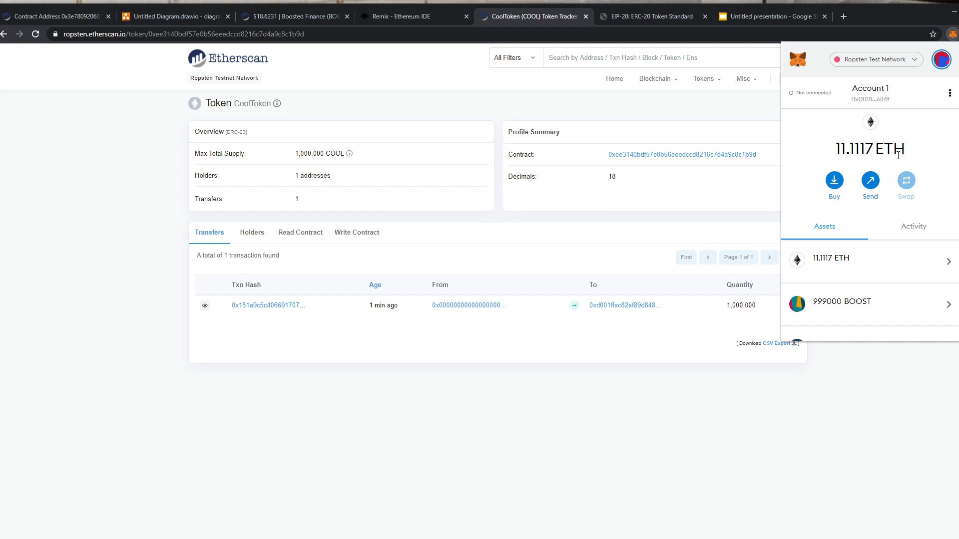
Enter a 100 COOL transfer from Account 1 to Account 2 and continue to review
click(870, 180)
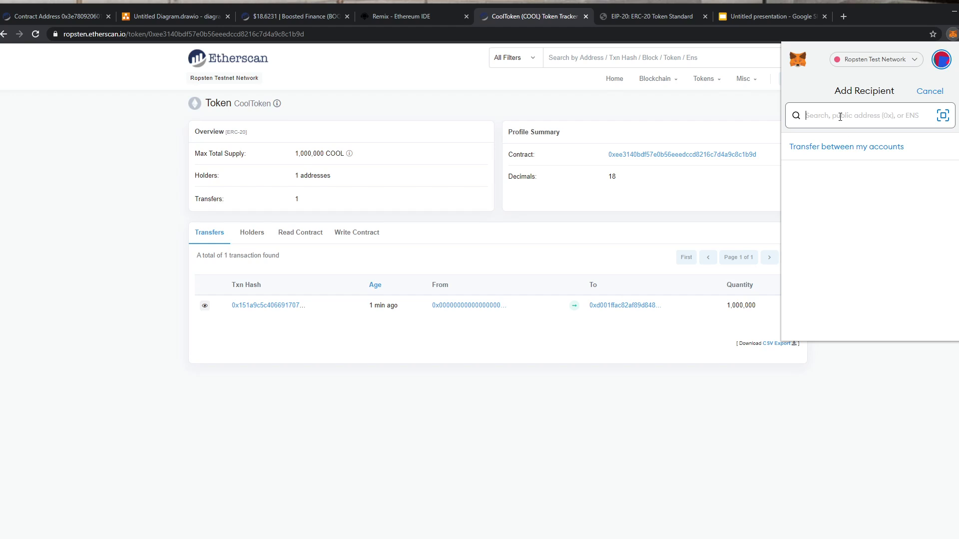
click(930, 91)
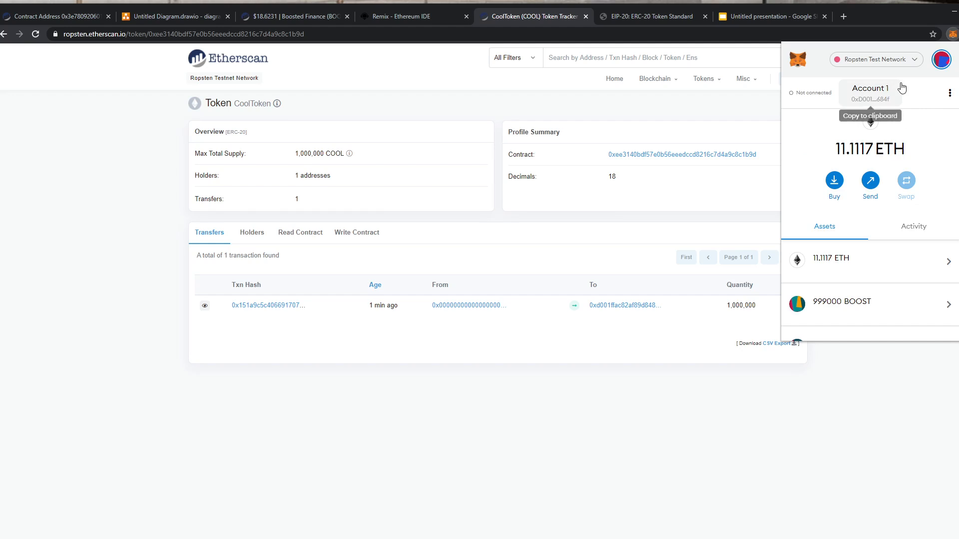
click(870, 180)
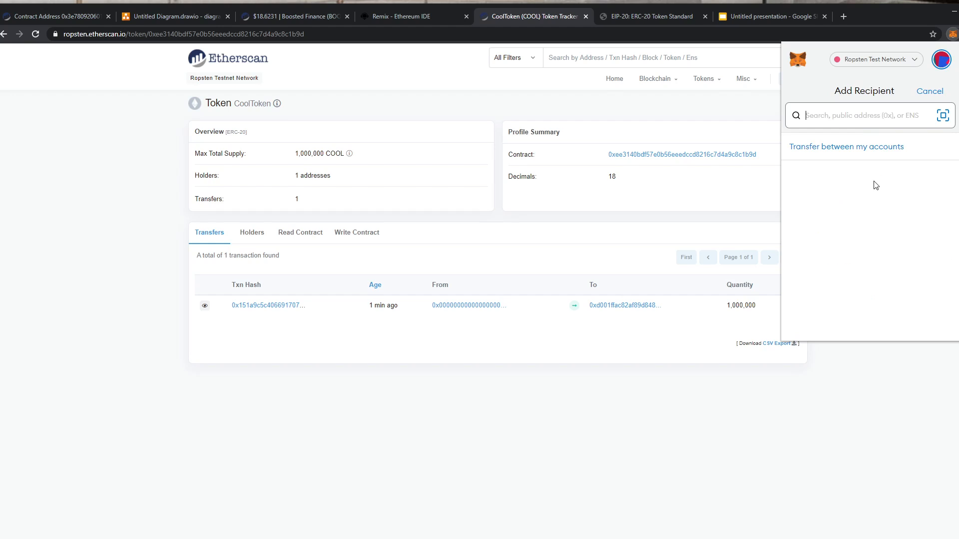
click(846, 146)
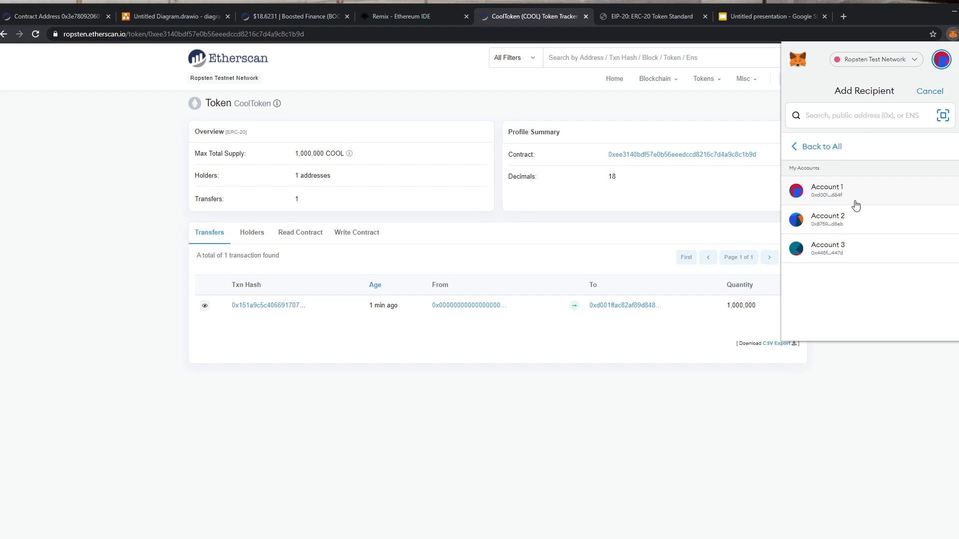
click(827, 218)
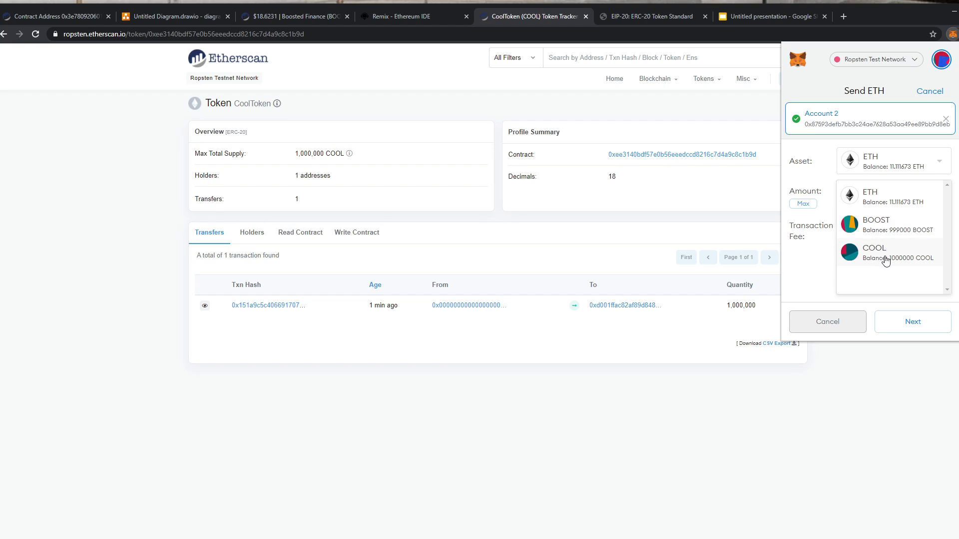
click(874, 252)
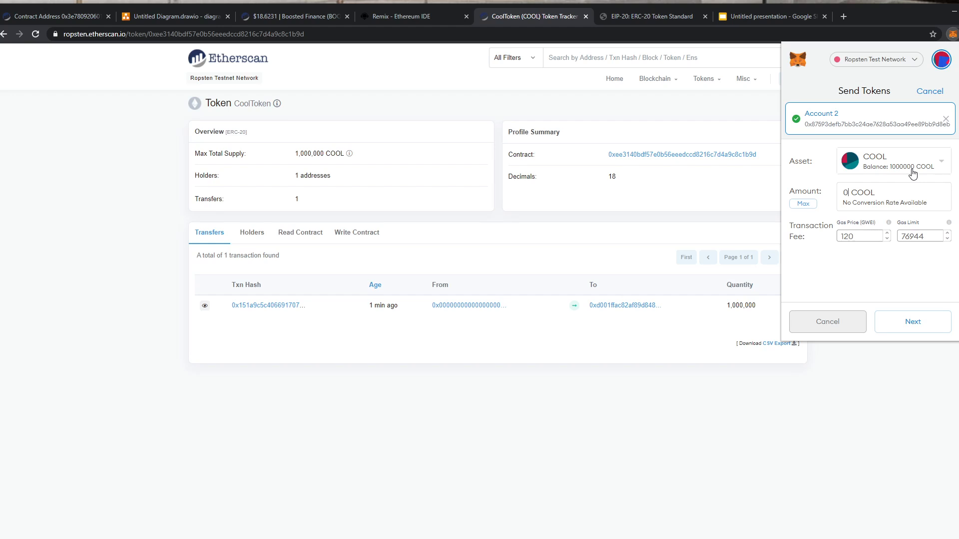
text(100)
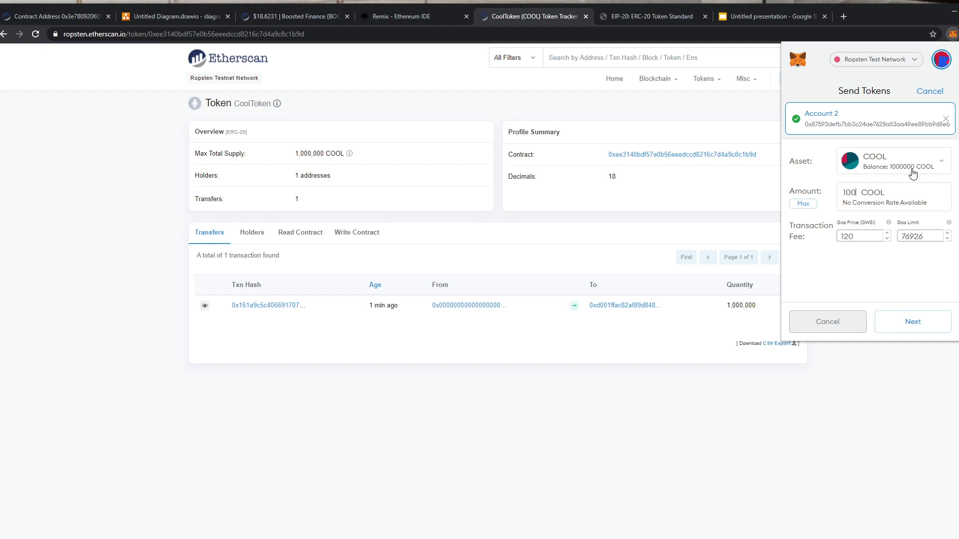
click(913, 322)
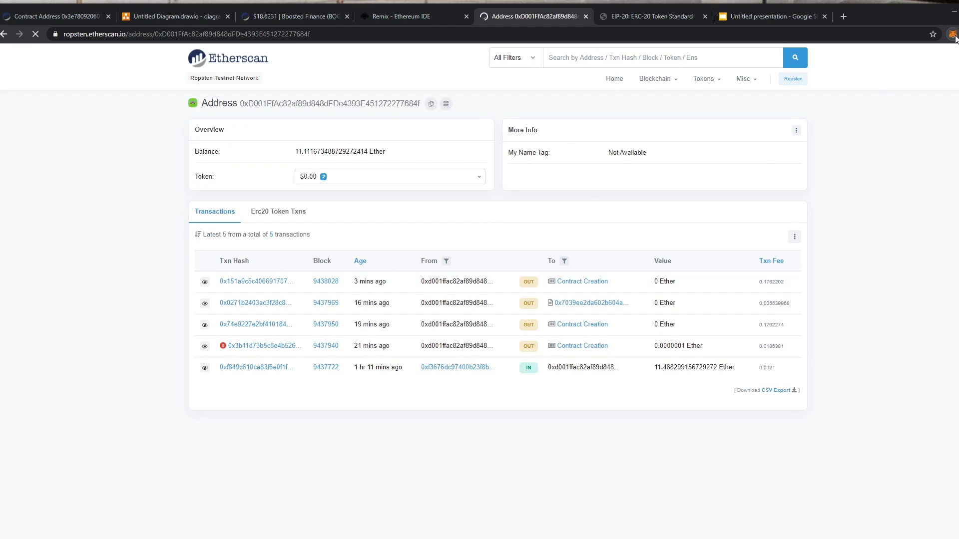
click(952, 33)
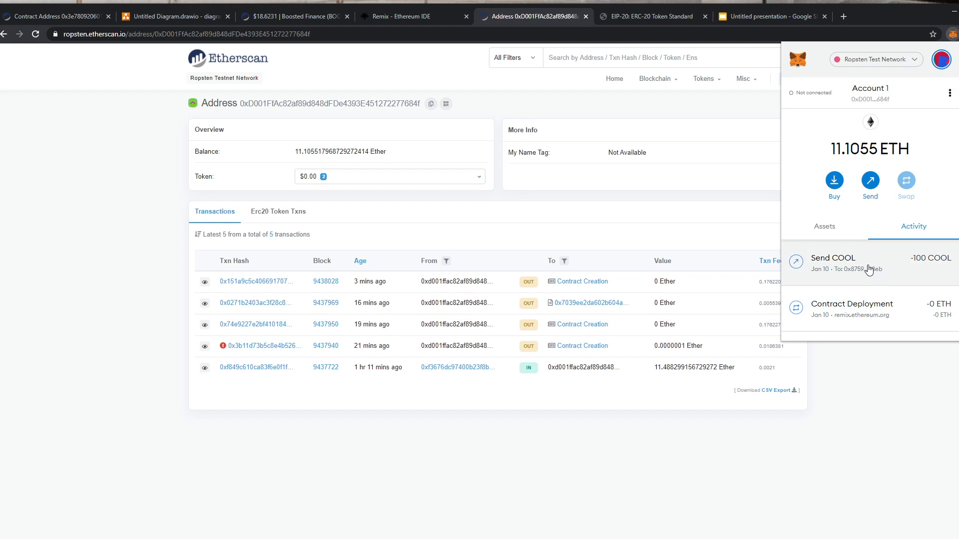
click(833, 257)
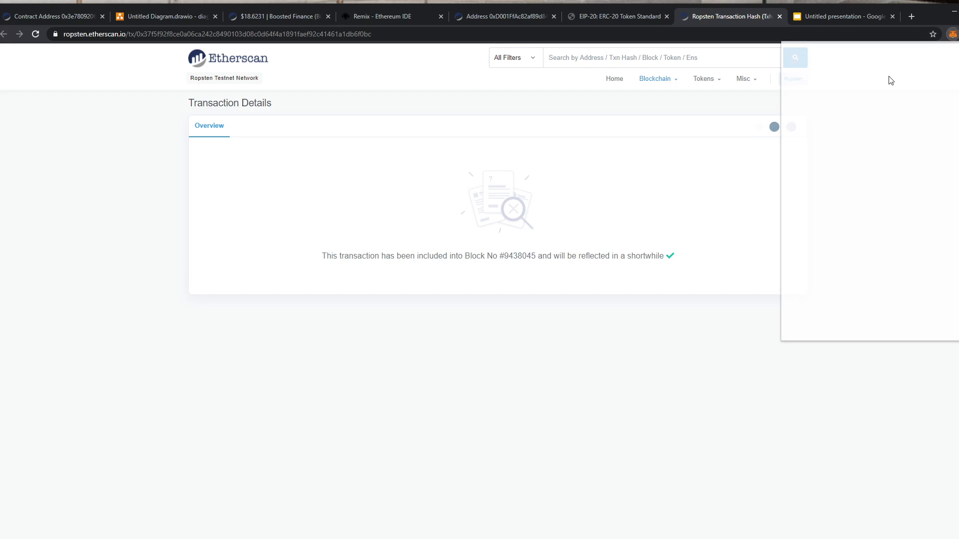
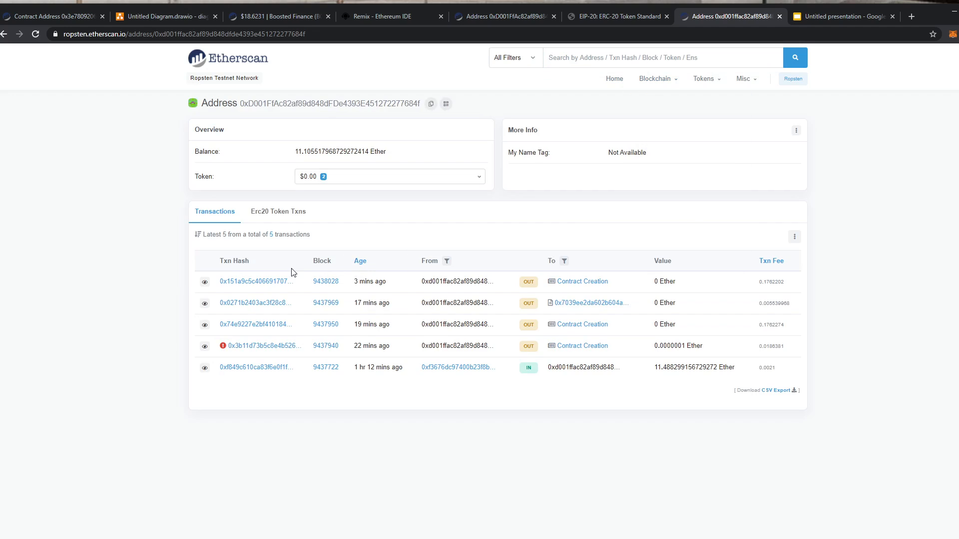
Filter the address page by CoolToken (COOL) and highlight the 100 COOL sent
click(337, 243)
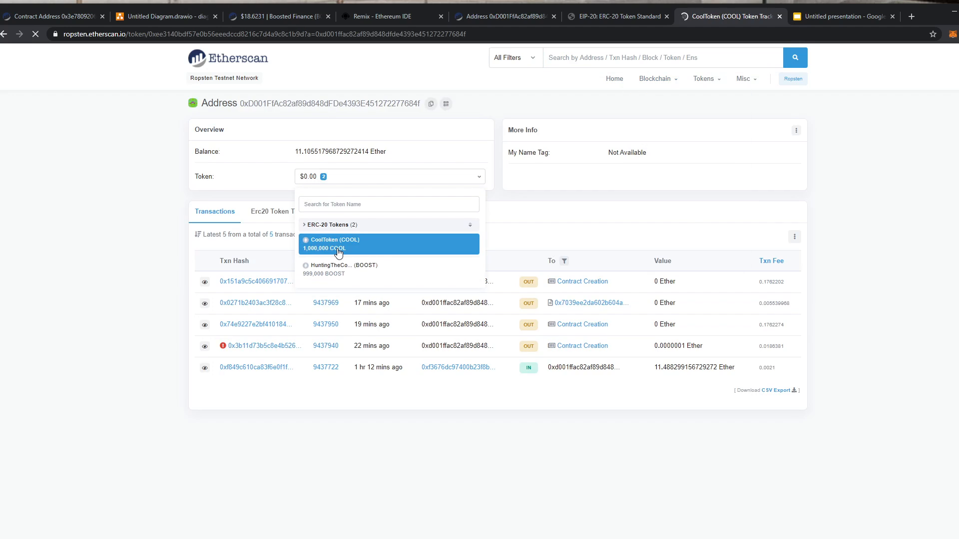
click(334, 240)
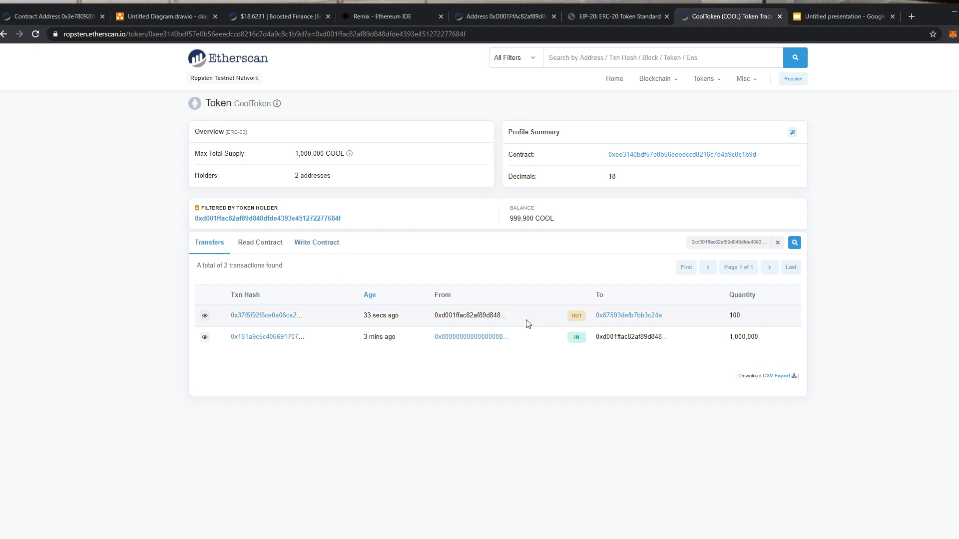
double_click(734, 315)
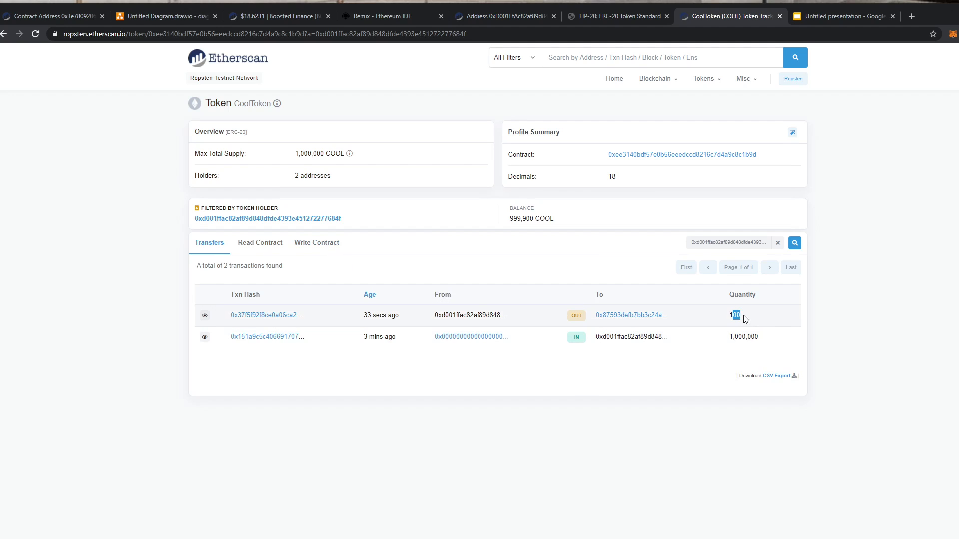
mouse_move(644, 319)
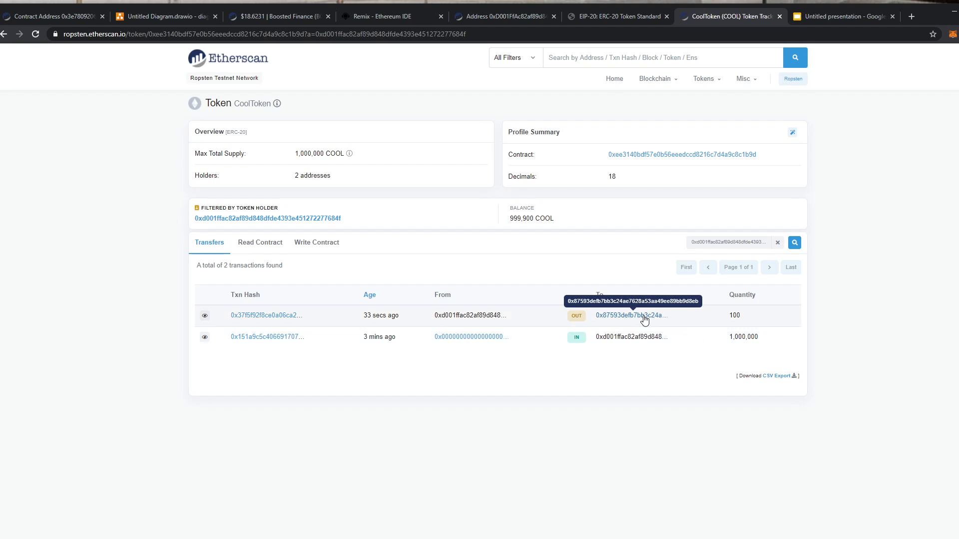
mouse_move(628, 245)
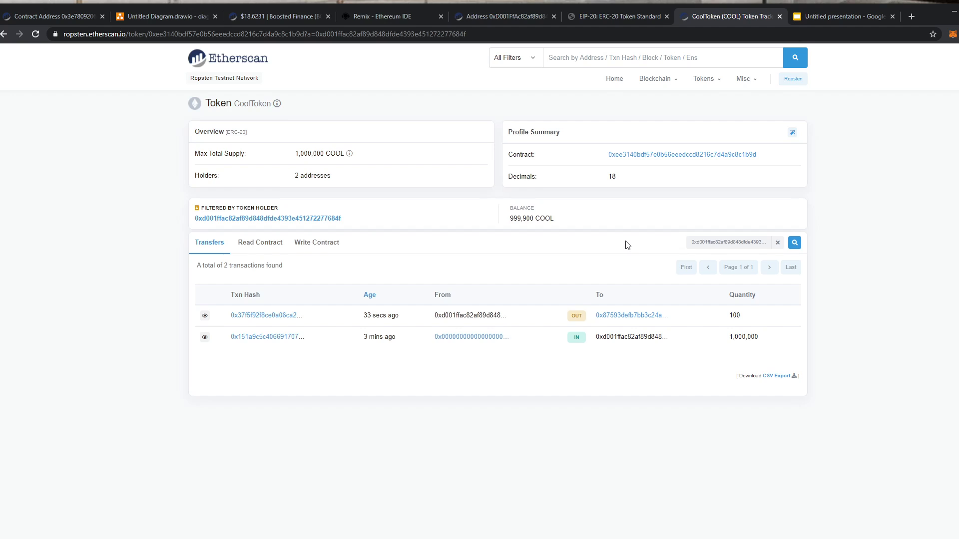
mouse_move(630, 242)
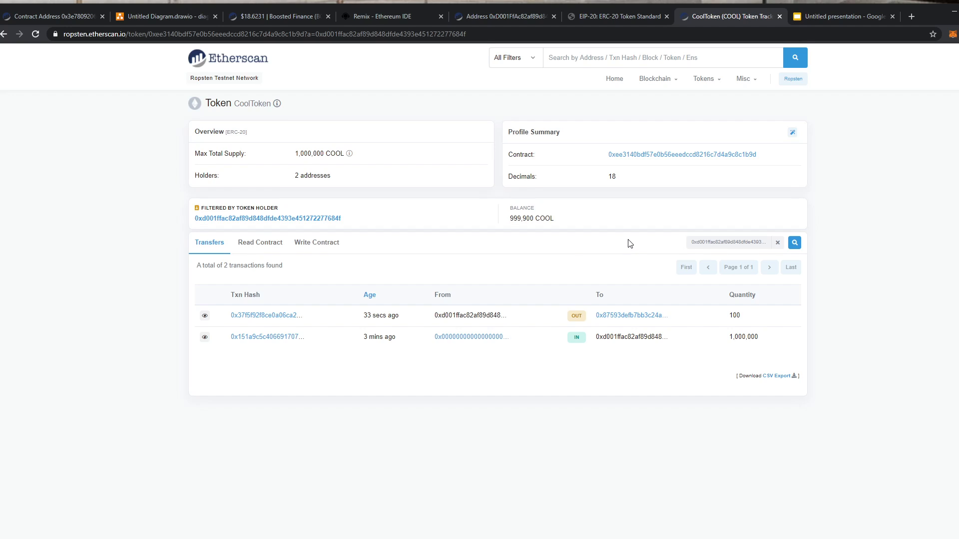